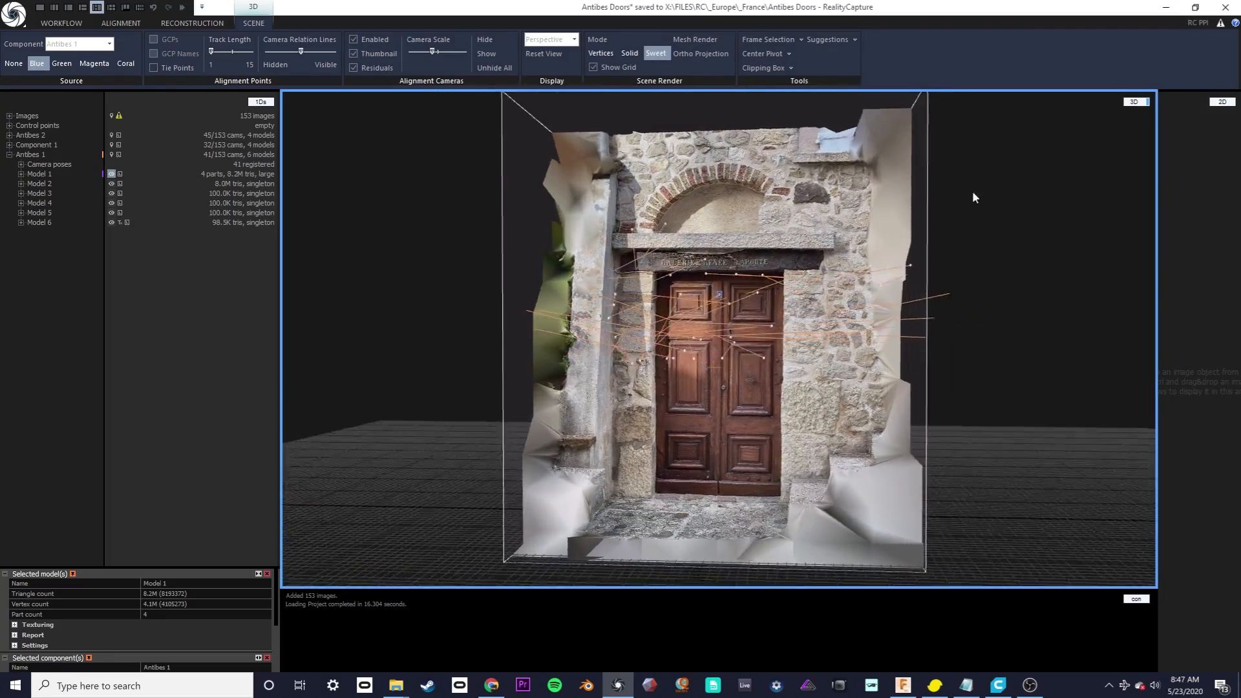
Display Model 6 briefly, then show Model 1 again with the Reconstruction tools visible
{"action": "left_click", "coordinate": [39, 223]}
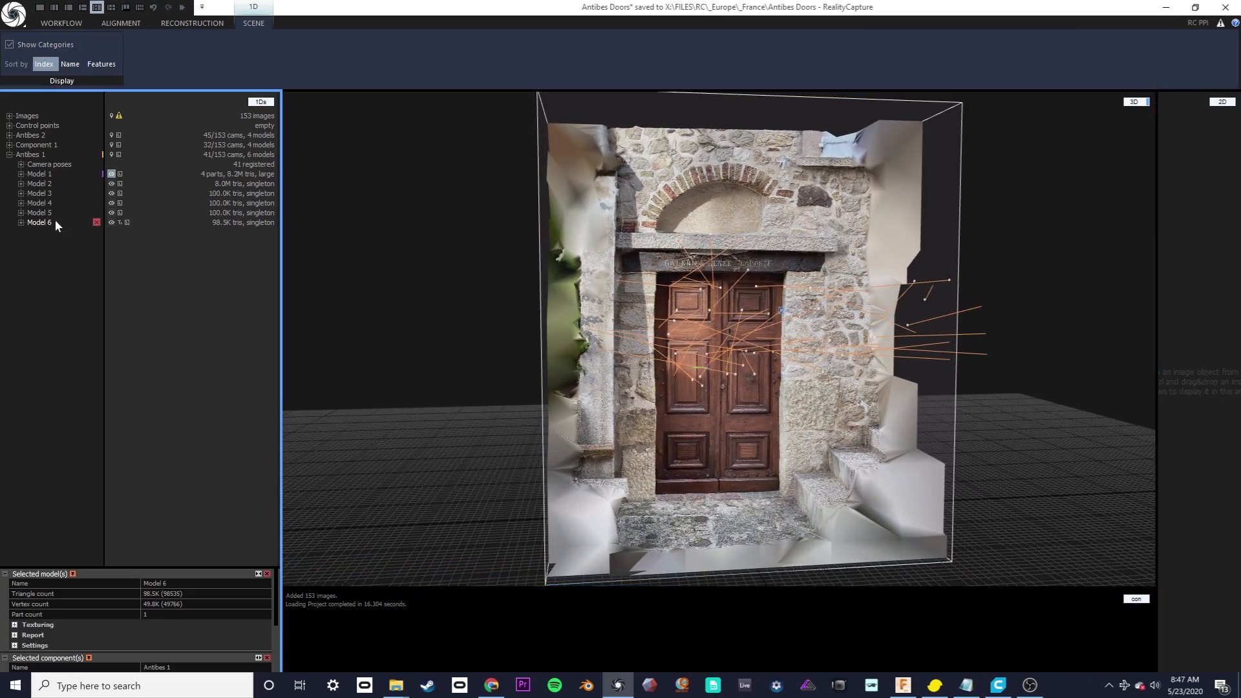
{"action": "left_click", "coordinate": [253, 21]}
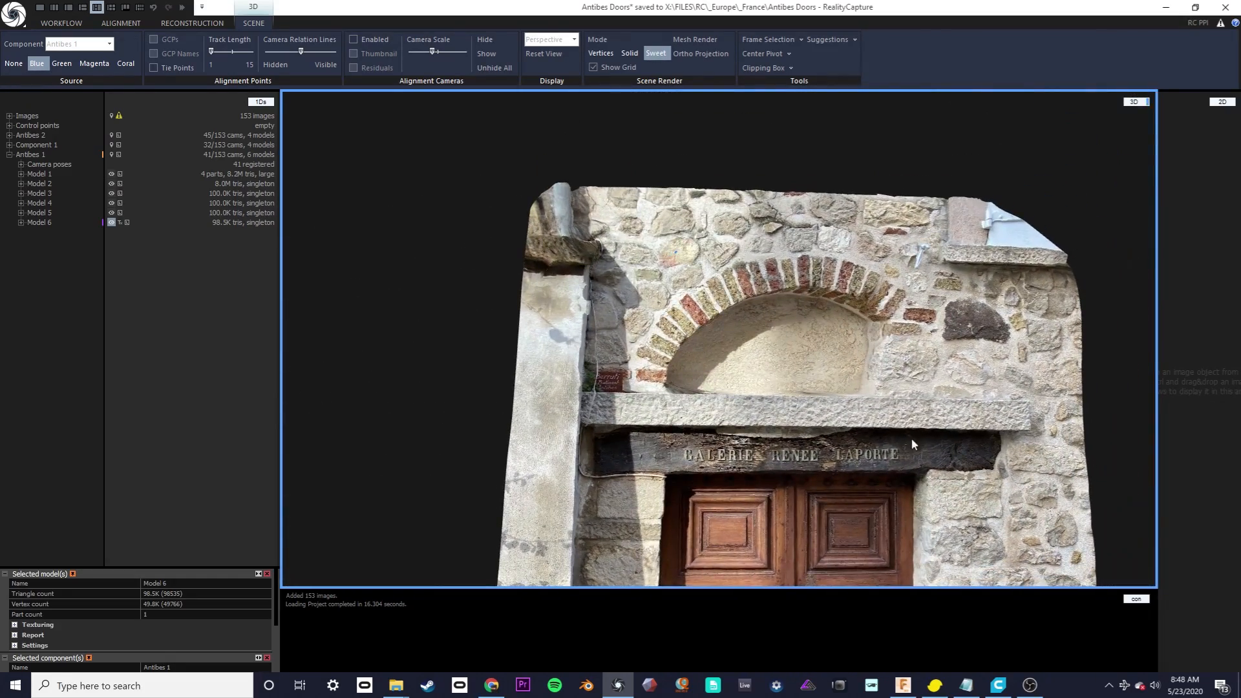
{"action": "left_click", "coordinate": [38, 173]}
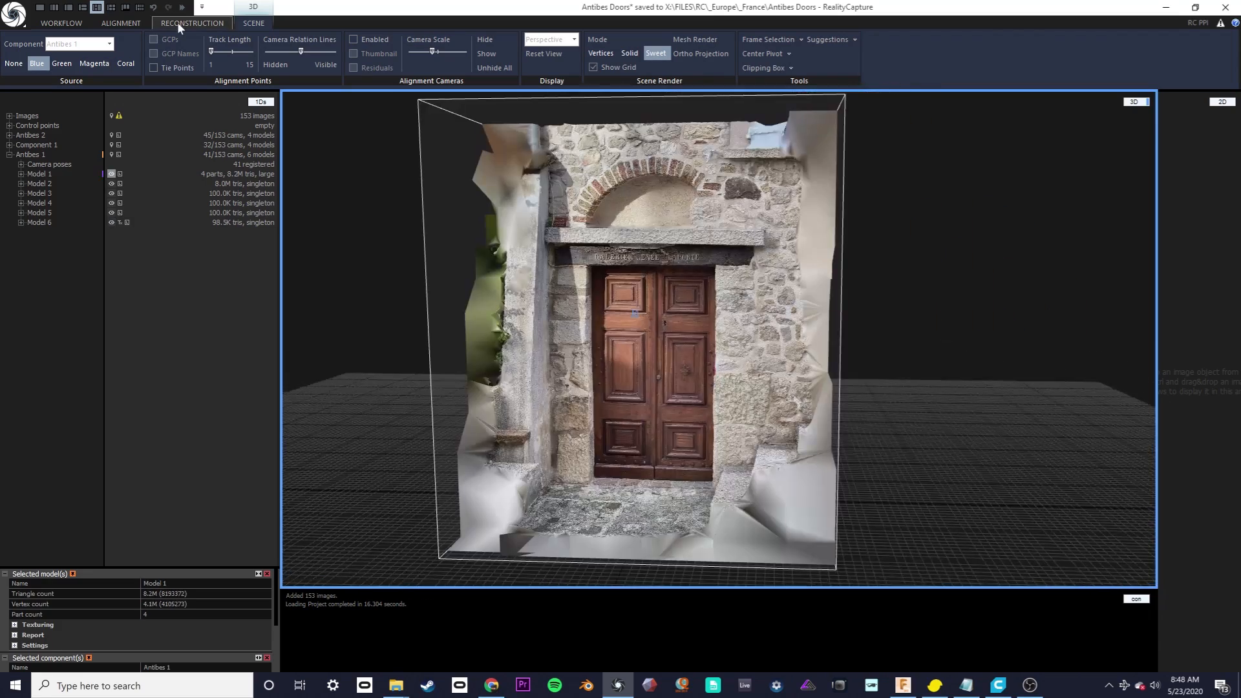
{"action": "left_click", "coordinate": [191, 23]}
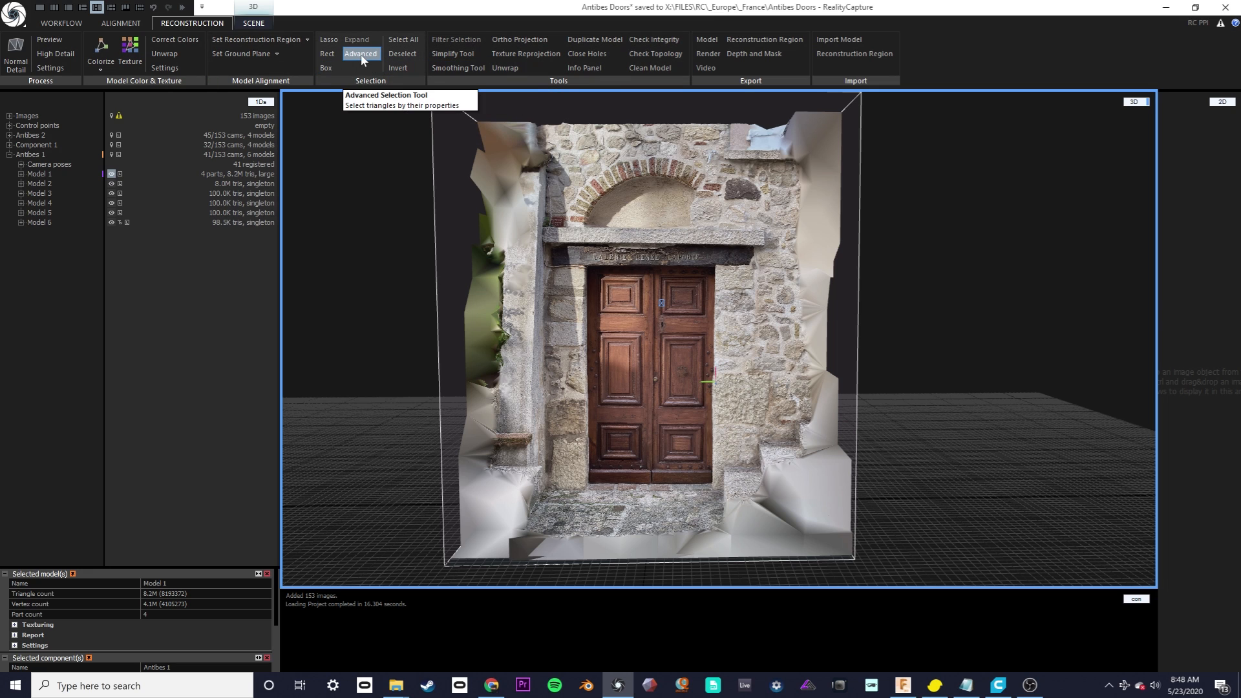
Select Model 1's large stretched triangles with an edge threshold multiplier of 10
{"action": "left_click", "coordinate": [361, 53]}
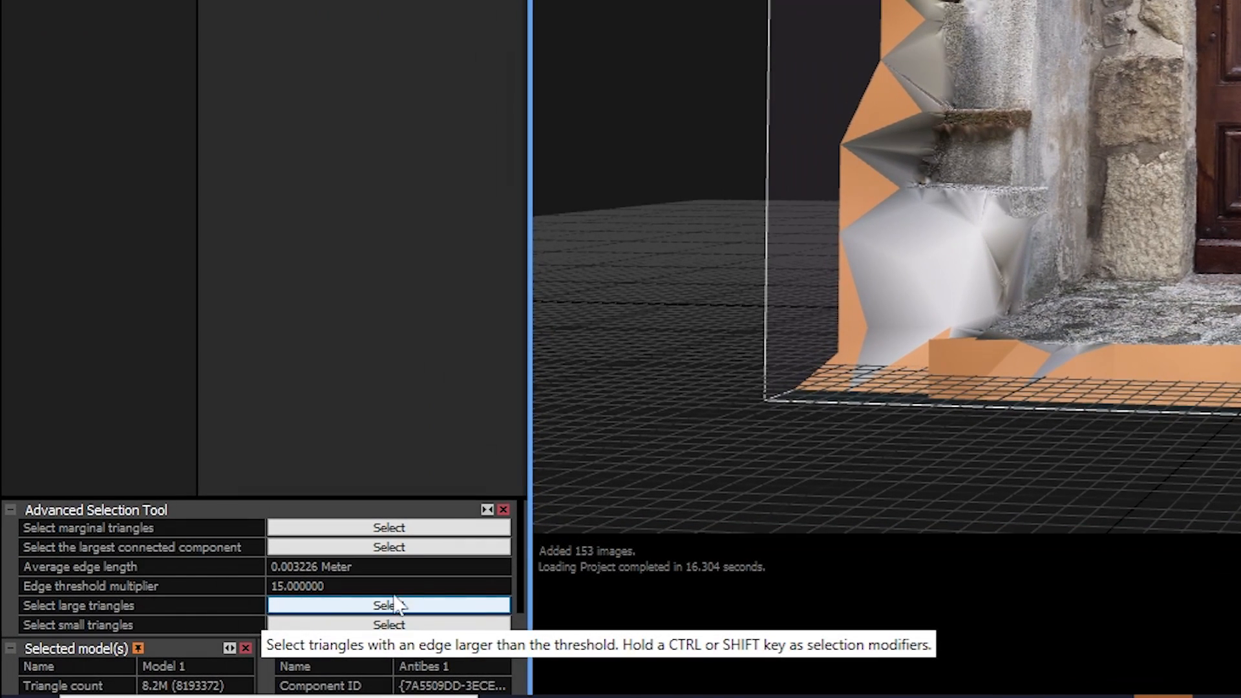
{"action": "left_click", "coordinate": [389, 606]}
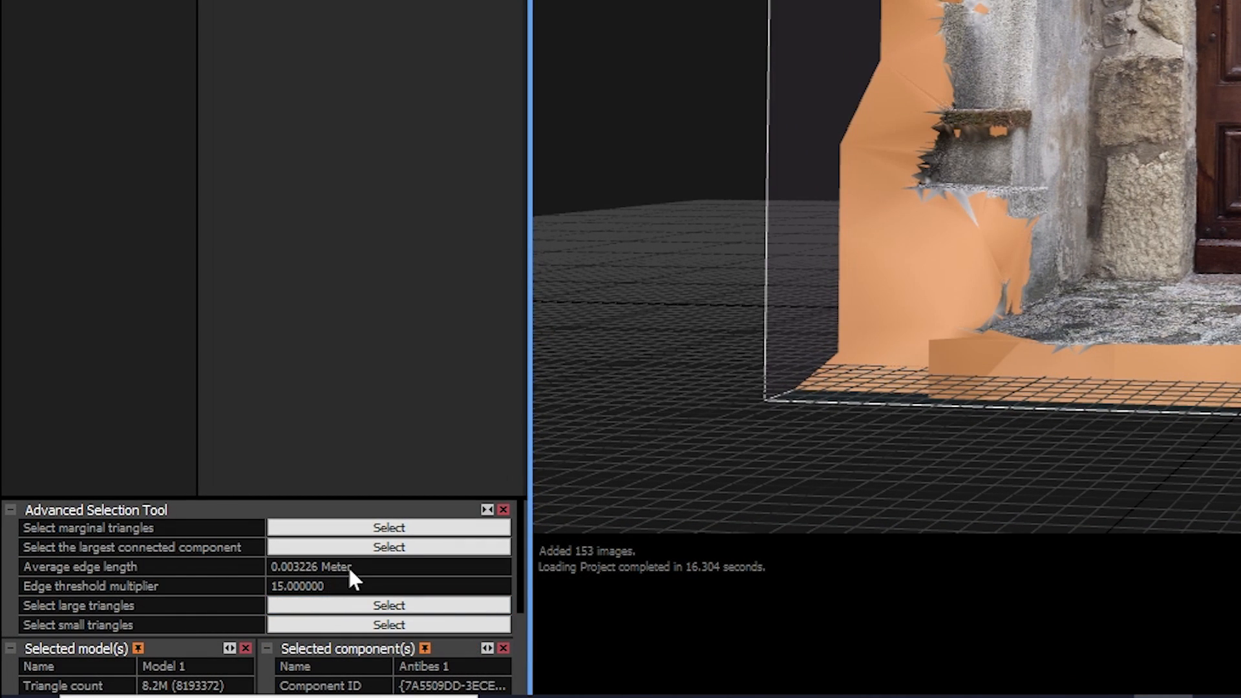
{"action": "mouse_move", "coordinate": [293, 595]}
{"action": "type", "text": "10.000000"}
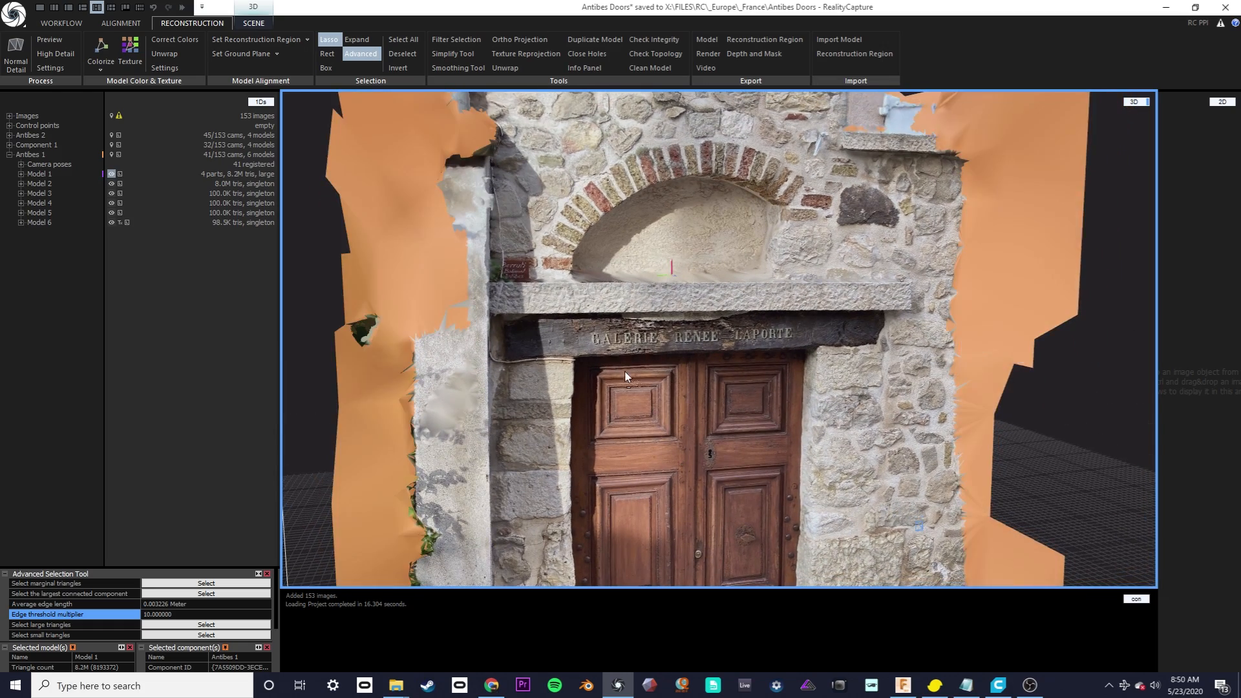
Filter out the selected triangles from Model 1, producing Model 7
{"action": "scroll", "scroll_direction": "down", "scroll_amount": 3}
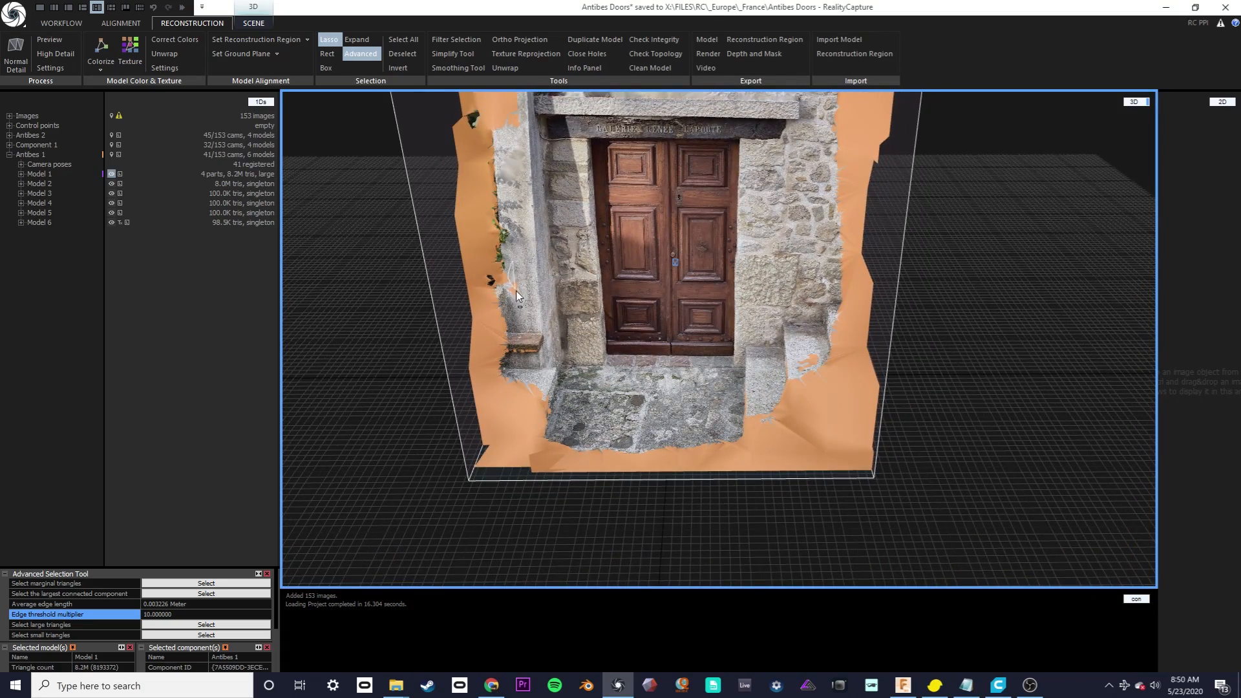
{"action": "mouse_move", "coordinate": [535, 307]}
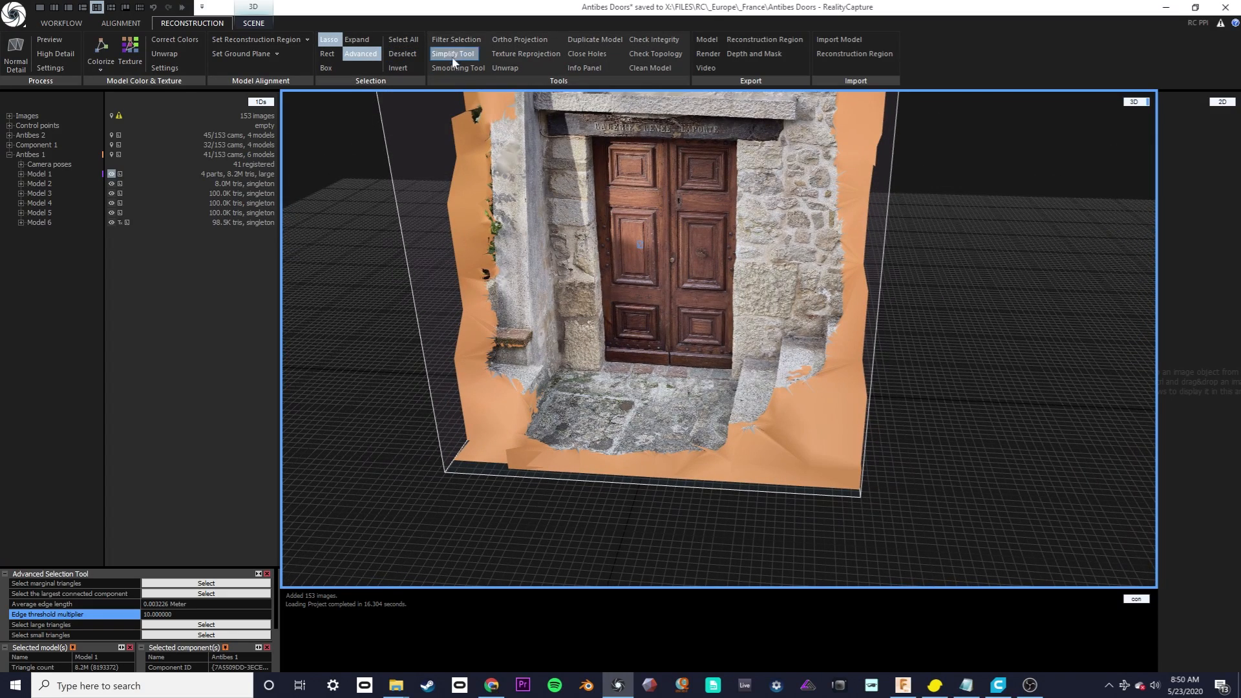
{"action": "left_click", "coordinate": [455, 39]}
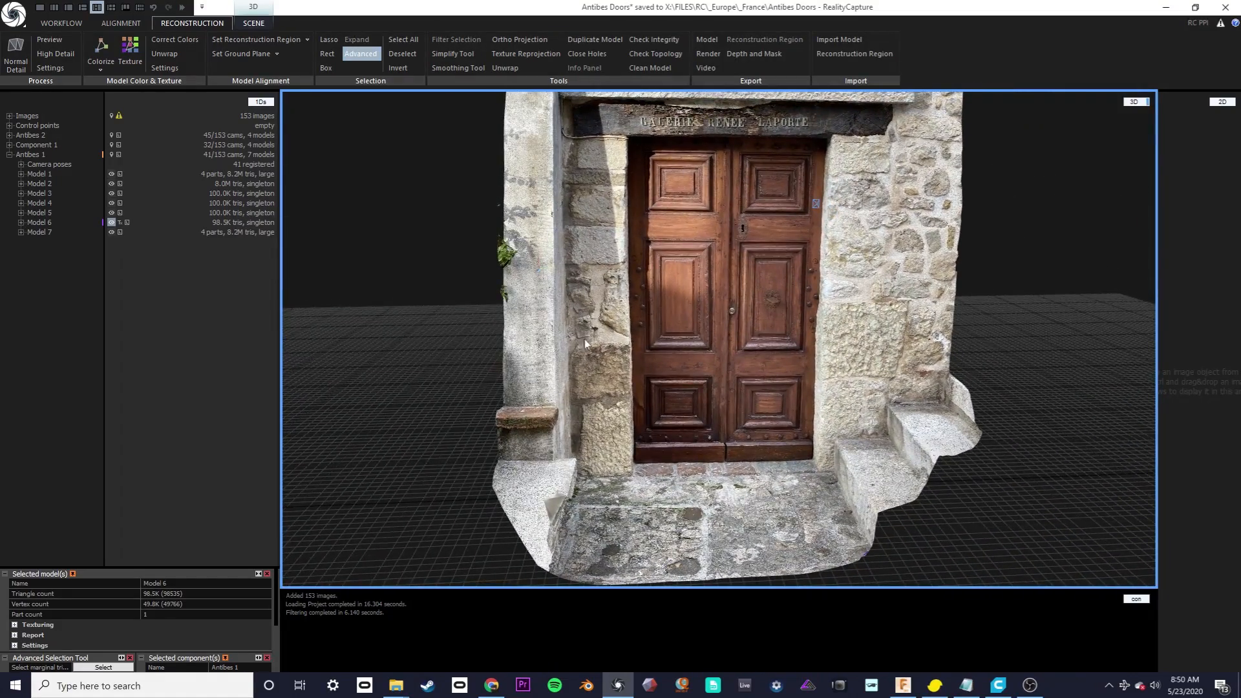
{"action": "left_click", "coordinate": [40, 174]}
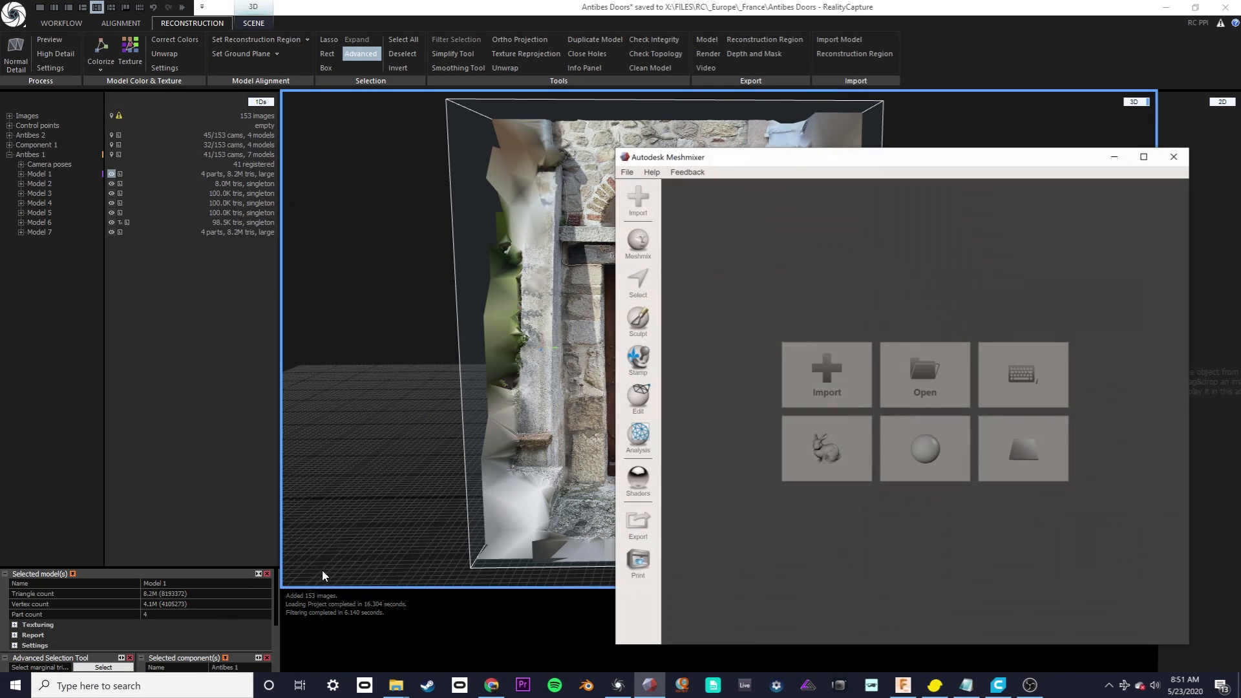
{"action": "mouse_move", "coordinate": [718, 242]}
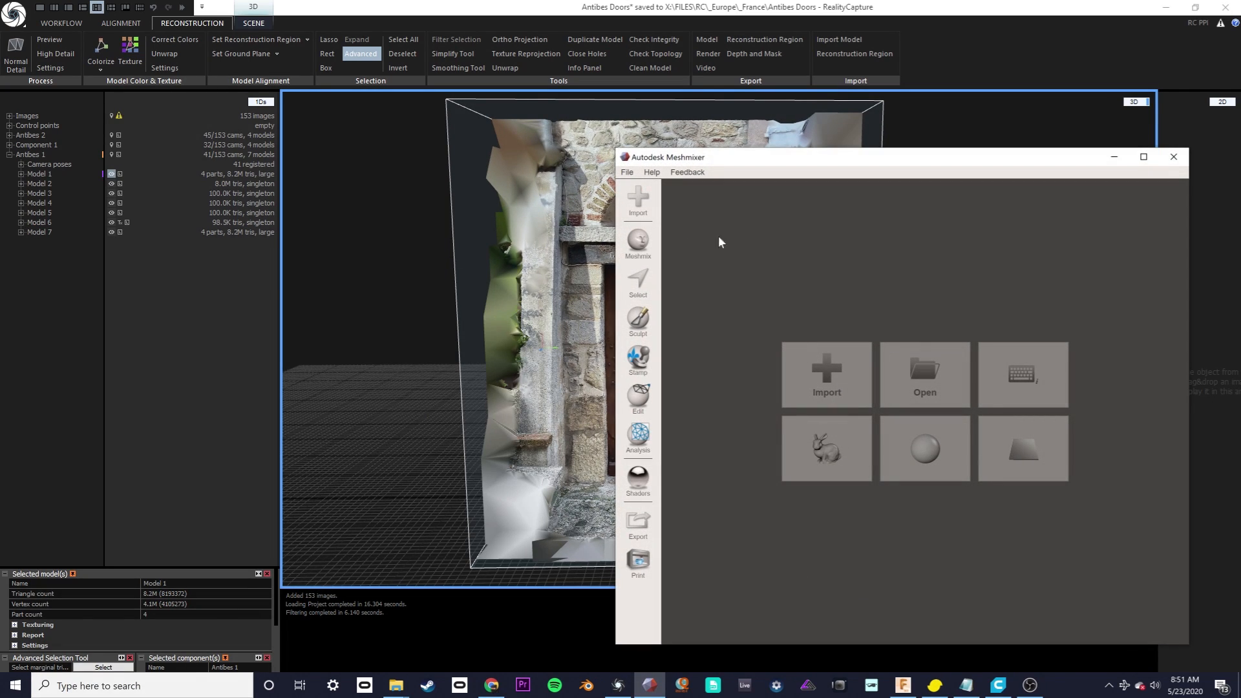
{"action": "mouse_move", "coordinate": [1085, 503]}
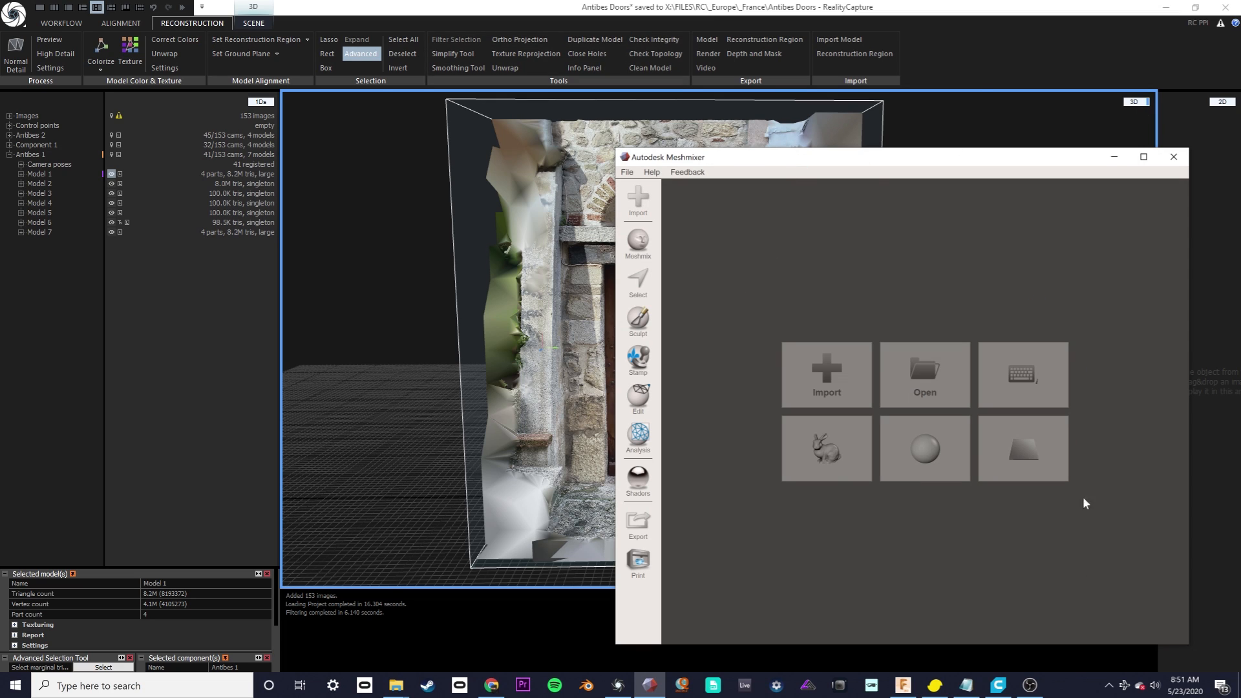
{"action": "mouse_move", "coordinate": [924, 374]}
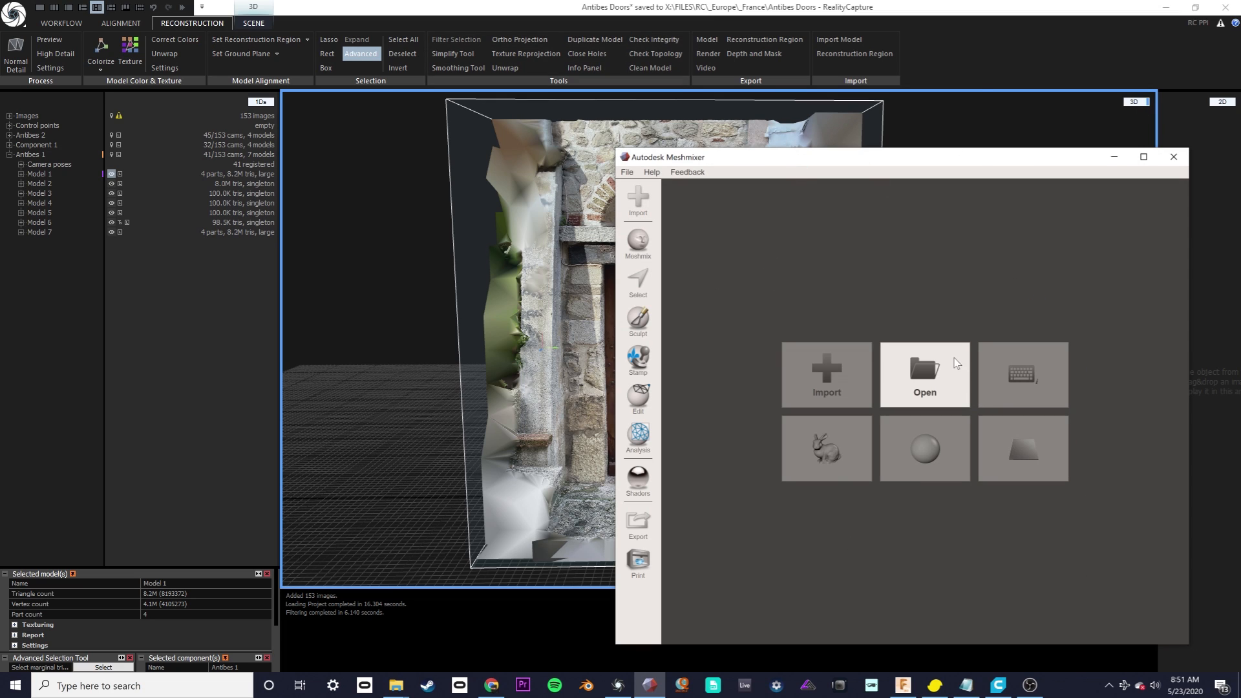
{"action": "mouse_move", "coordinate": [747, 333]}
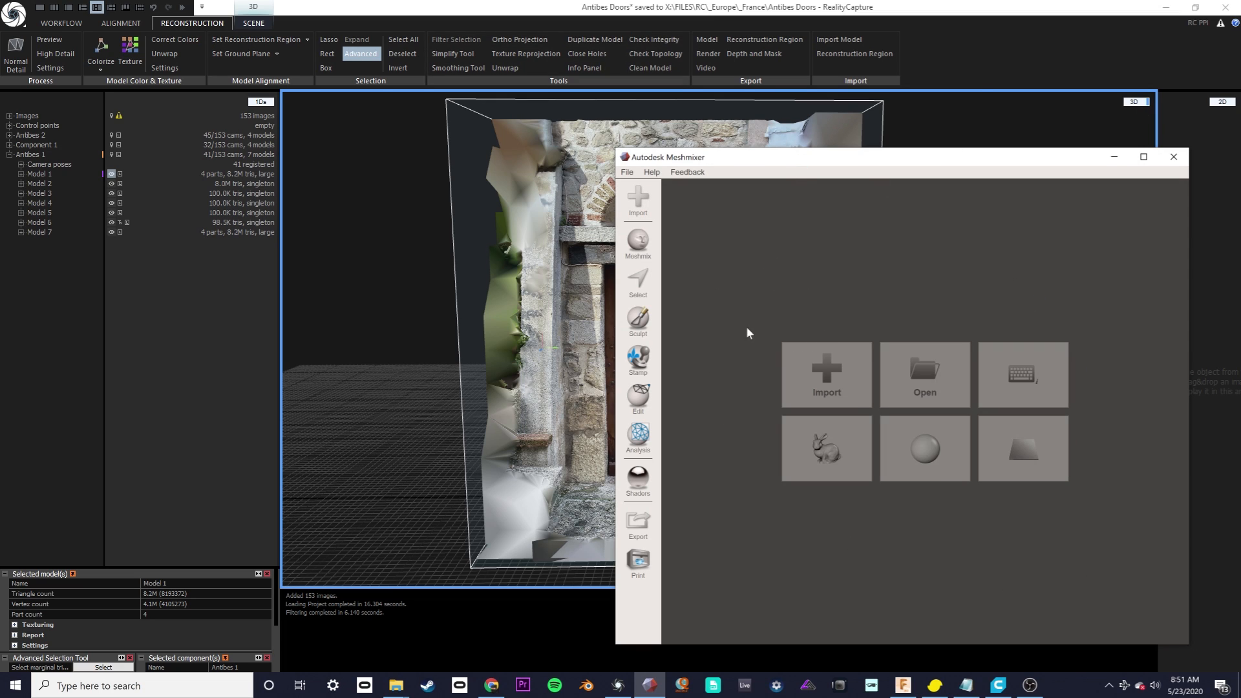
{"action": "mouse_move", "coordinate": [715, 417]}
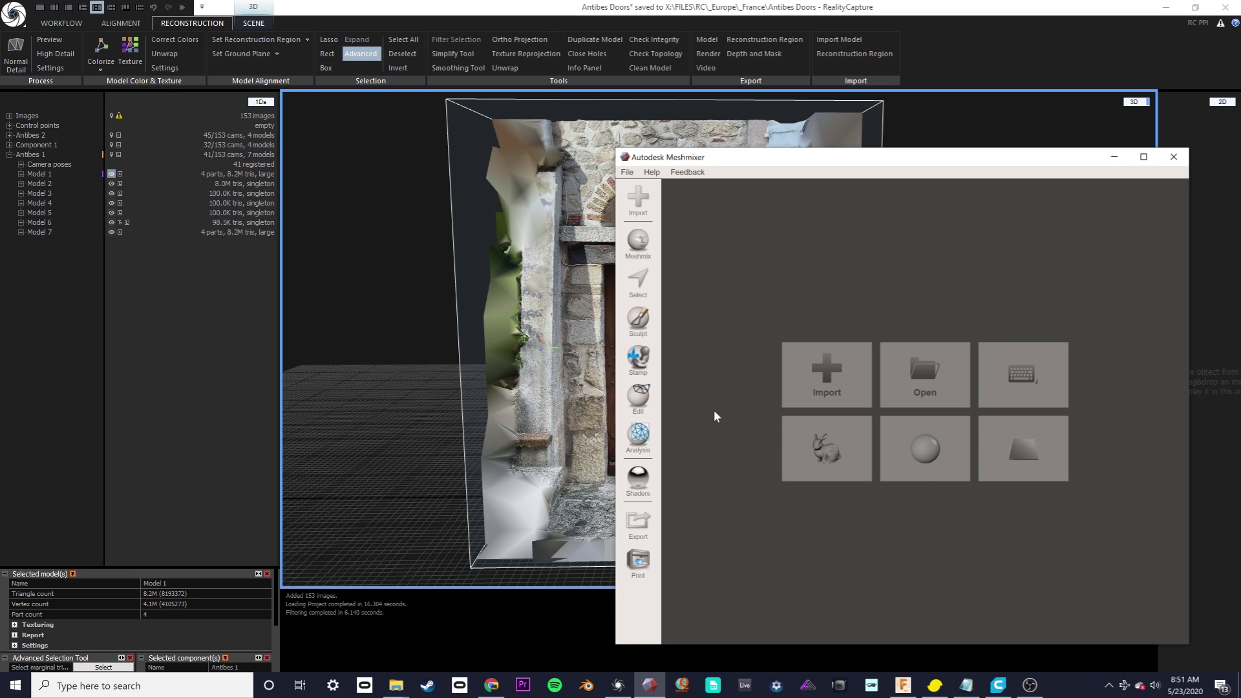
{"action": "mouse_move", "coordinate": [821, 324]}
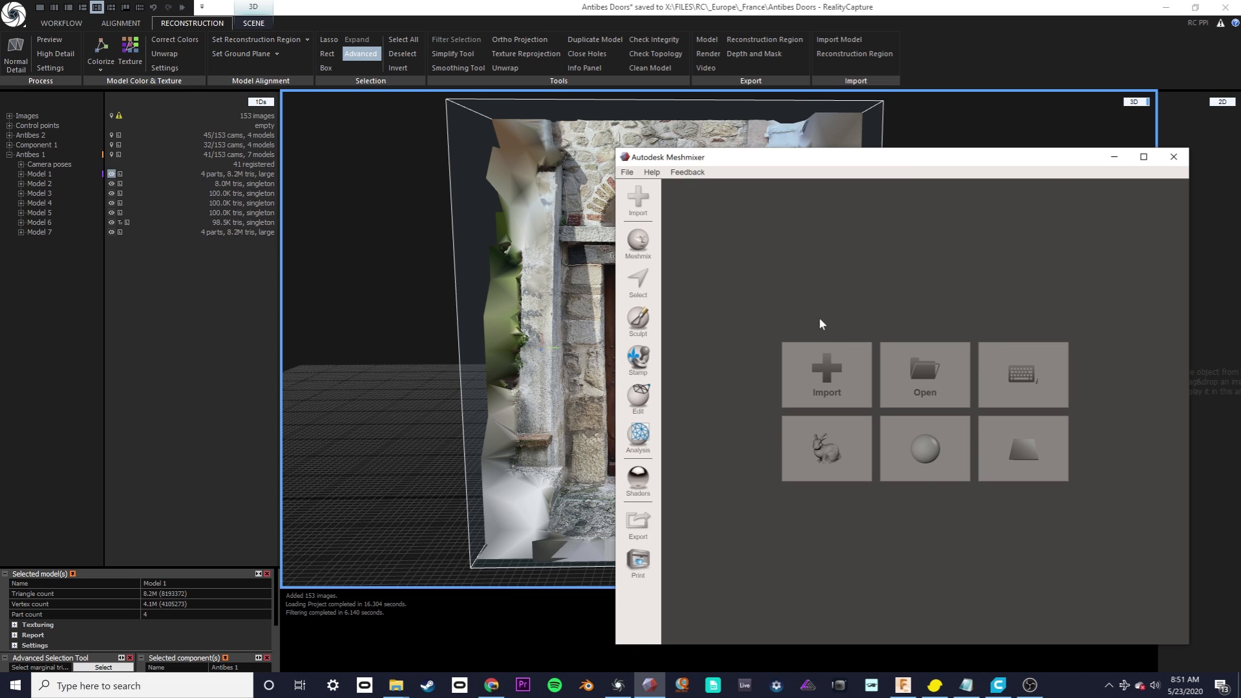
Close the Meshmixer start window so RealityCapture's doorway model shows again
{"action": "left_click", "coordinate": [1171, 156]}
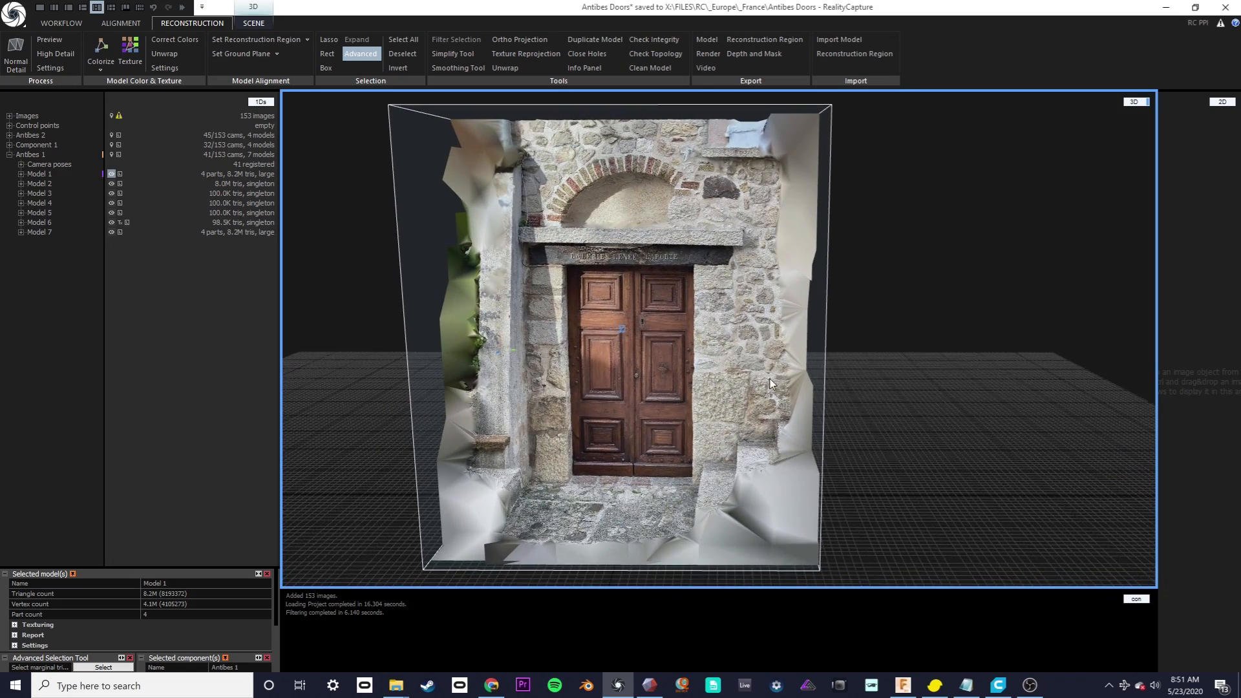
{"action": "mouse_move", "coordinate": [720, 411]}
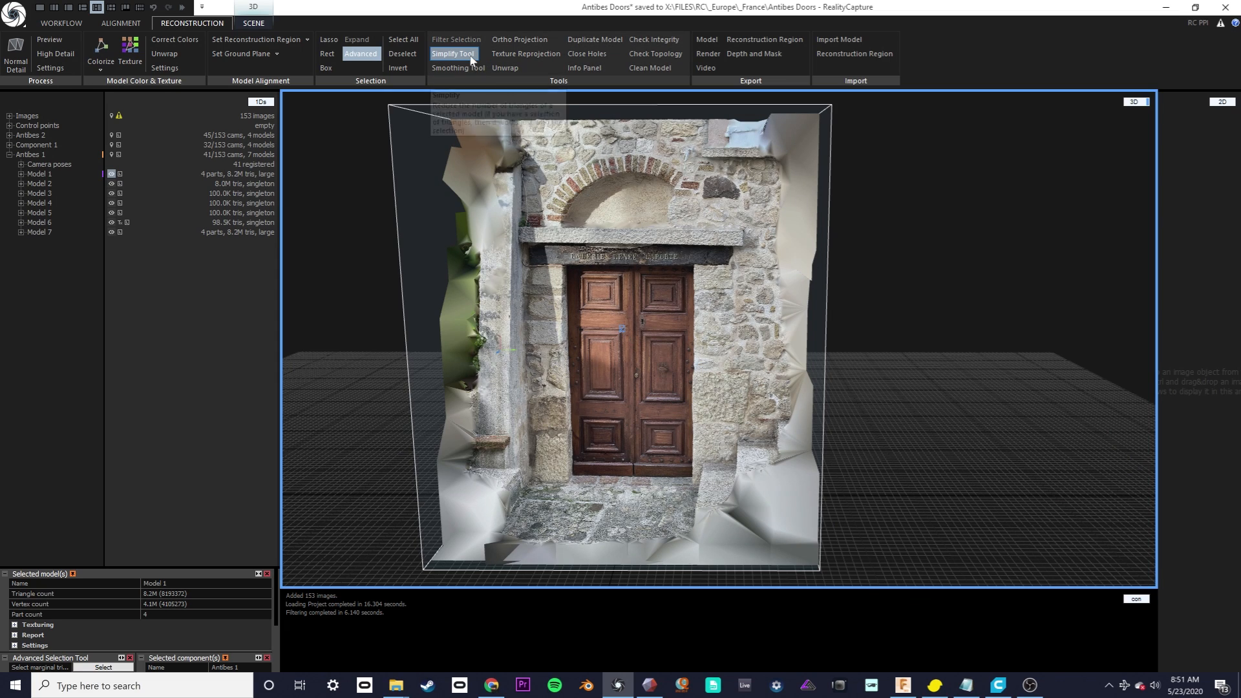
Simplify Model 1 to 100 000 triangles with Absolute type, creating Model 8
{"action": "left_click", "coordinate": [453, 53]}
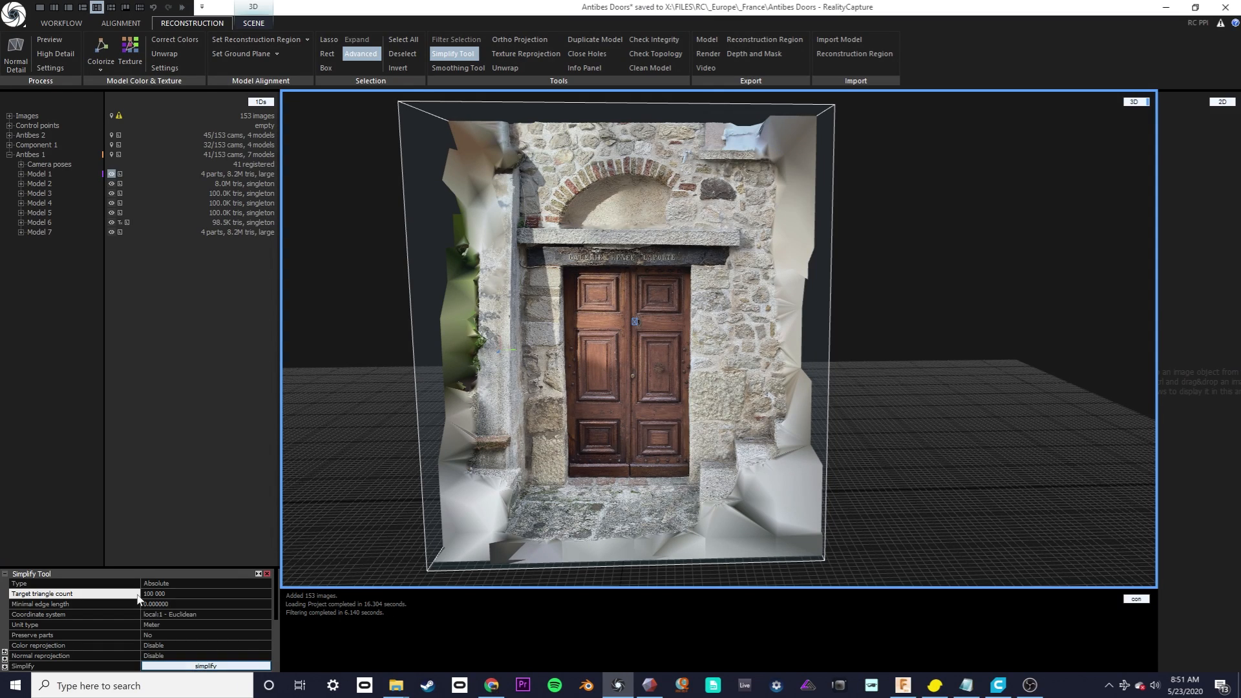
{"action": "mouse_move", "coordinate": [64, 594]}
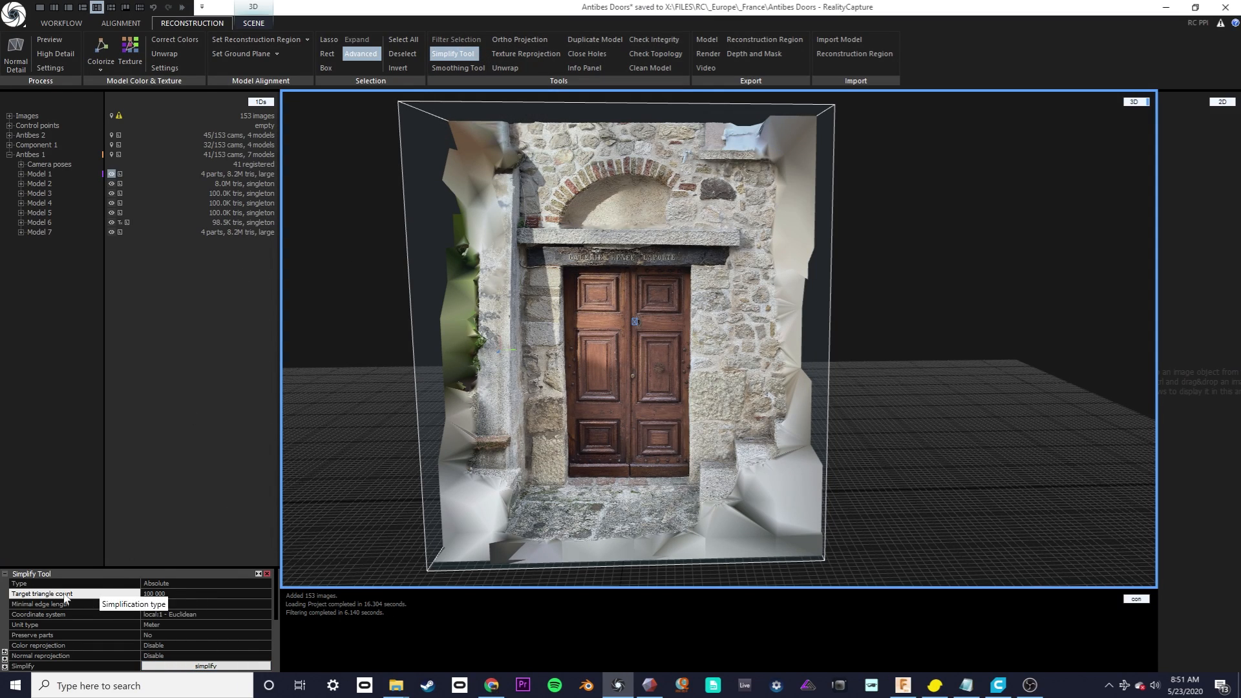
{"action": "mouse_move", "coordinate": [182, 652]}
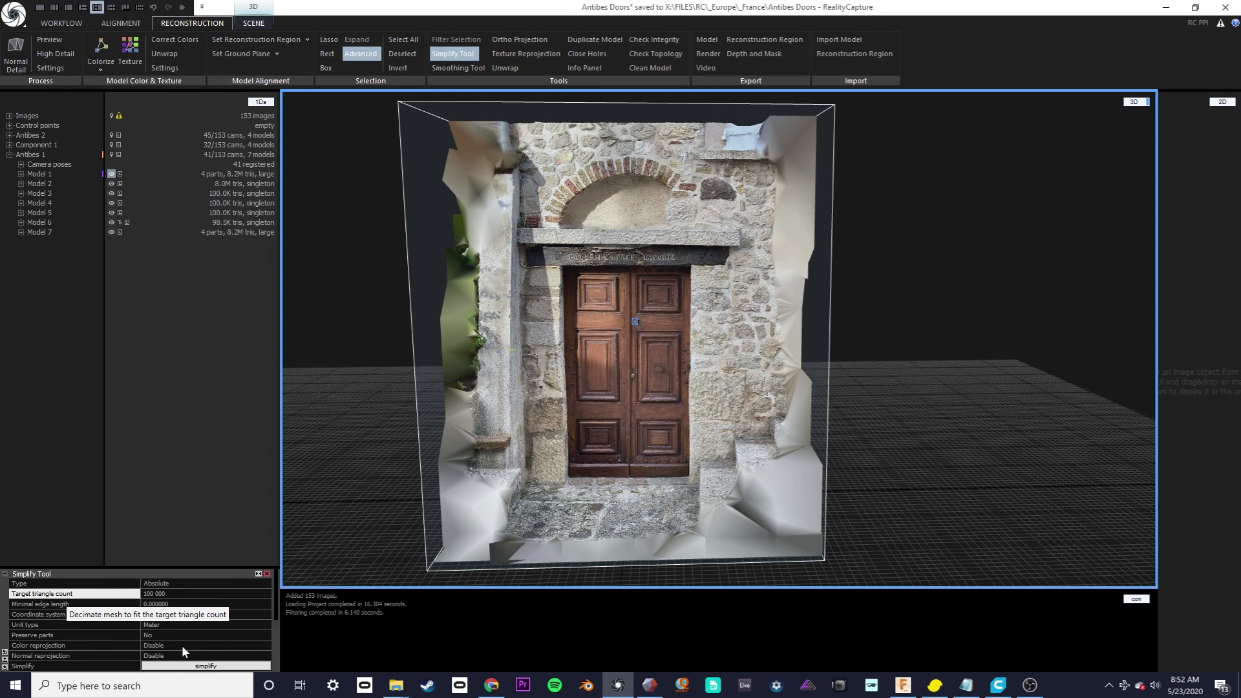
{"action": "left_click", "coordinate": [204, 665]}
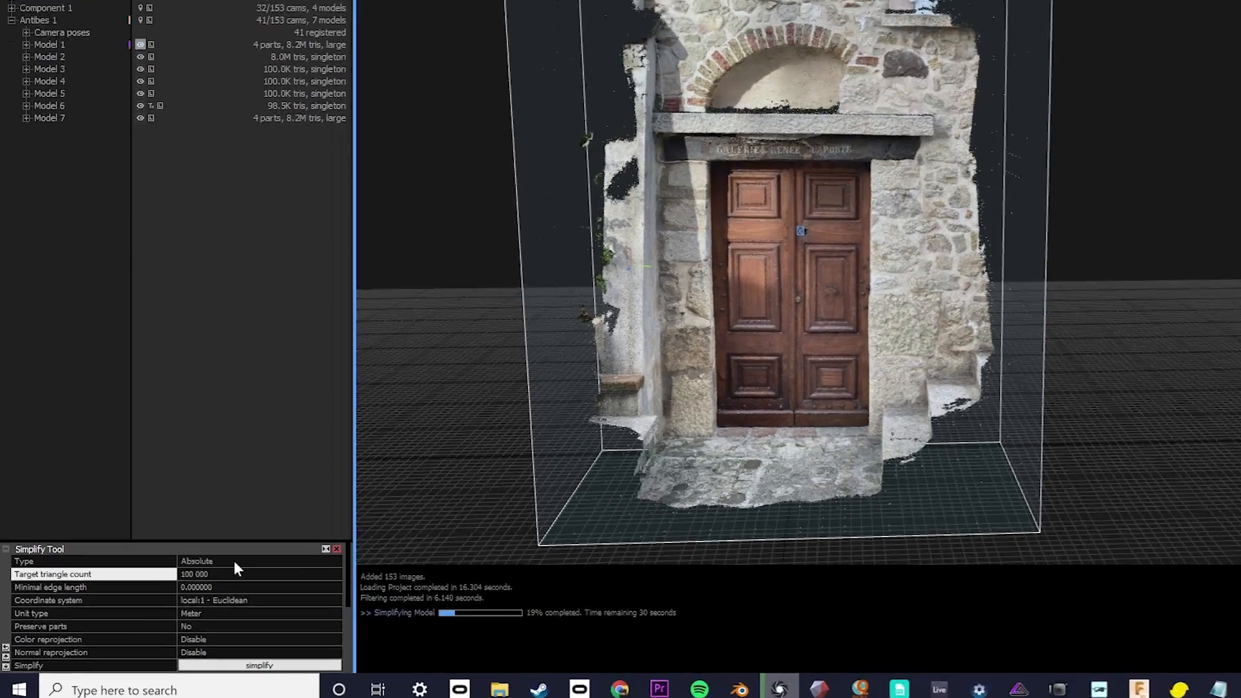
{"action": "left_click", "coordinate": [493, 510]}
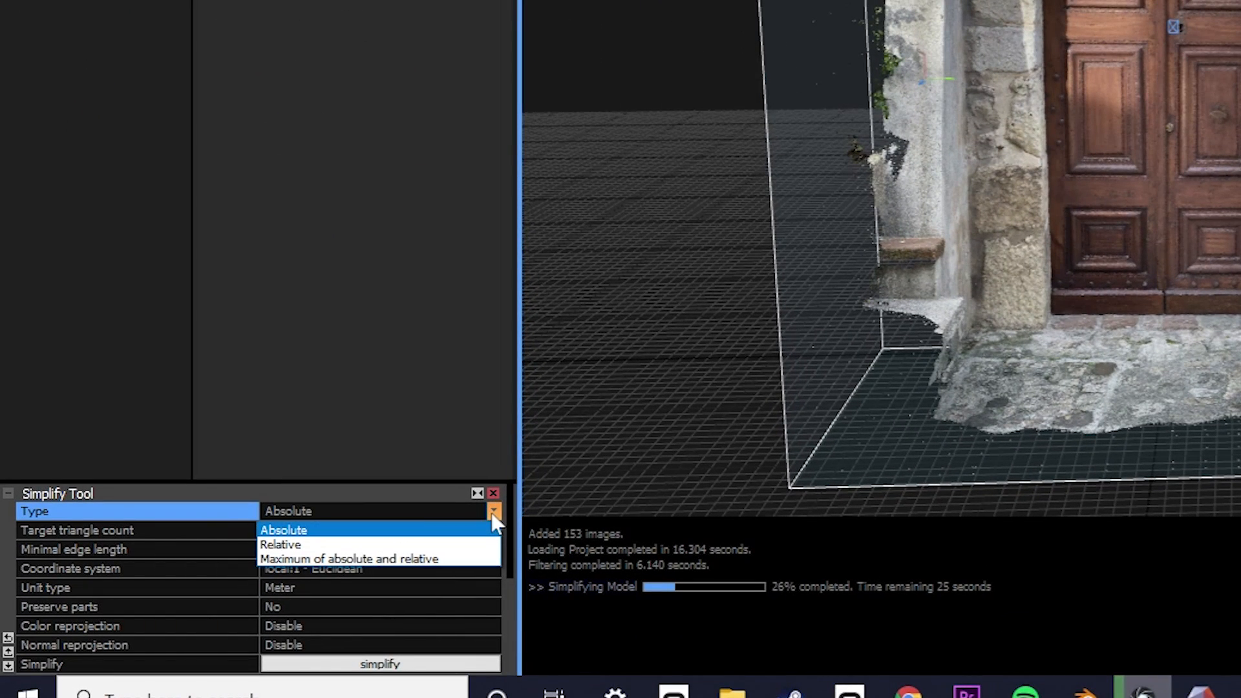
{"action": "left_click", "coordinate": [283, 529]}
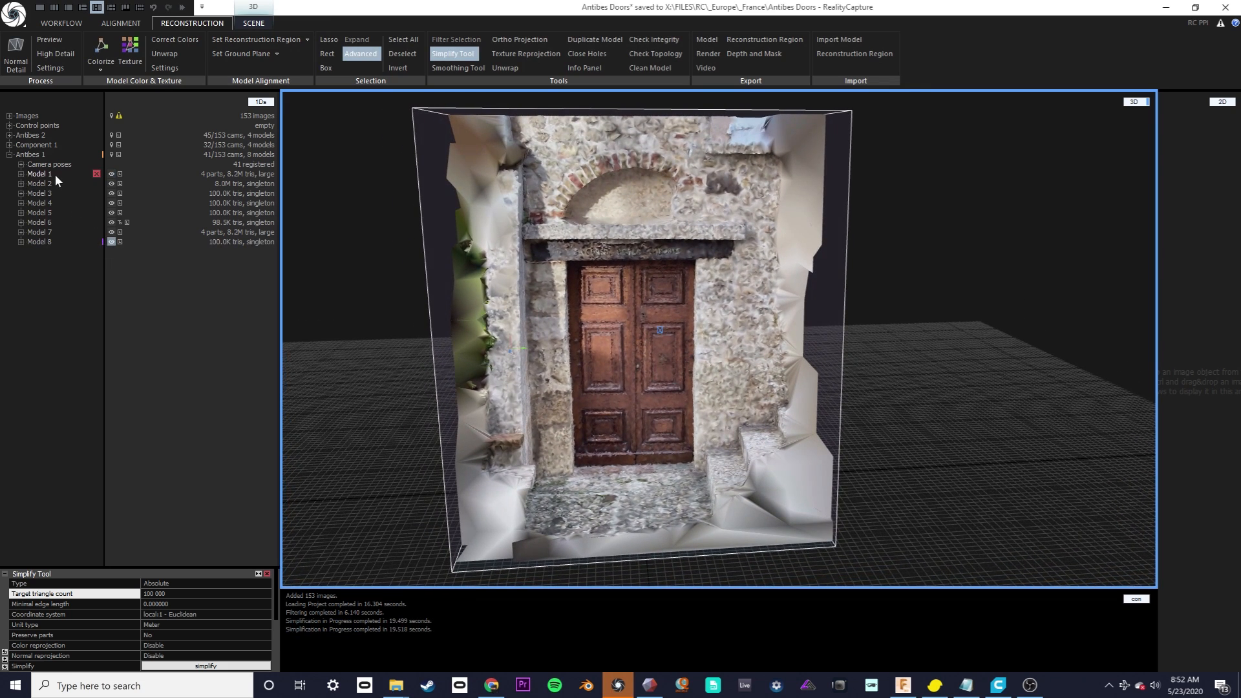
Compare Models 1 to 4, then display the textured 100K-triangle Model 8
{"action": "left_click", "coordinate": [39, 173]}
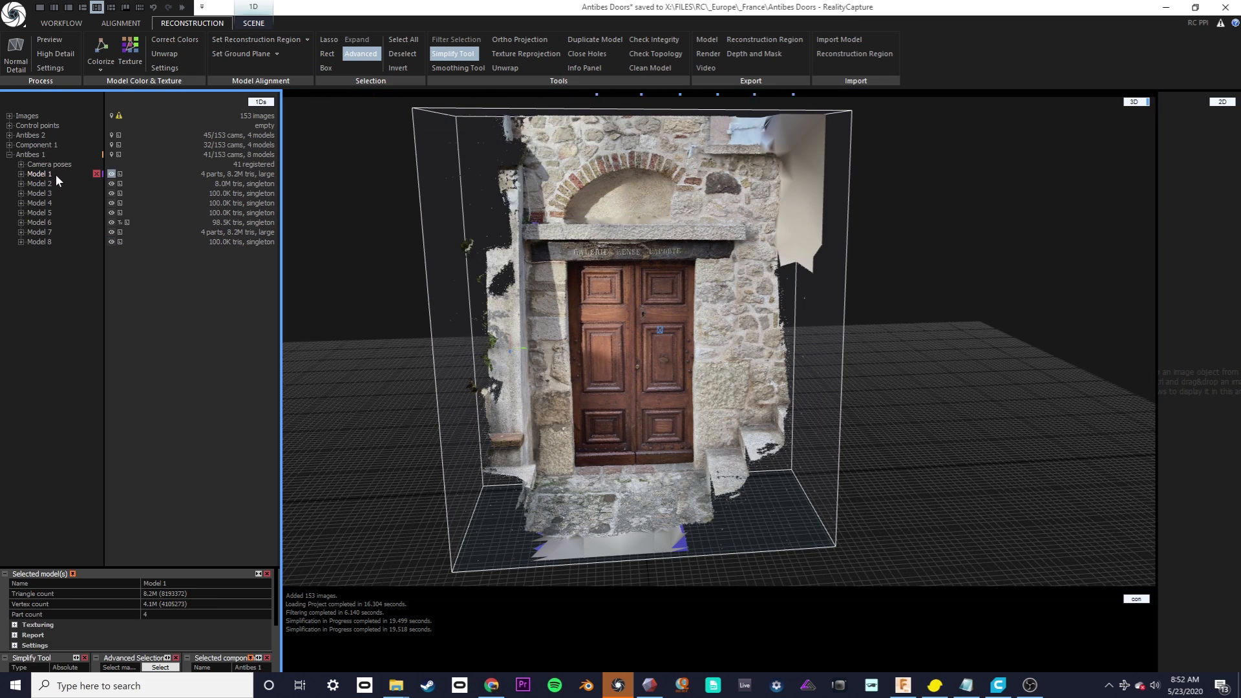
{"action": "left_click", "coordinate": [39, 183]}
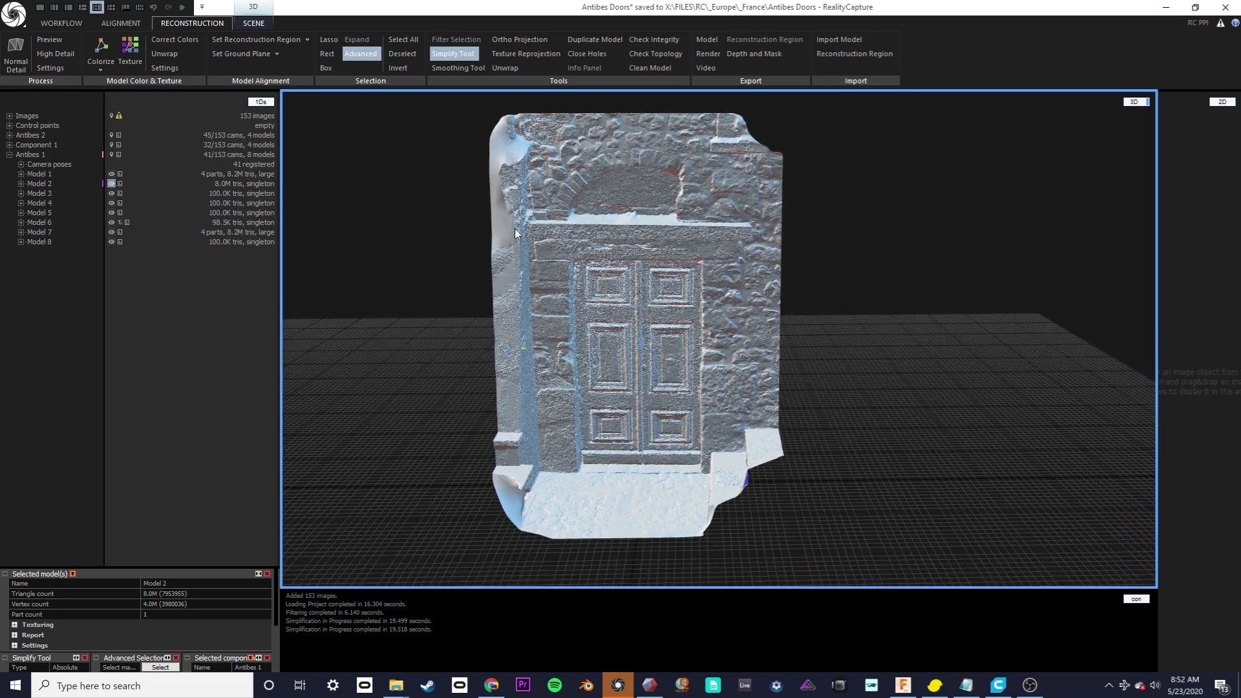
{"action": "mouse_move", "coordinate": [97, 193]}
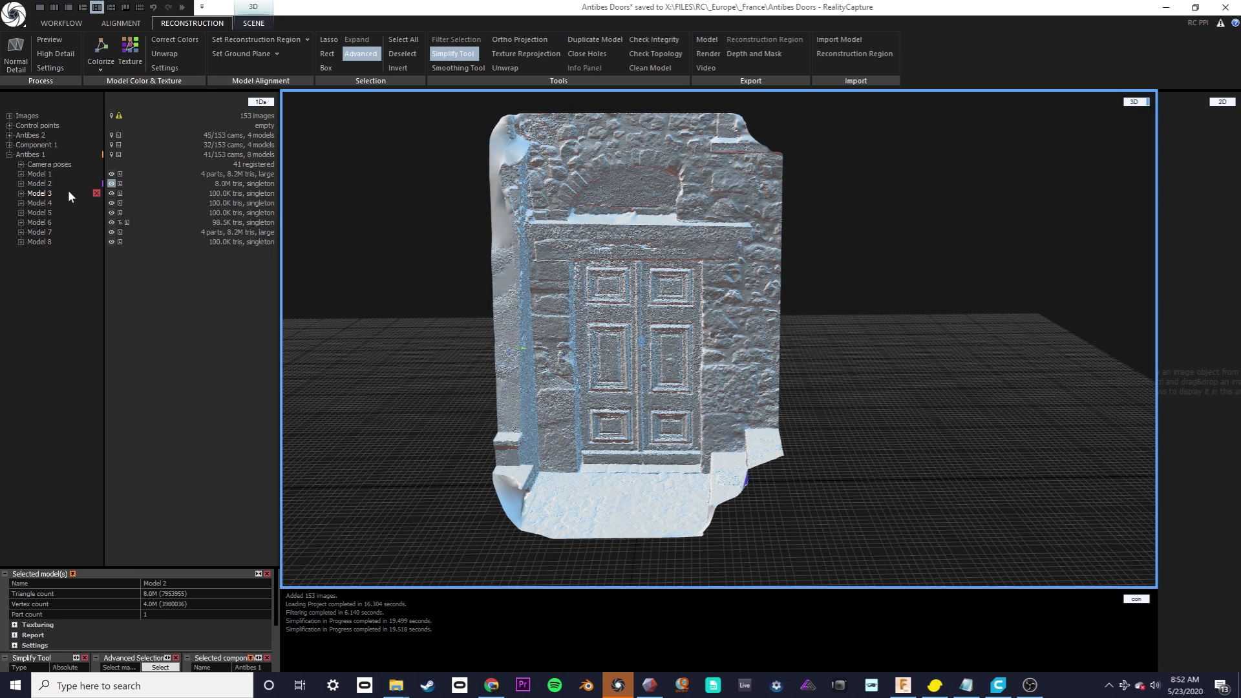
{"action": "left_click", "coordinate": [38, 193]}
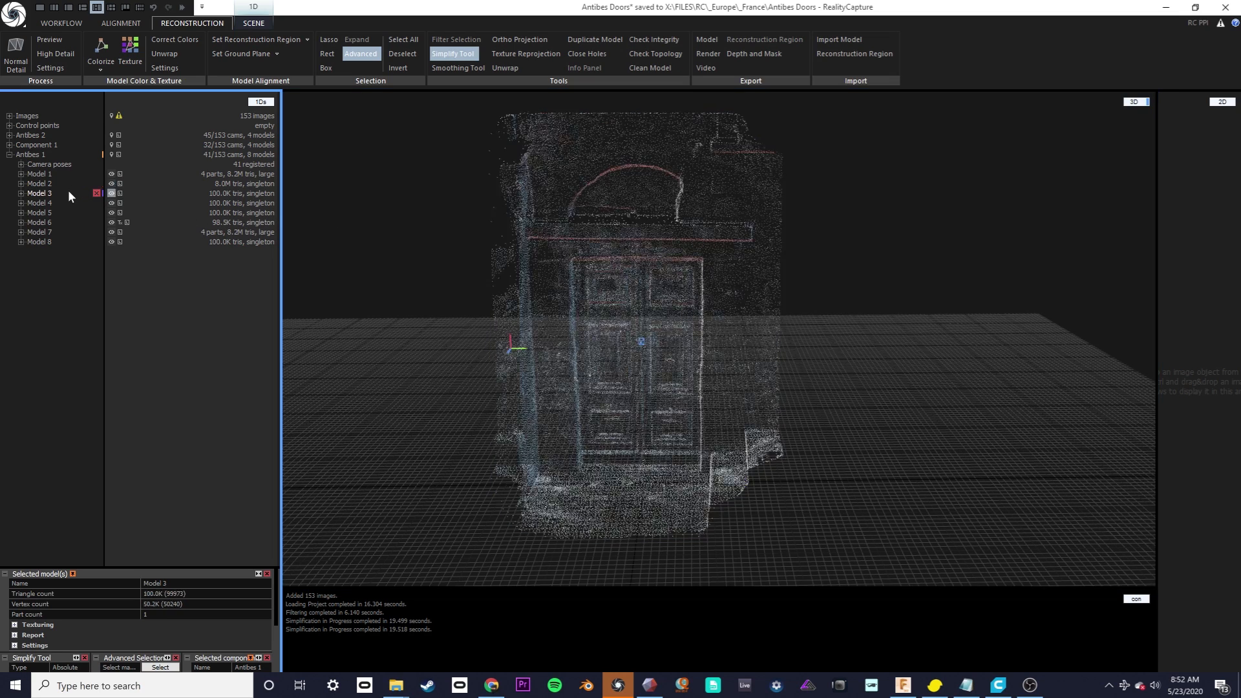
{"action": "left_click", "coordinate": [110, 193]}
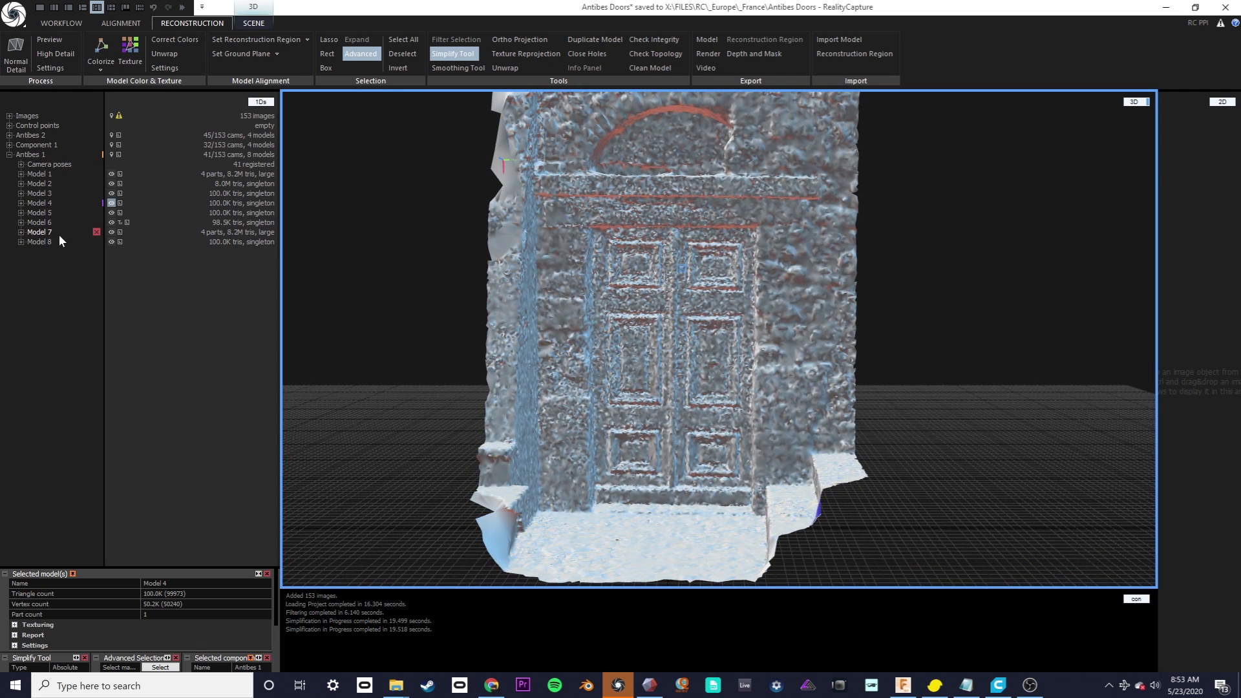
{"action": "left_click", "coordinate": [96, 243]}
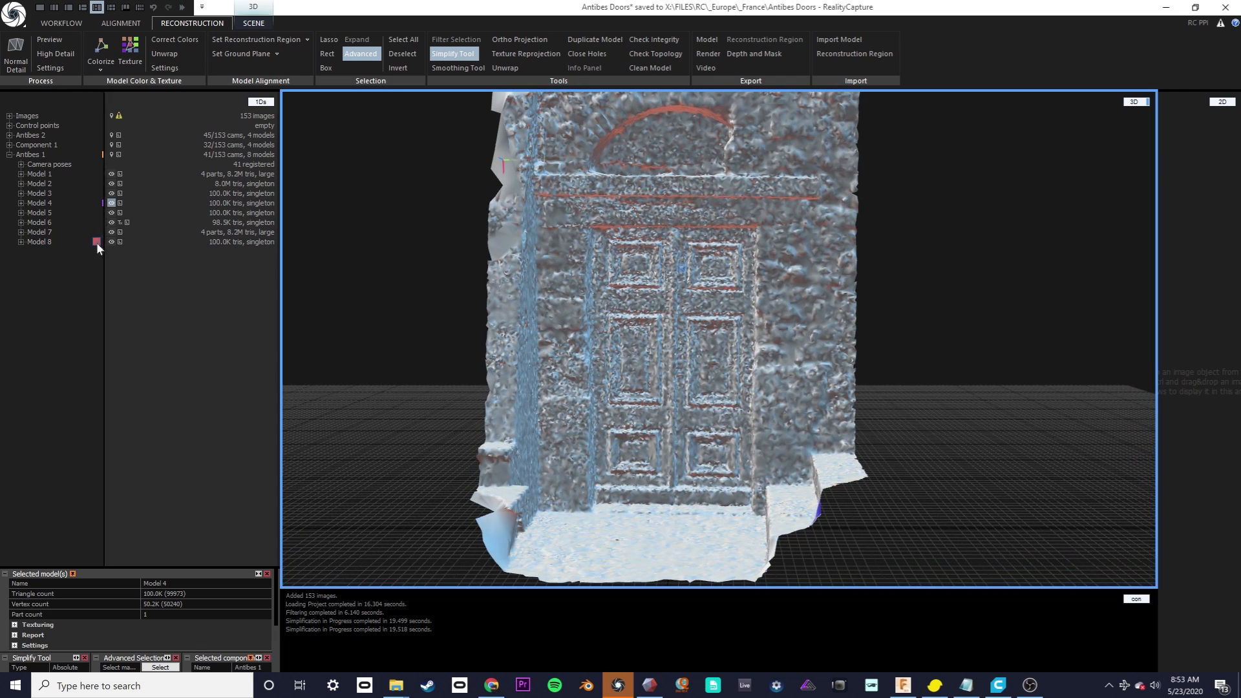
{"action": "left_click", "coordinate": [99, 244]}
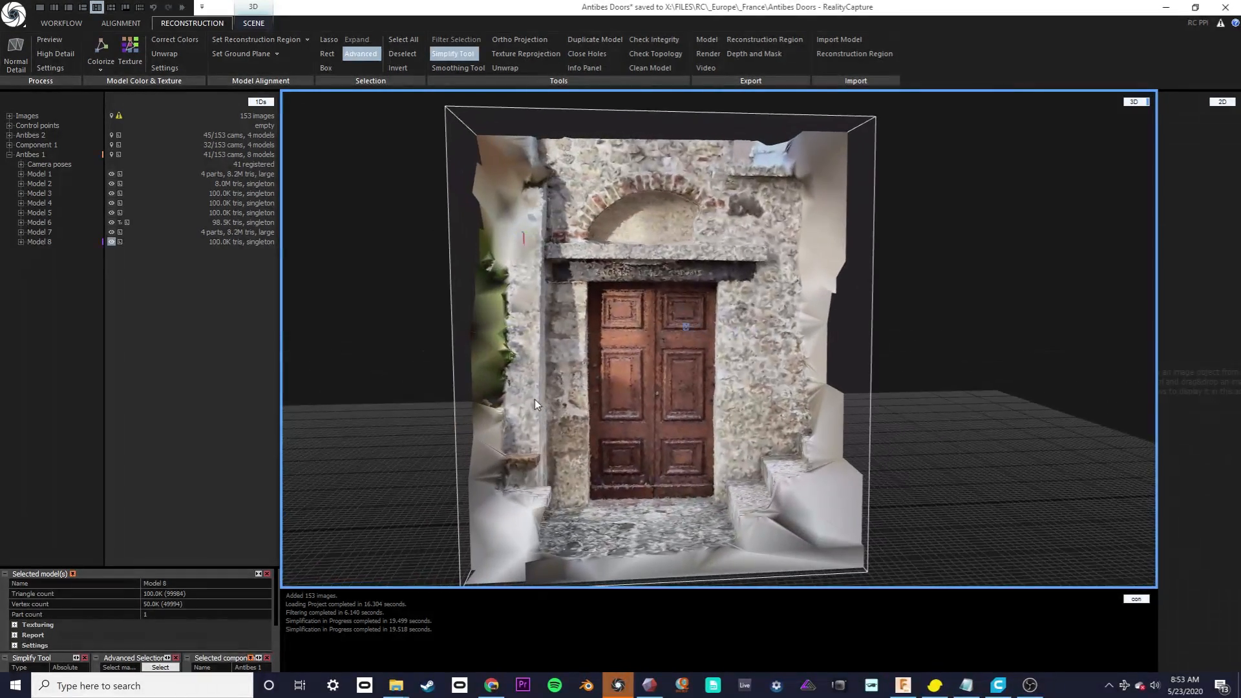
Export Model 7 as Wavefront OBJ into a newly created 'Door dirty' folder
{"action": "left_click", "coordinate": [706, 39]}
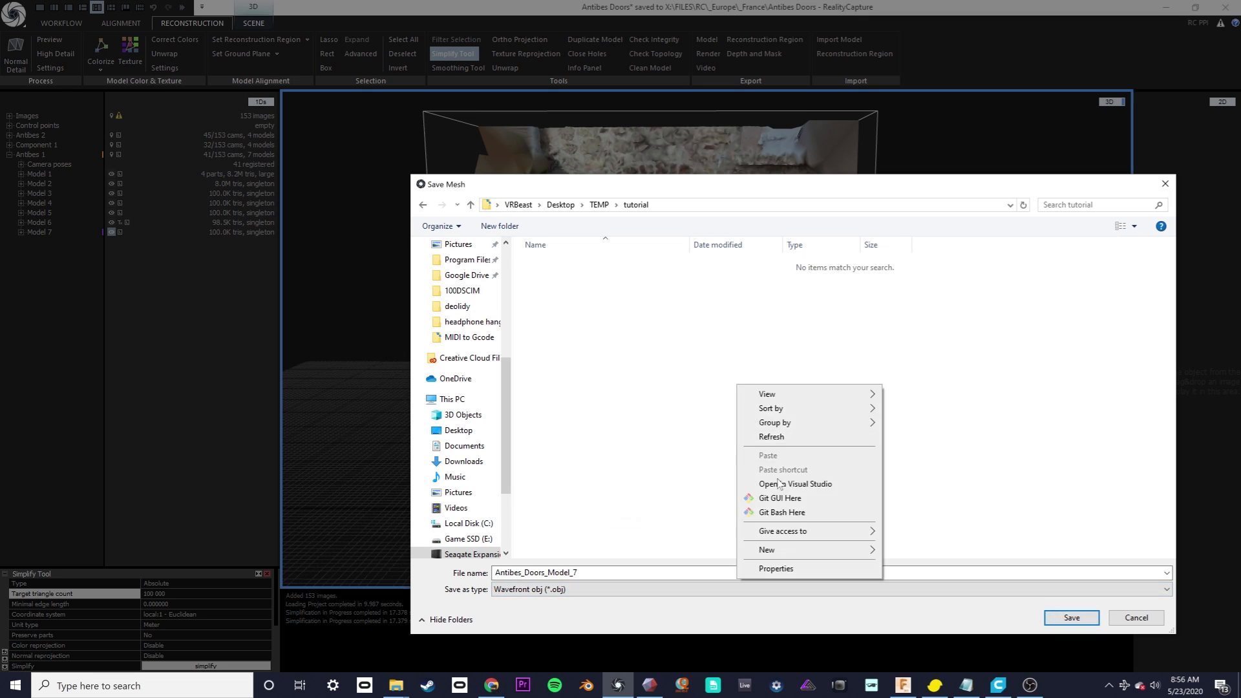
{"action": "left_click", "coordinate": [766, 549]}
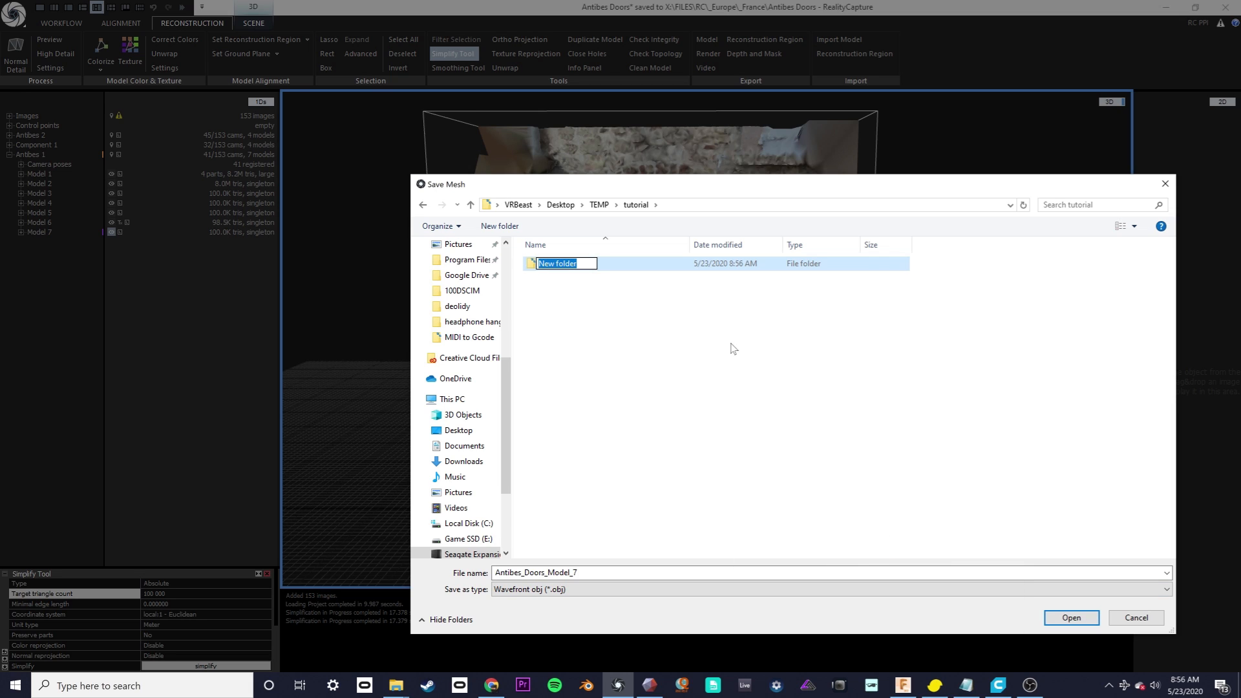
{"action": "type", "text": "Door"}
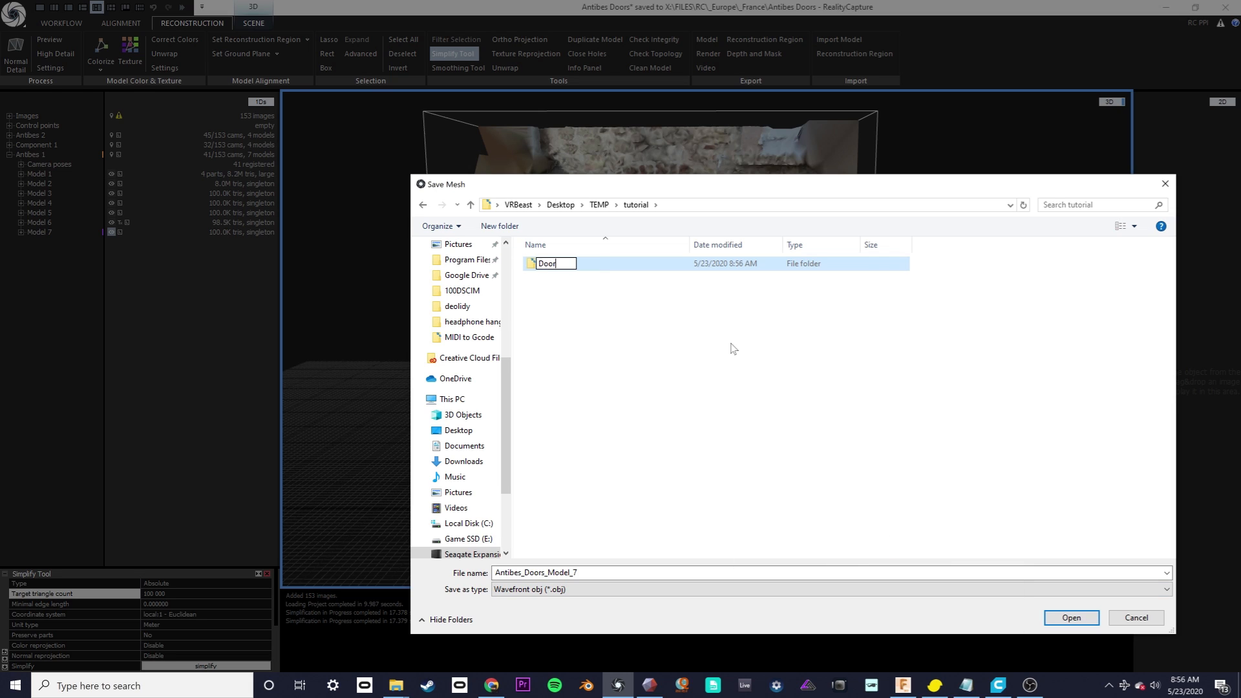
{"action": "type", "text": "de"}
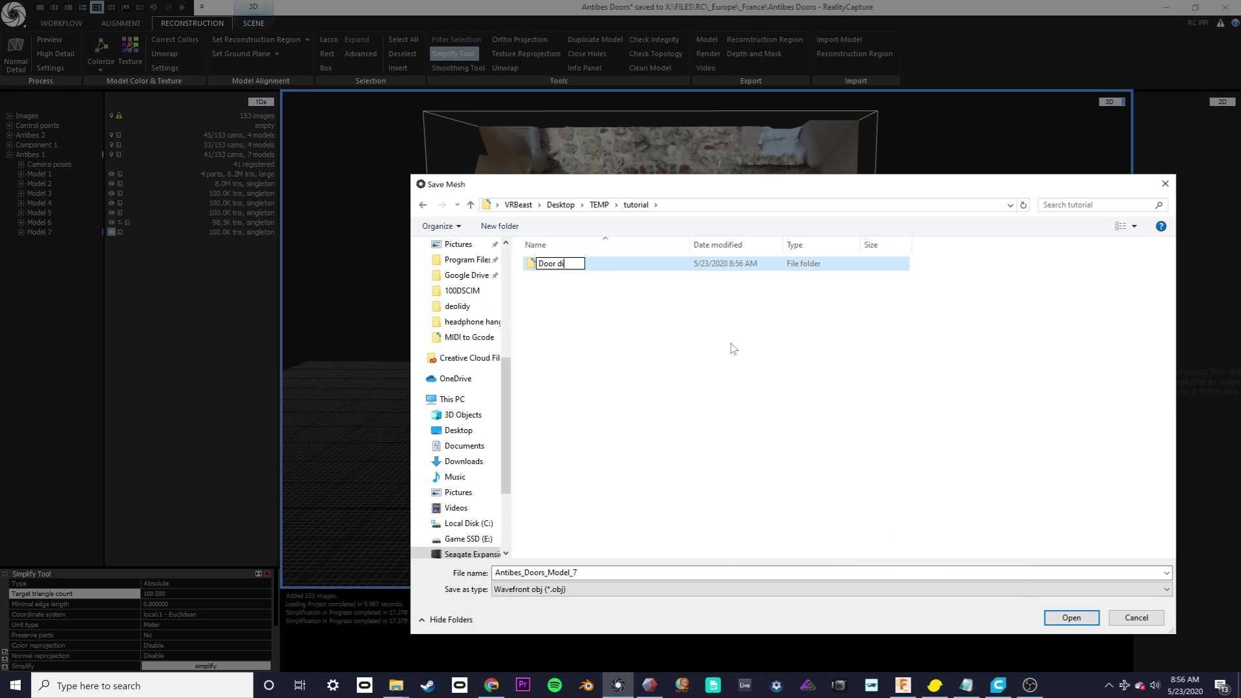
{"action": "type", "text": "rty"}
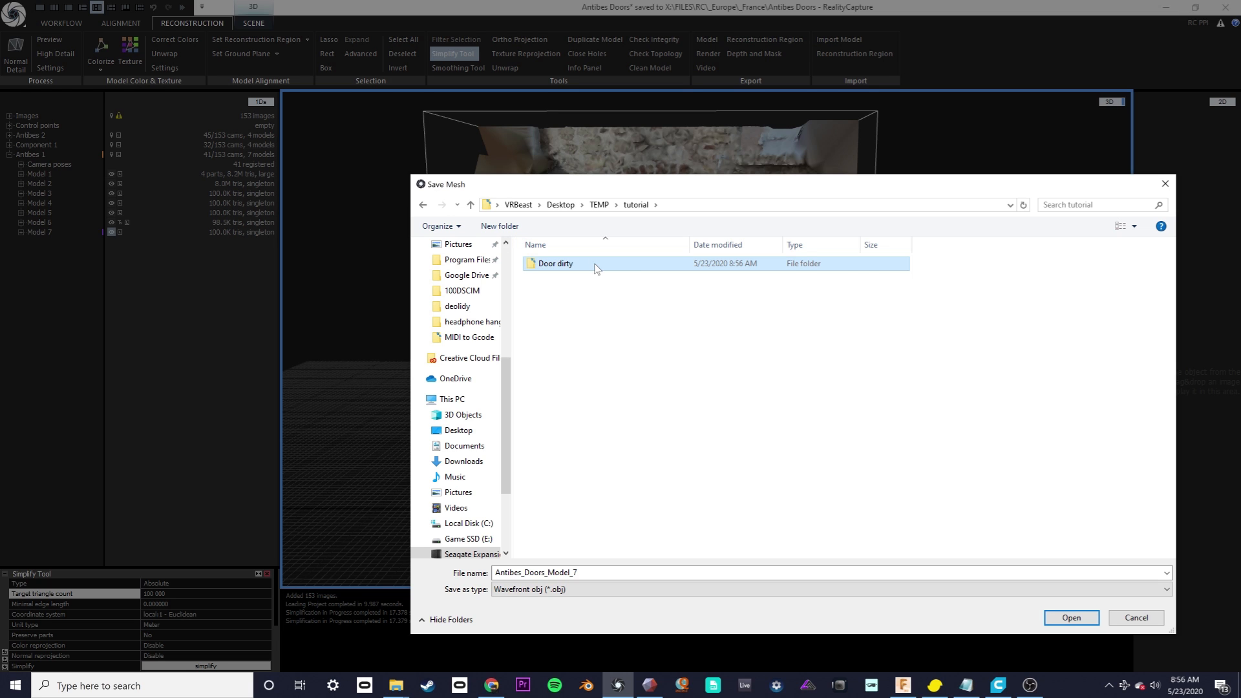
{"action": "left_click", "coordinate": [1071, 617]}
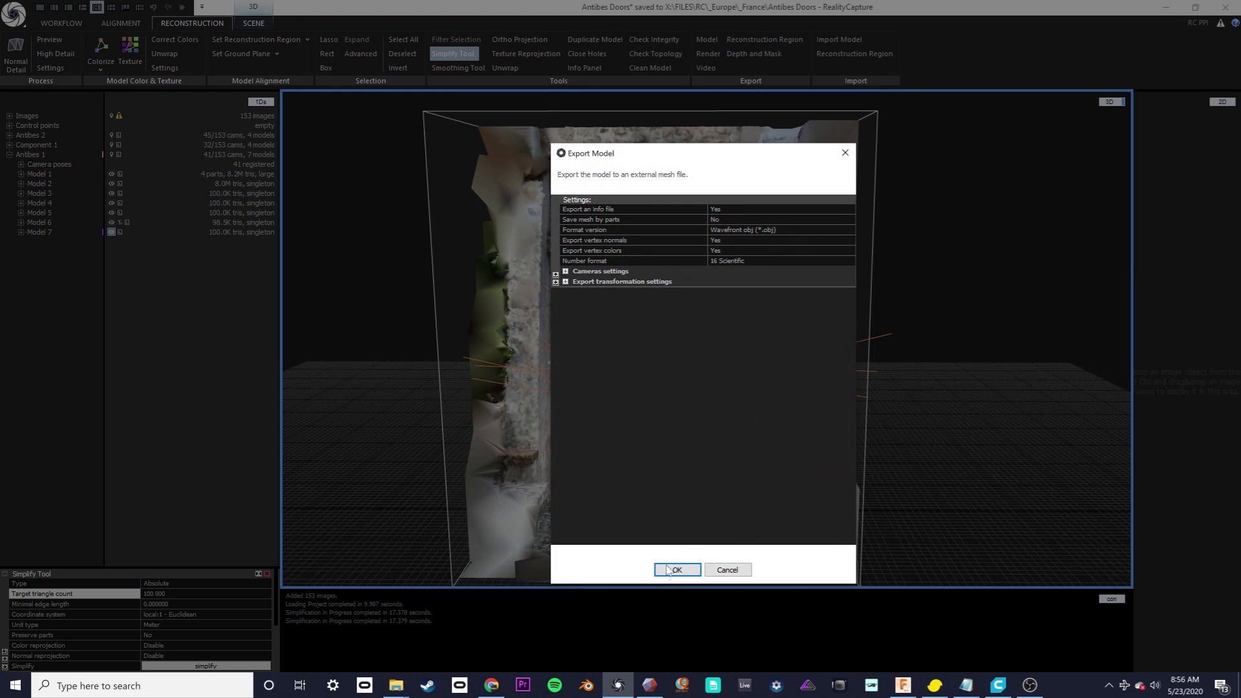
{"action": "left_click", "coordinate": [675, 570]}
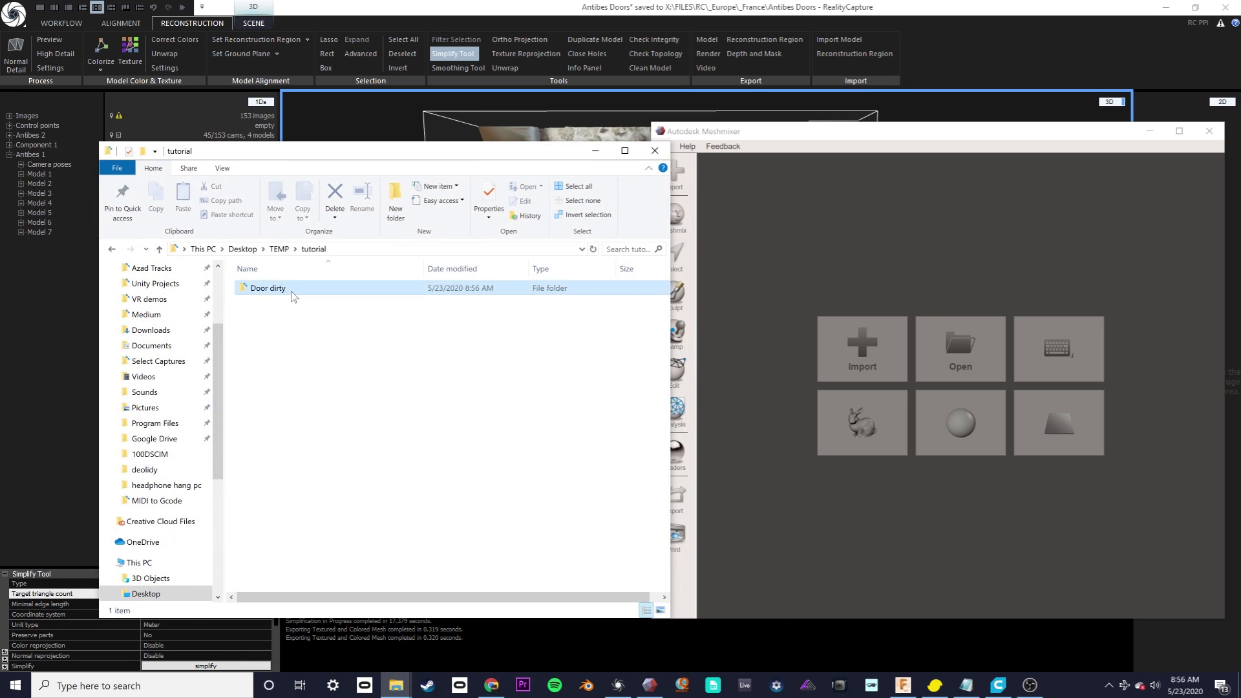
Open the 'Door dirty' folder to find the Antibes_Doors_Model_7 OBJ
{"action": "double_click", "coordinate": [267, 287]}
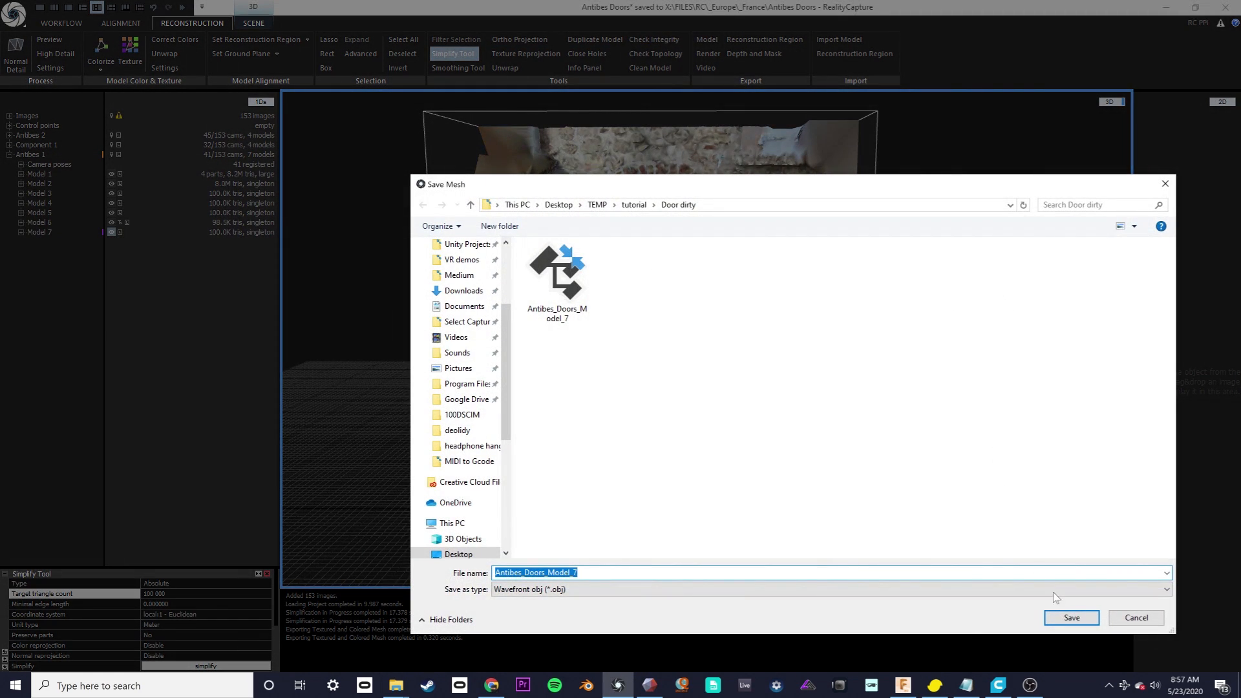
{"action": "left_click", "coordinate": [1069, 617]}
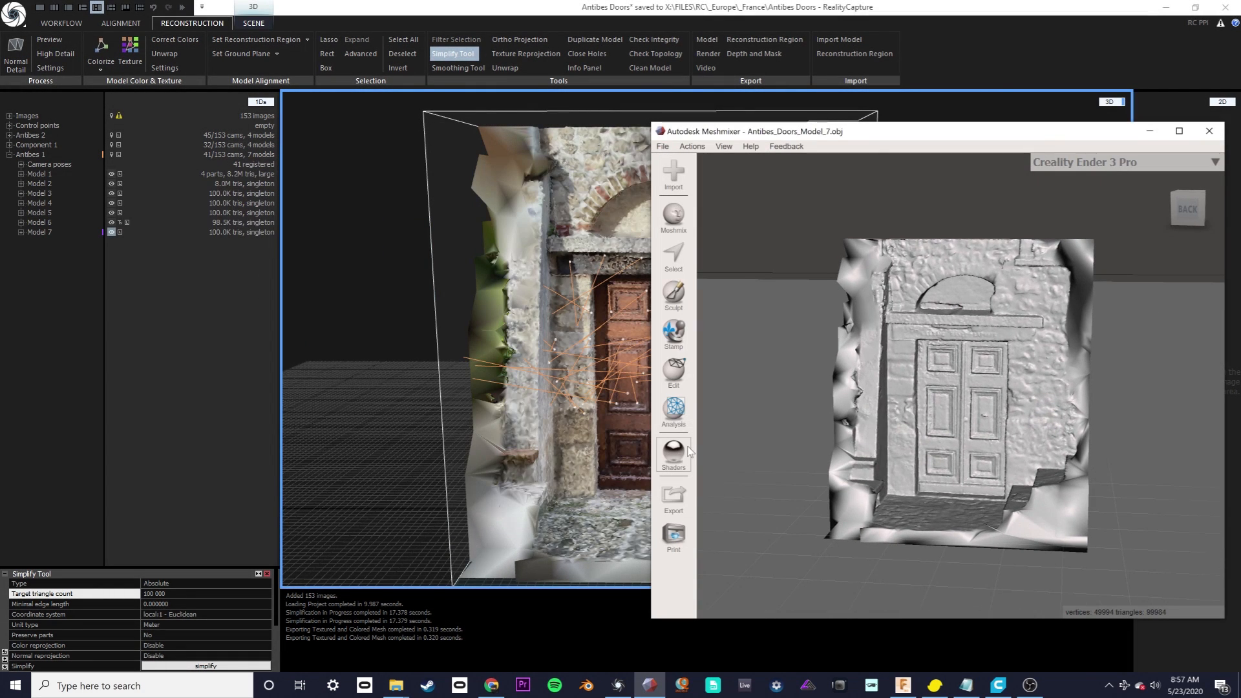
Give the imported Antibes_Doors_Model_7 mesh the plain white shader
{"action": "left_click", "coordinate": [672, 454]}
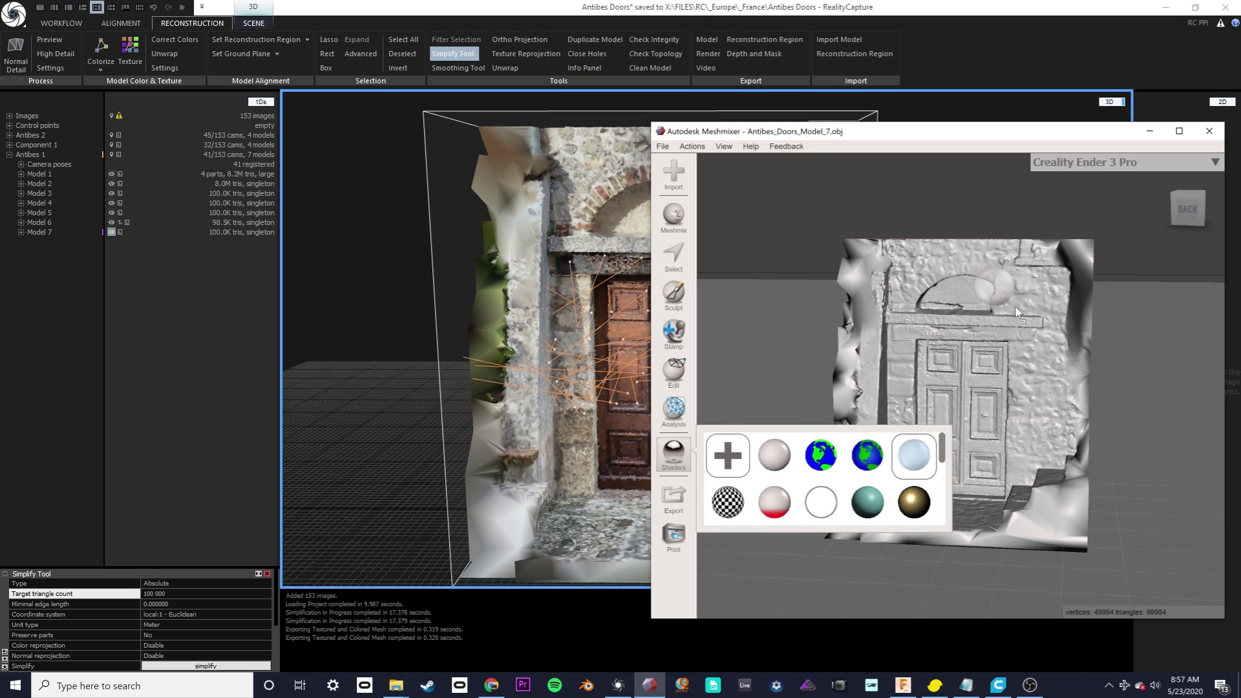
{"action": "left_click", "coordinate": [775, 455]}
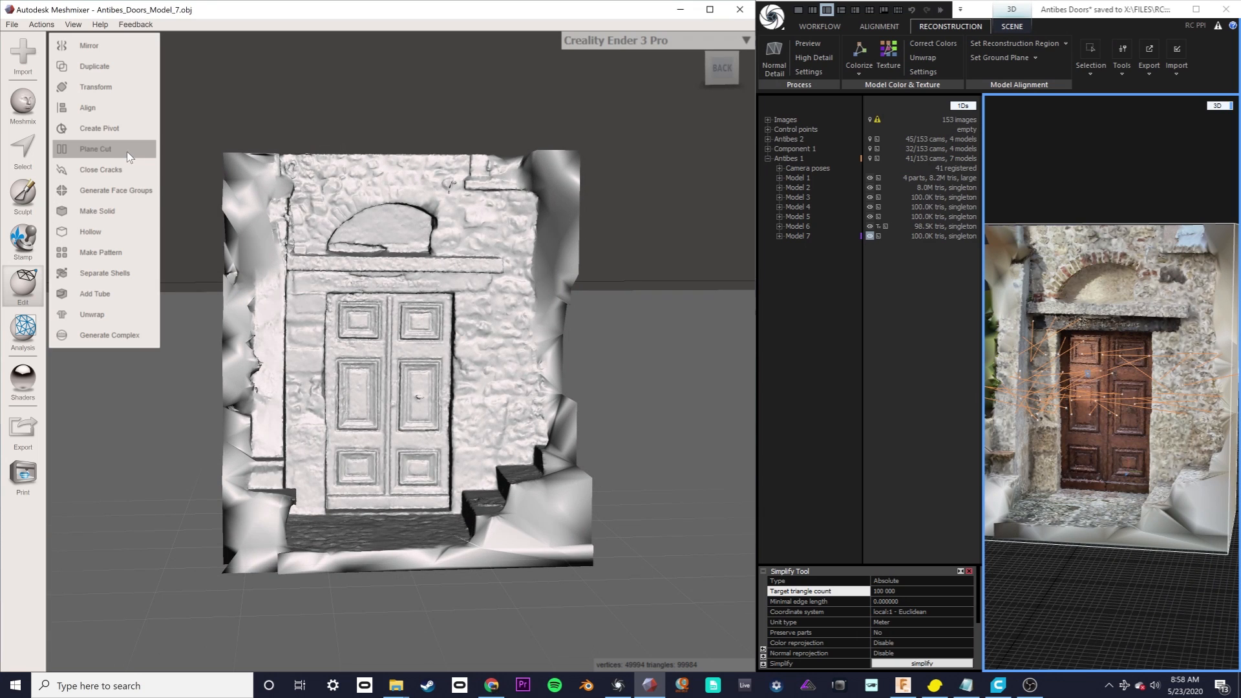
{"action": "left_click", "coordinate": [95, 148]}
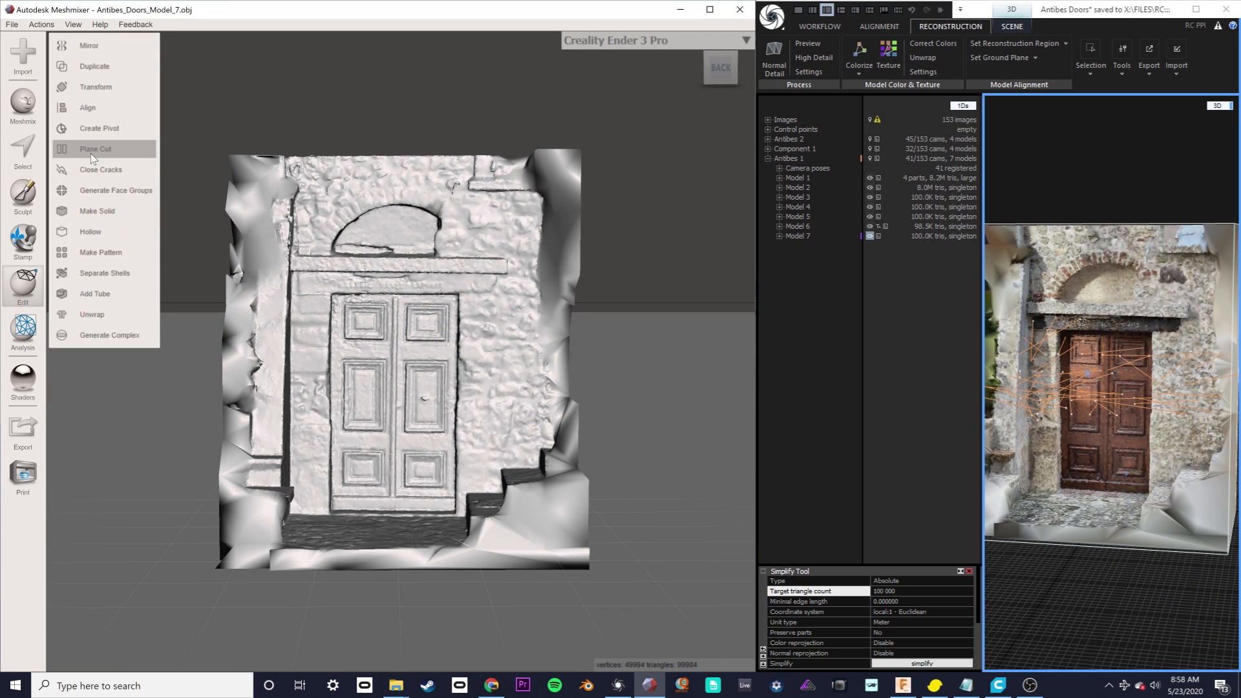
Plane-cut the door's left edge, undo the filled result, and redo it with No Fill
{"action": "left_click", "coordinate": [95, 149]}
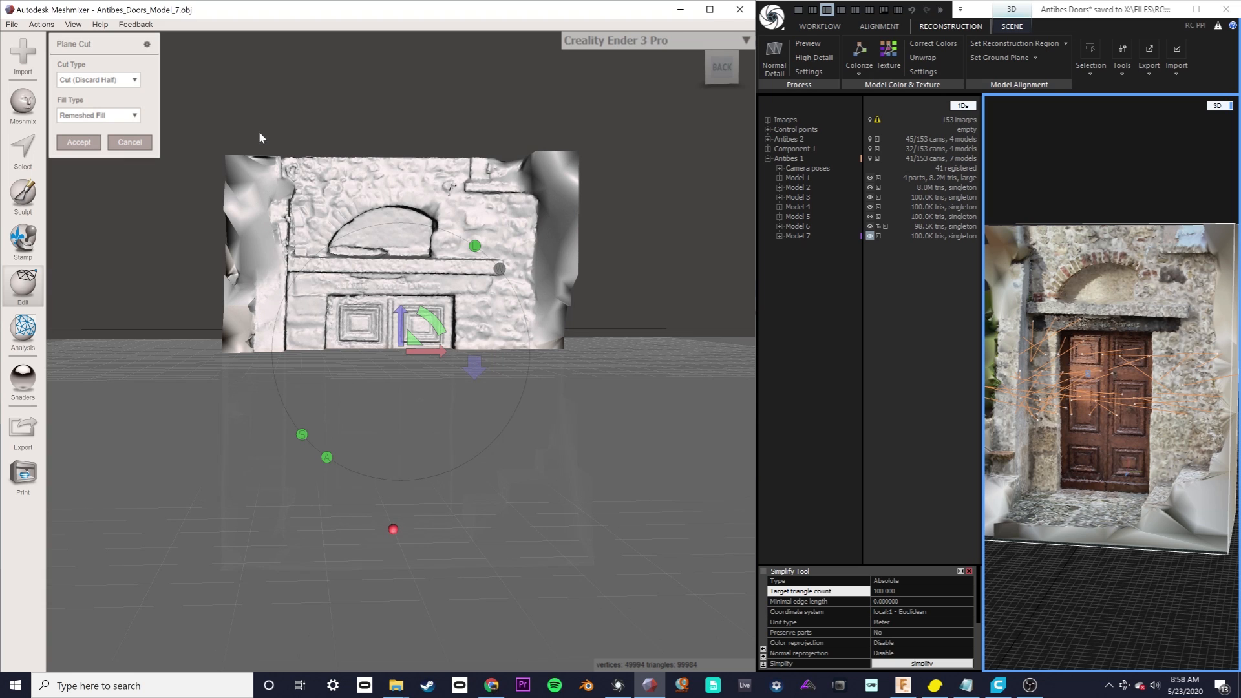
{"action": "mouse_move", "coordinate": [264, 134]}
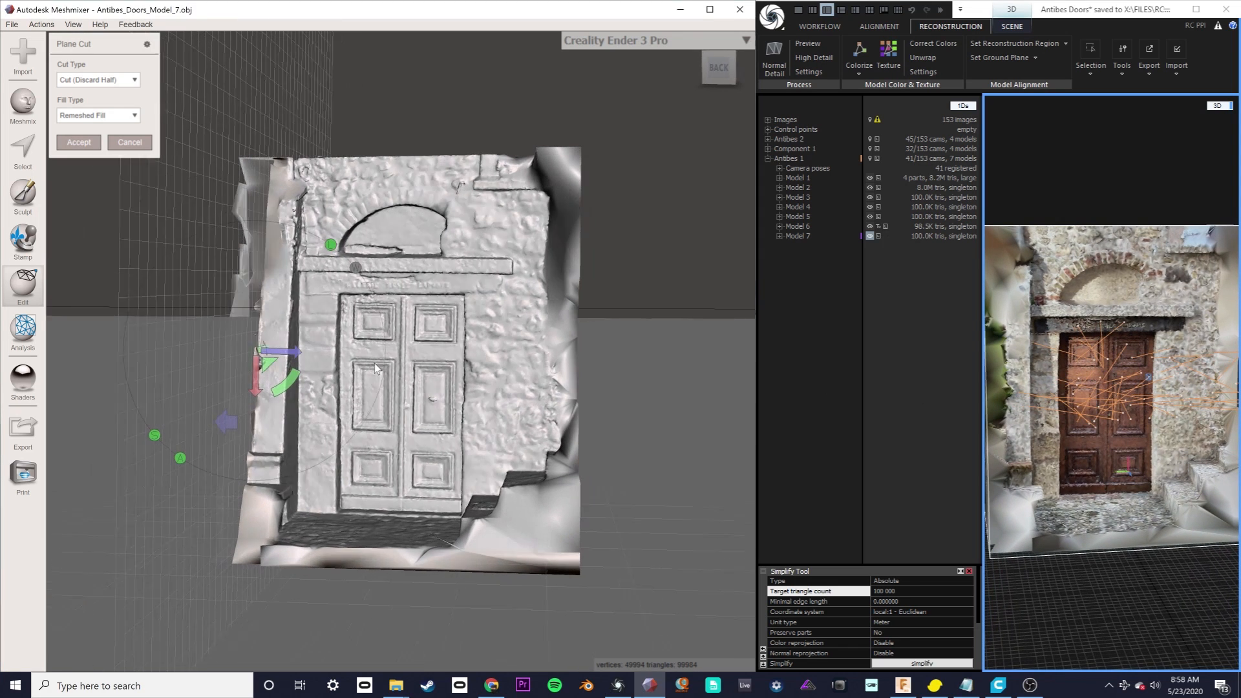
{"action": "left_click", "coordinate": [97, 115]}
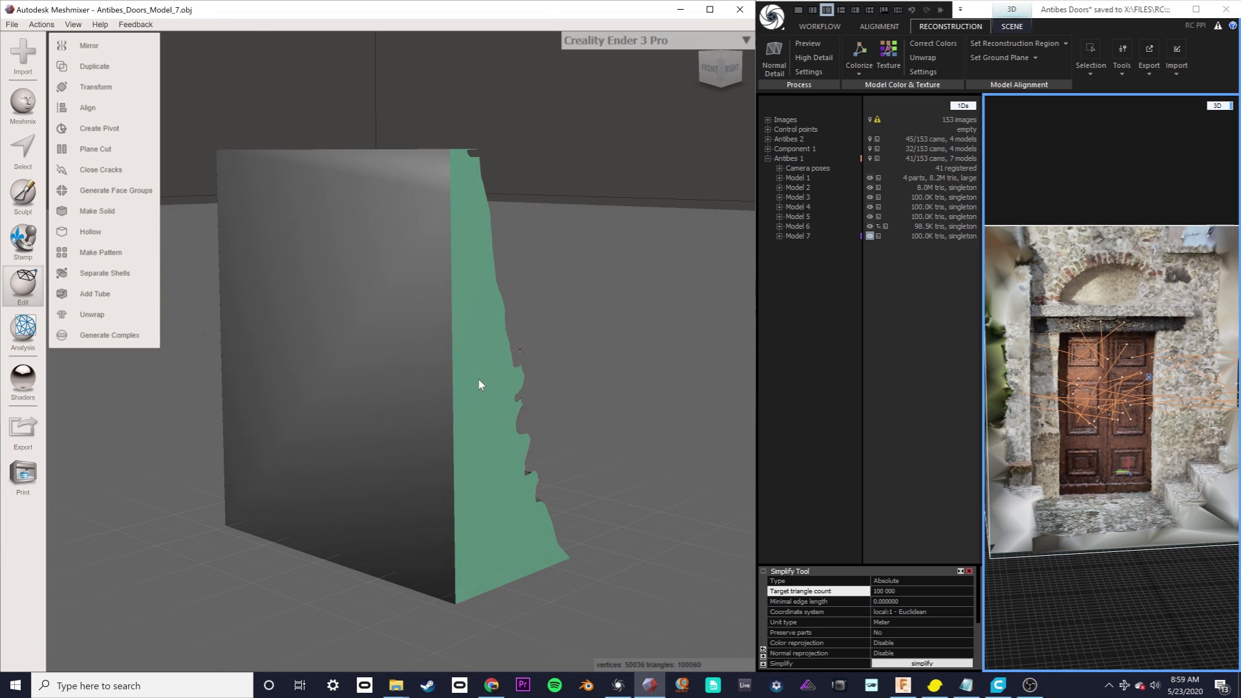
{"action": "left_click", "coordinate": [95, 149]}
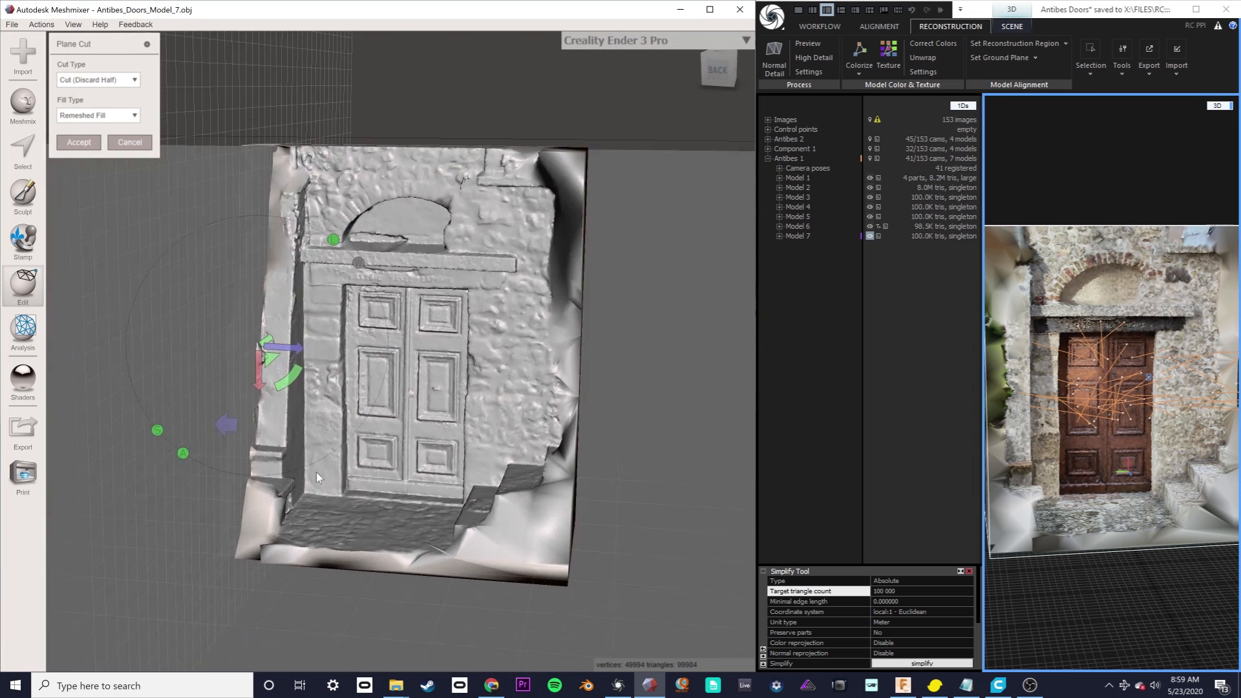
{"action": "left_click", "coordinate": [98, 115]}
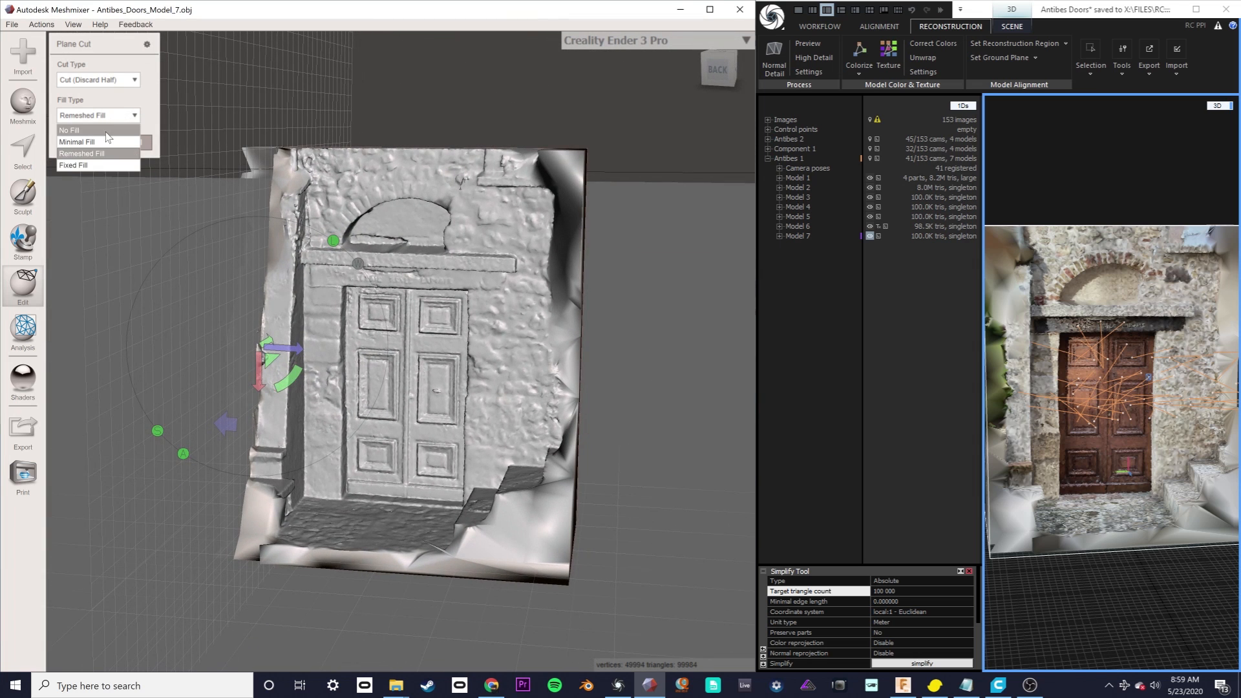
{"action": "left_click", "coordinate": [23, 286]}
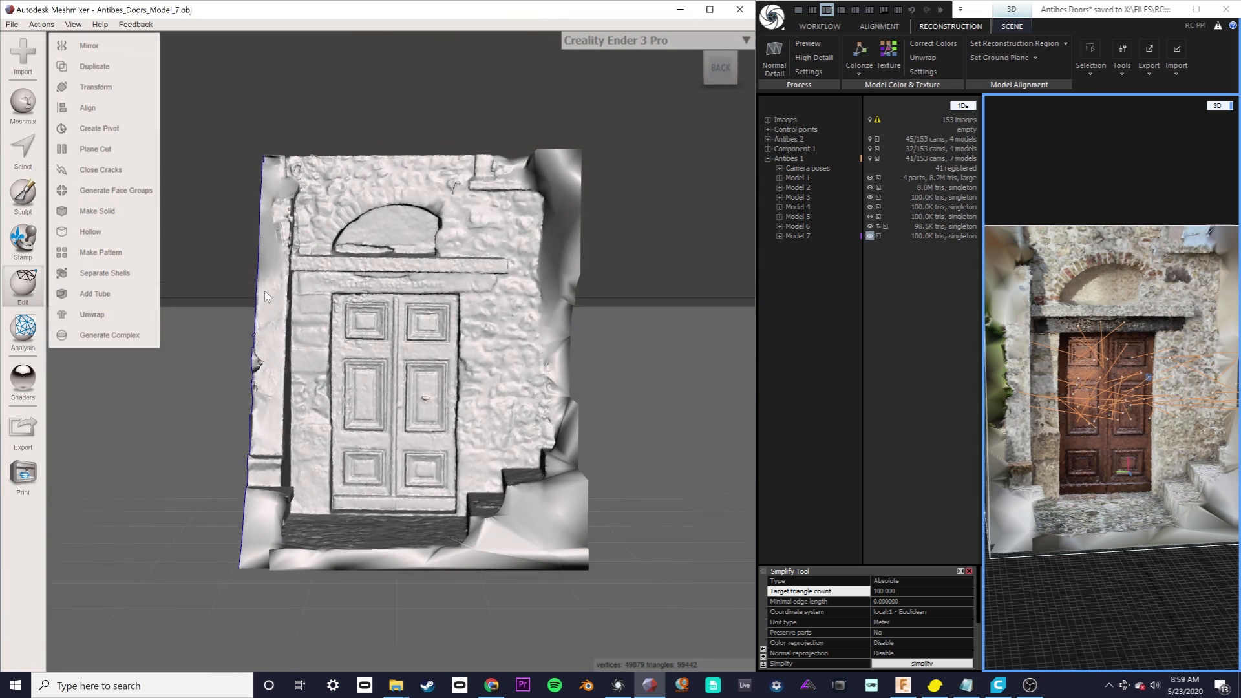
{"action": "left_click", "coordinate": [95, 148]}
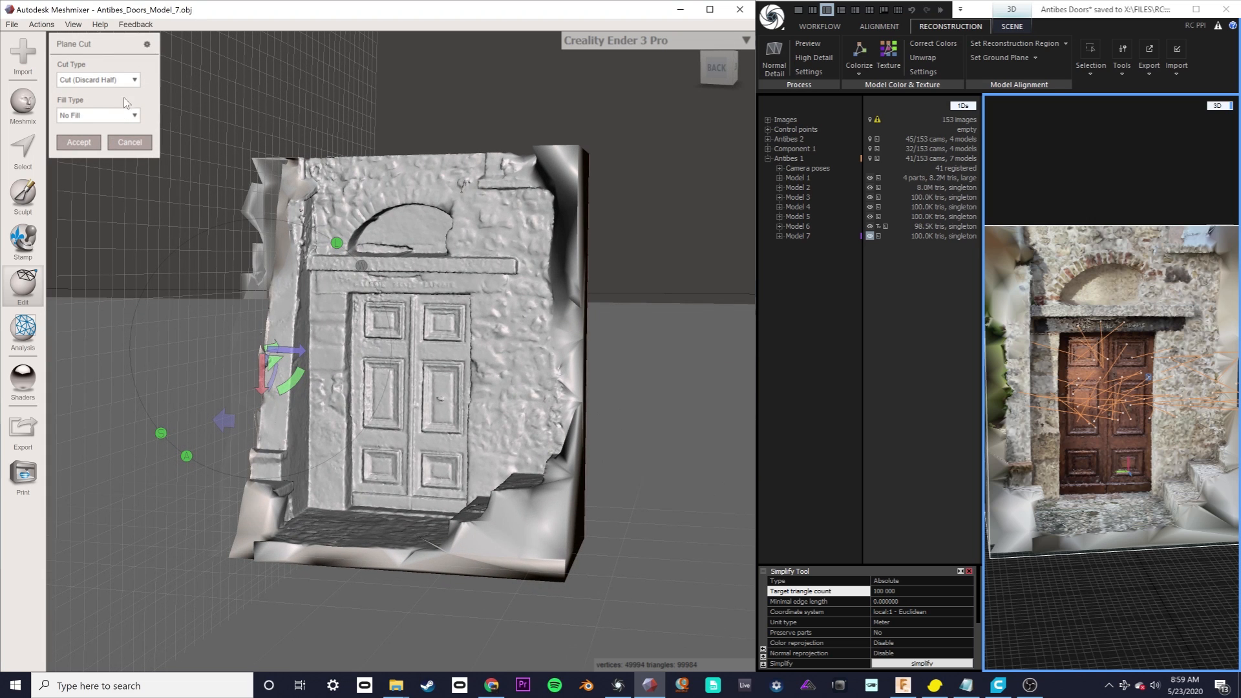
Trim the stray strip with successive unfilled plane cuts on the door mesh
{"action": "left_click", "coordinate": [96, 115]}
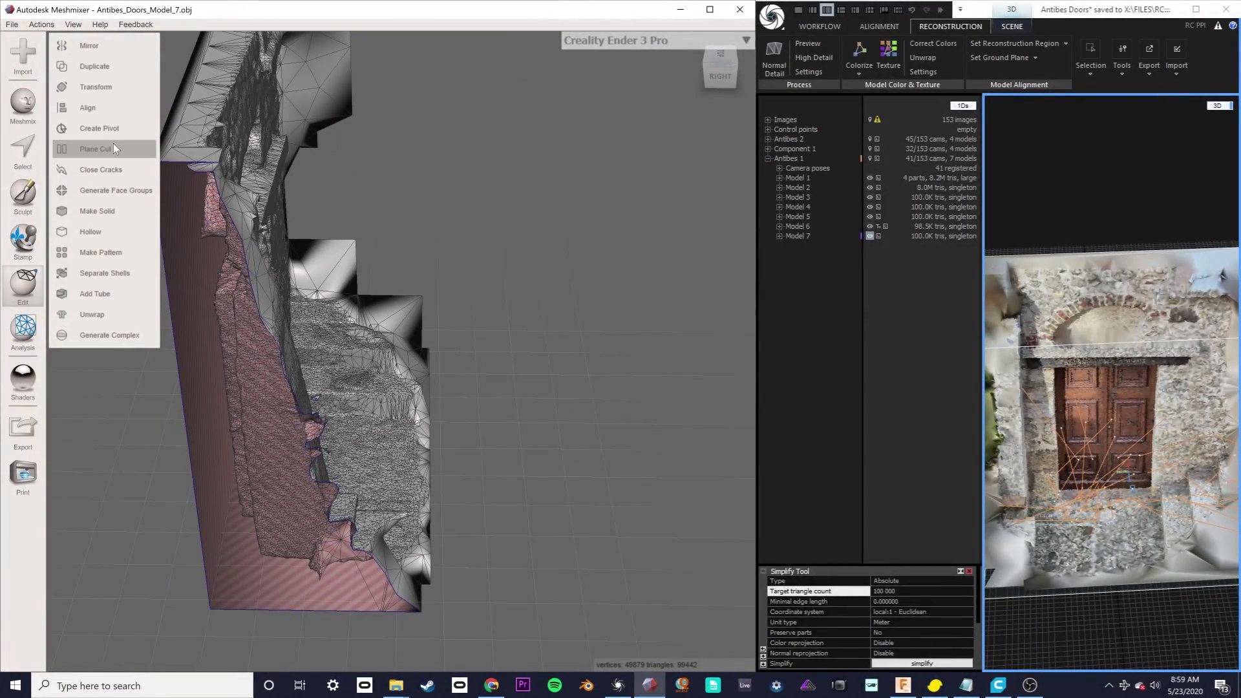
{"action": "left_click", "coordinate": [97, 148]}
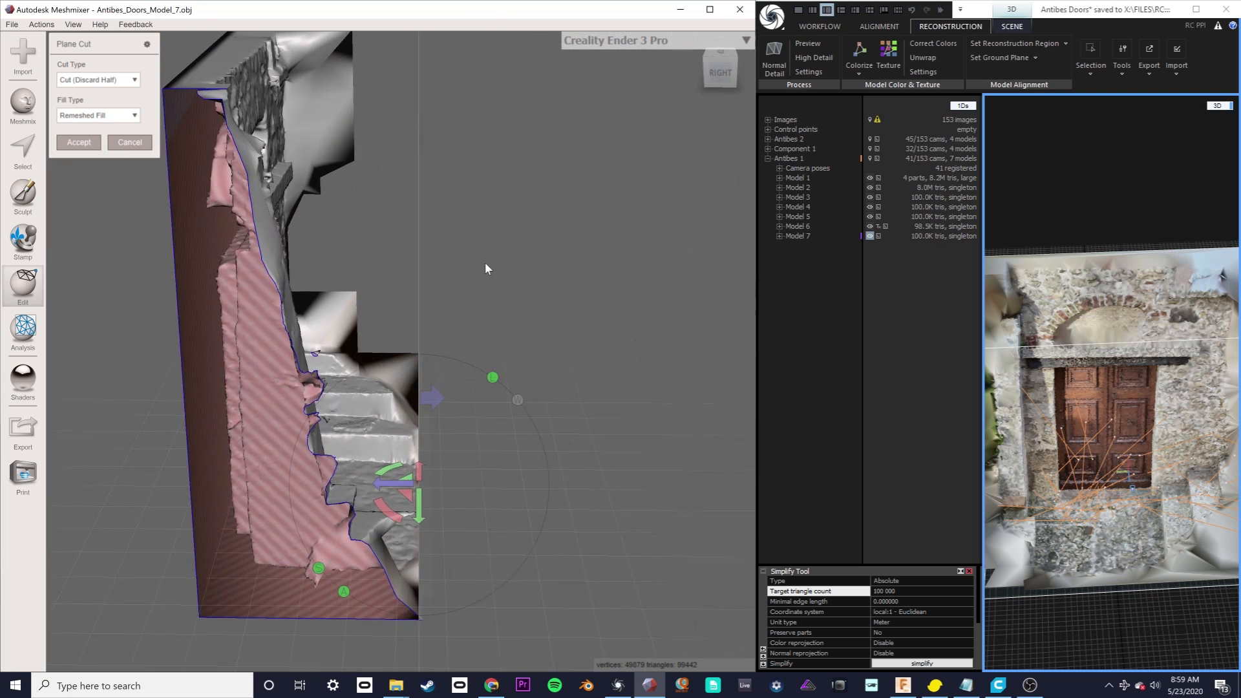
{"action": "left_click", "coordinate": [96, 115]}
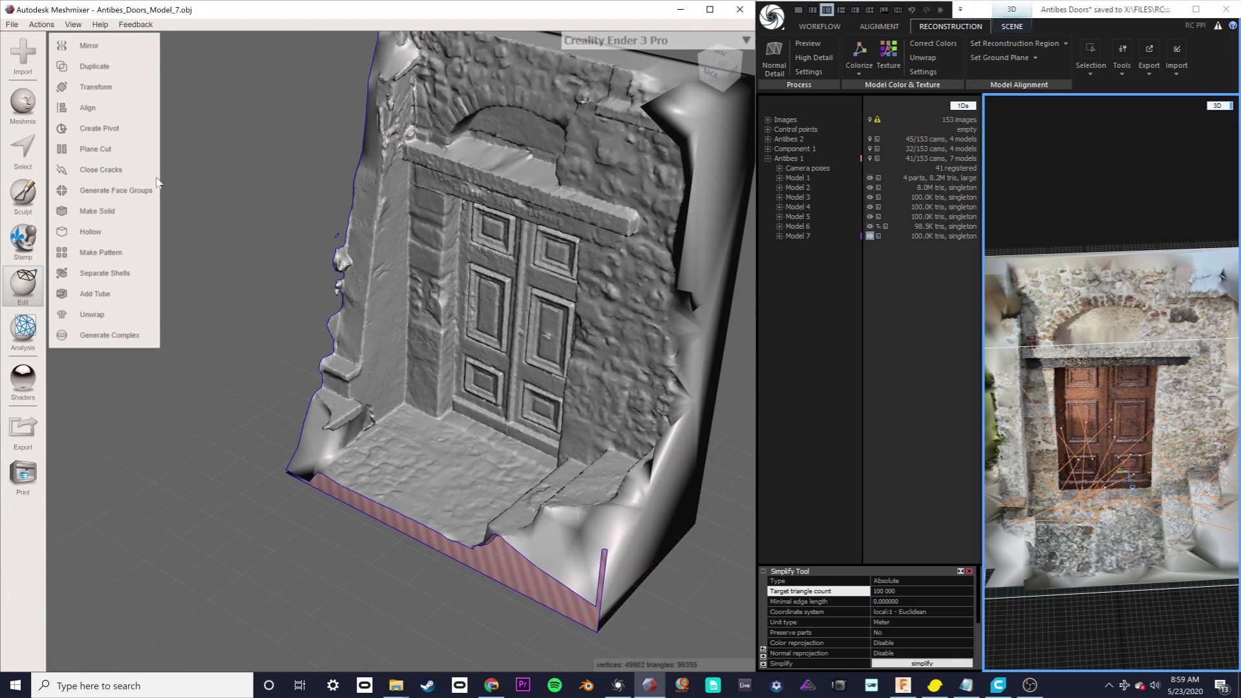
{"action": "mouse_move", "coordinate": [99, 106]}
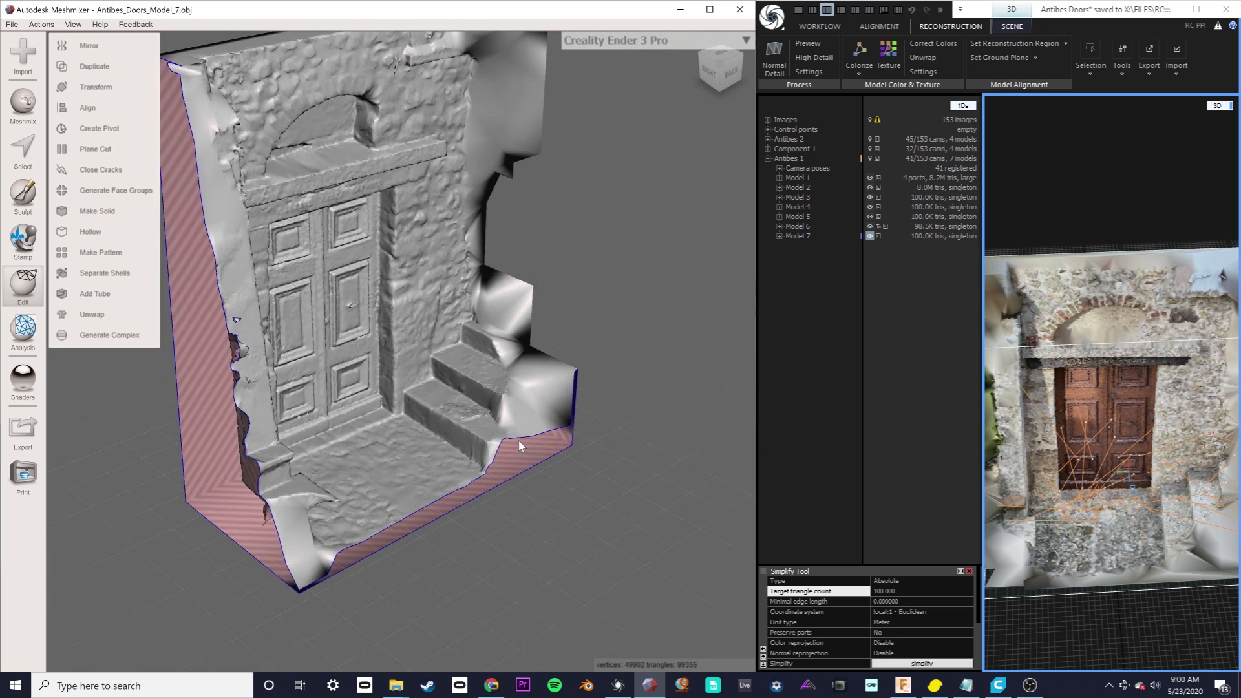
{"action": "left_click", "coordinate": [94, 149]}
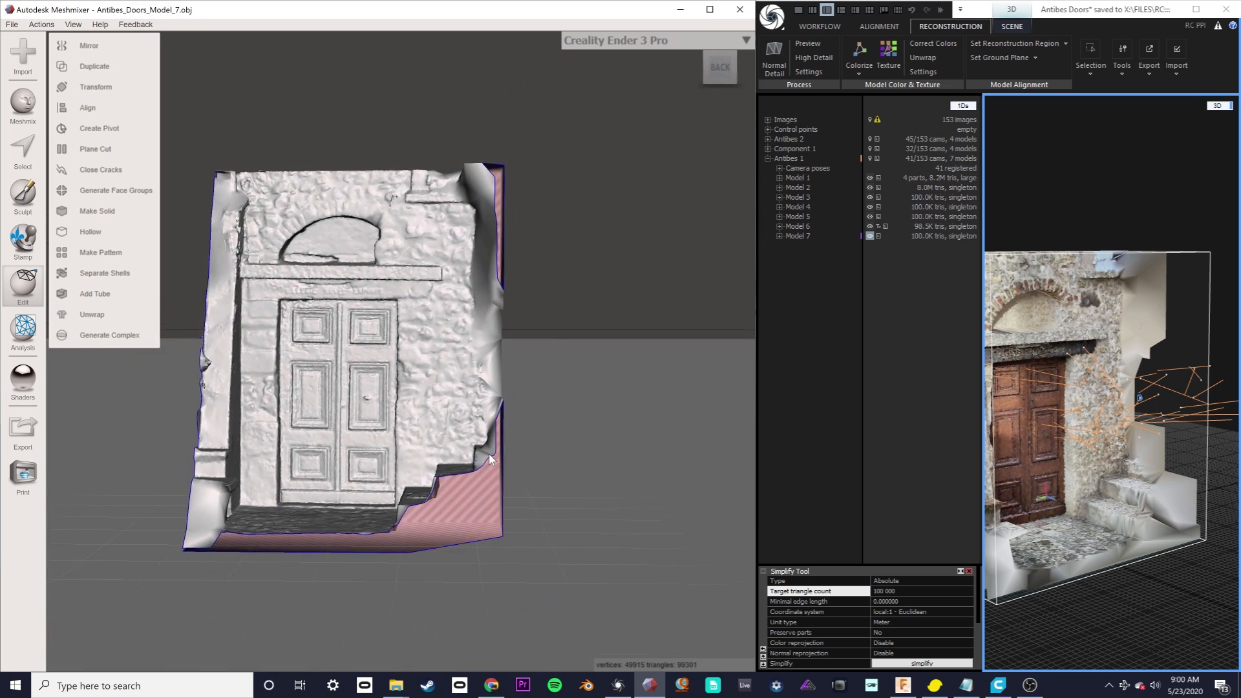
Back out of a plane cut and open Transform, showing about 2.25 × 5.36 × 4.43 mm
{"action": "left_click", "coordinate": [95, 149]}
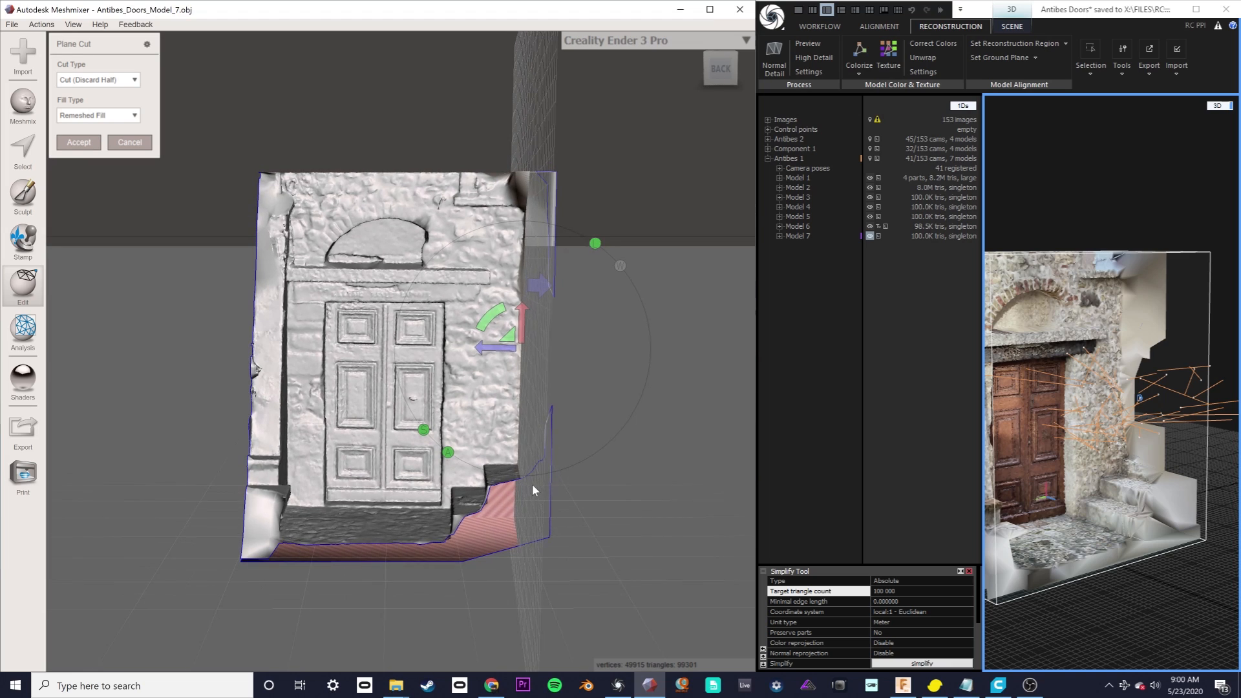
{"action": "left_click", "coordinate": [797, 226]}
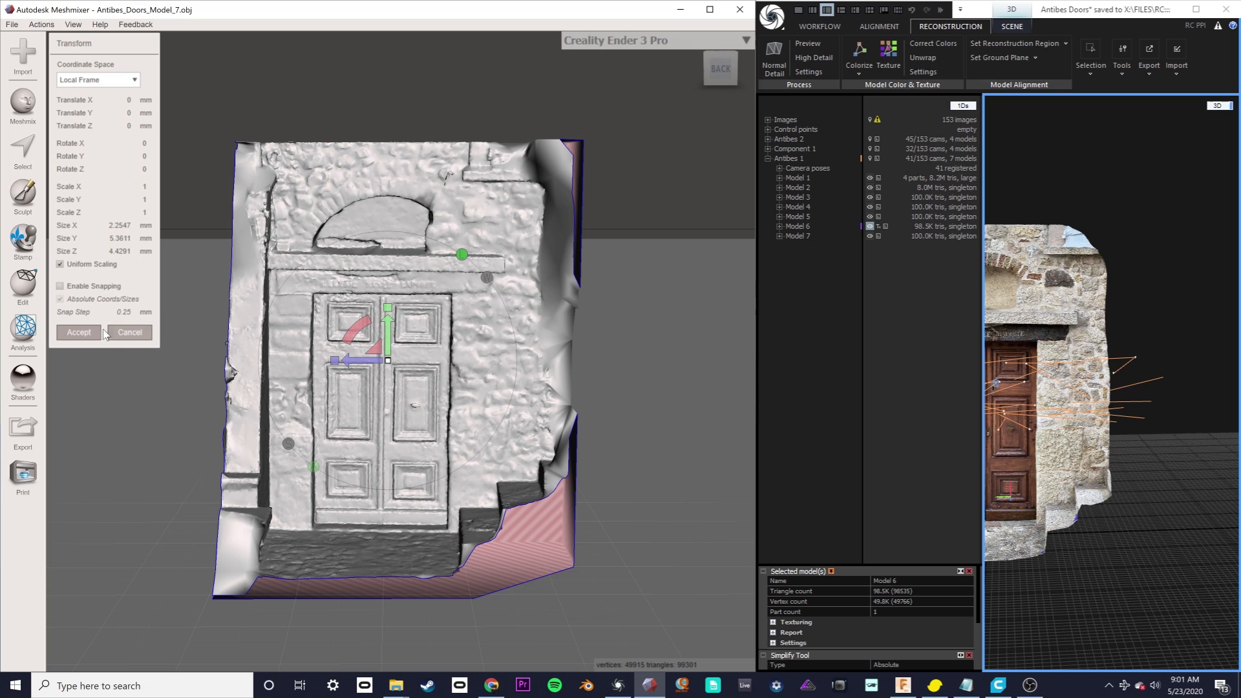
Dismiss the Transform panel and plane-cut the ragged right edge of the door wall
{"action": "left_click", "coordinate": [78, 332]}
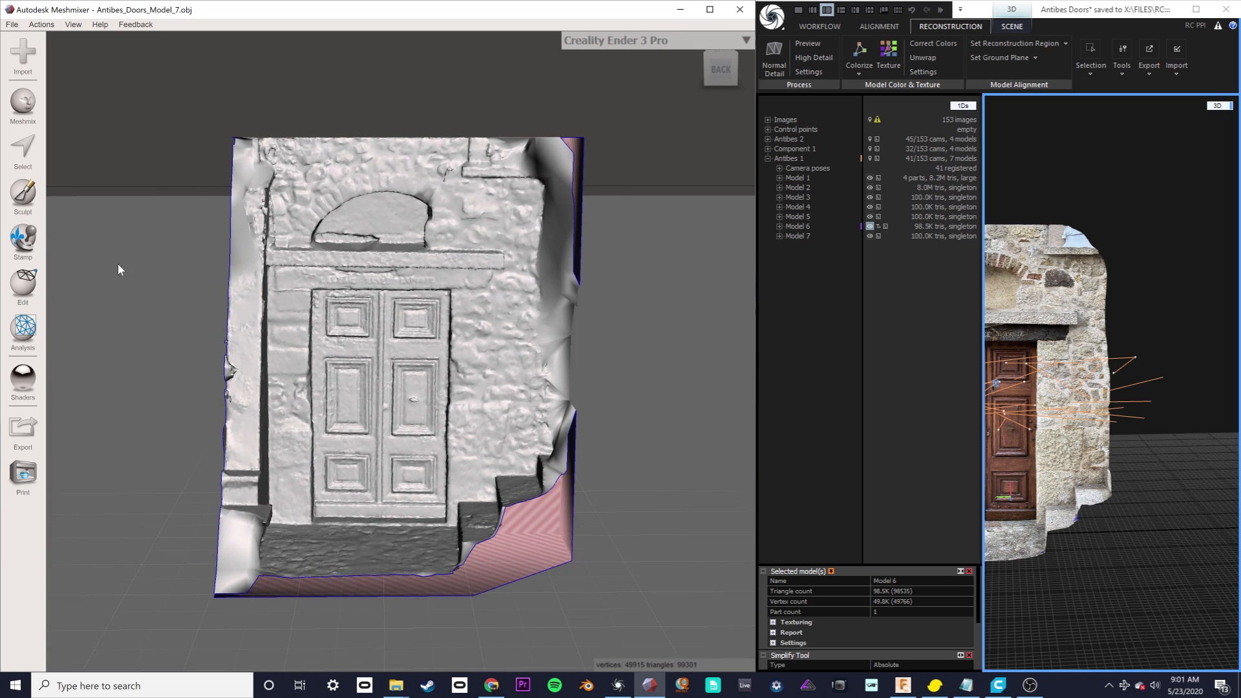
{"action": "left_click", "coordinate": [23, 282]}
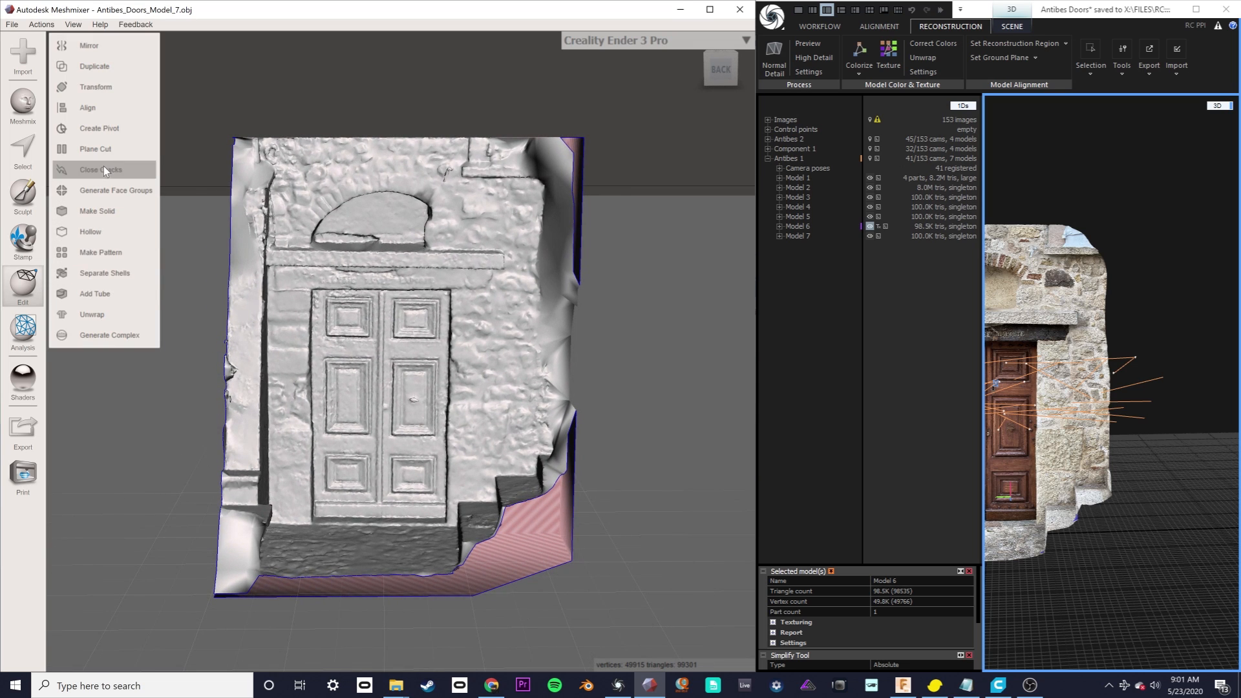
{"action": "left_click", "coordinate": [94, 149]}
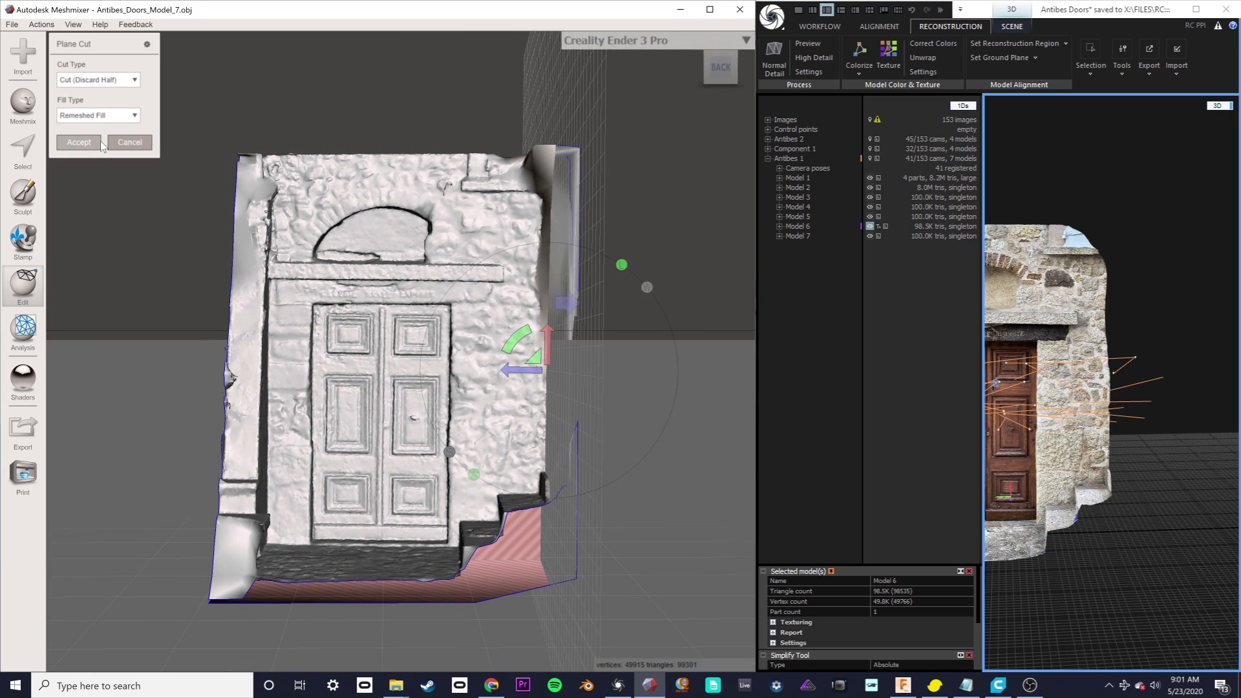
{"action": "left_click", "coordinate": [78, 142]}
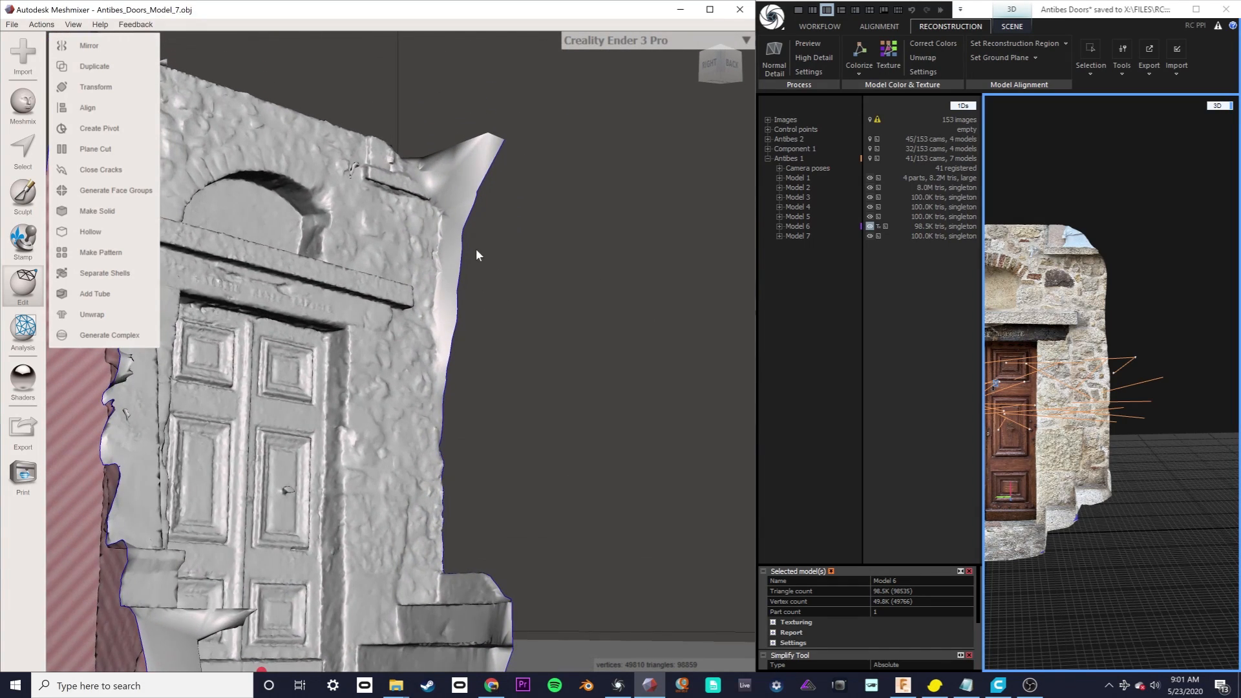
{"action": "mouse_move", "coordinate": [94, 231]}
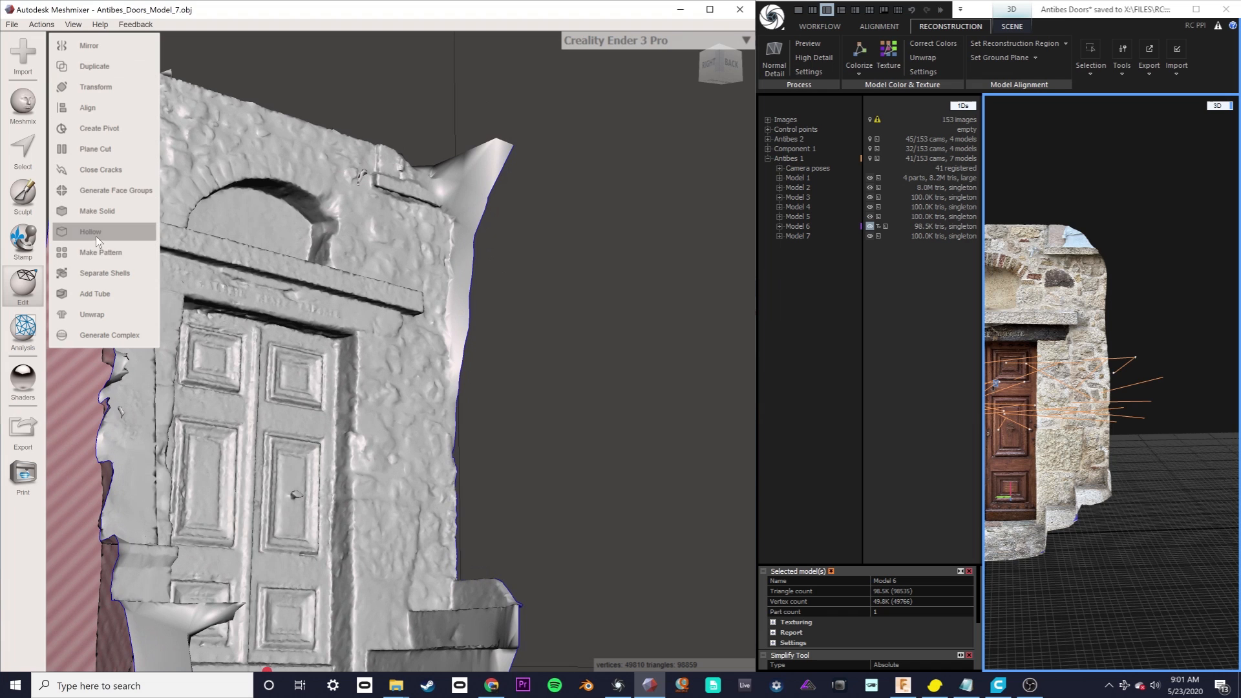
{"action": "left_click", "coordinate": [95, 149]}
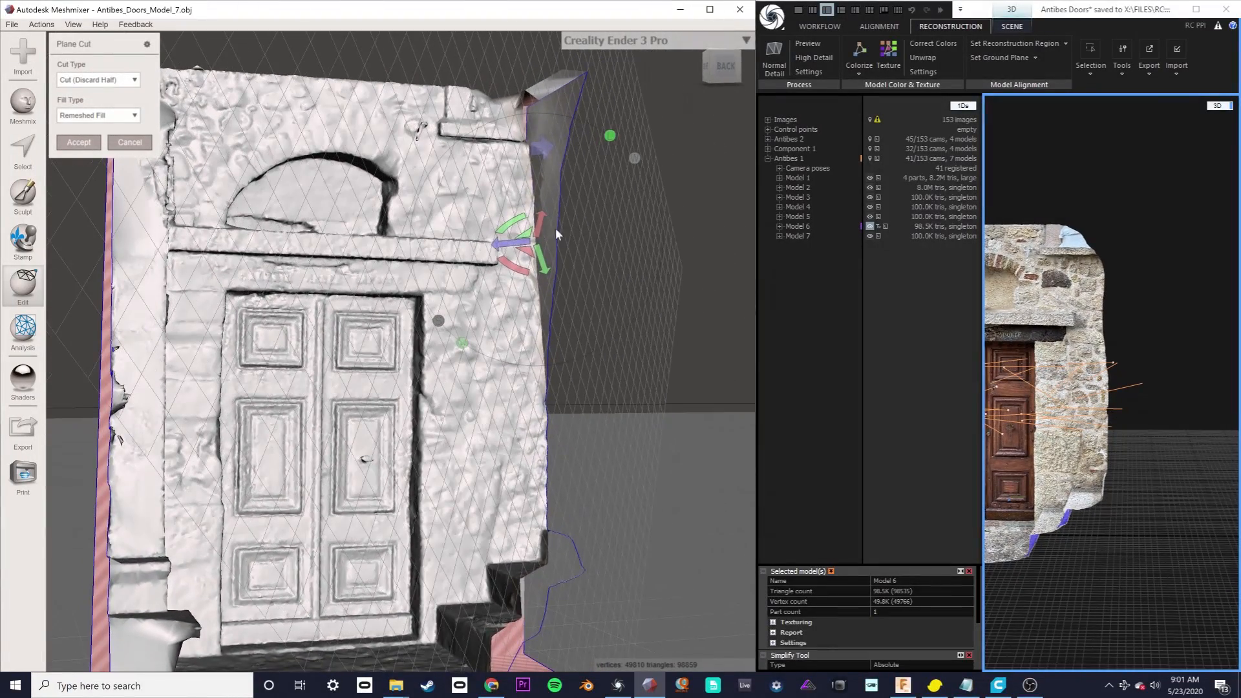
{"action": "left_click", "coordinate": [23, 289]}
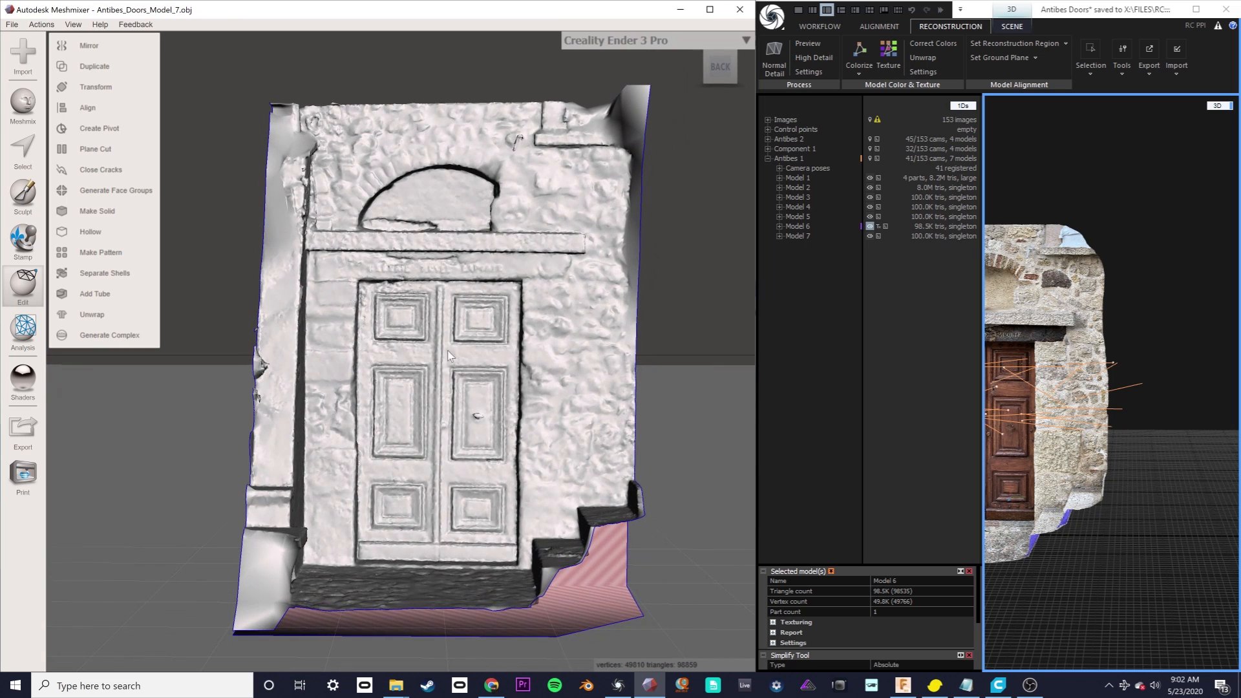
{"action": "mouse_move", "coordinate": [35, 191]}
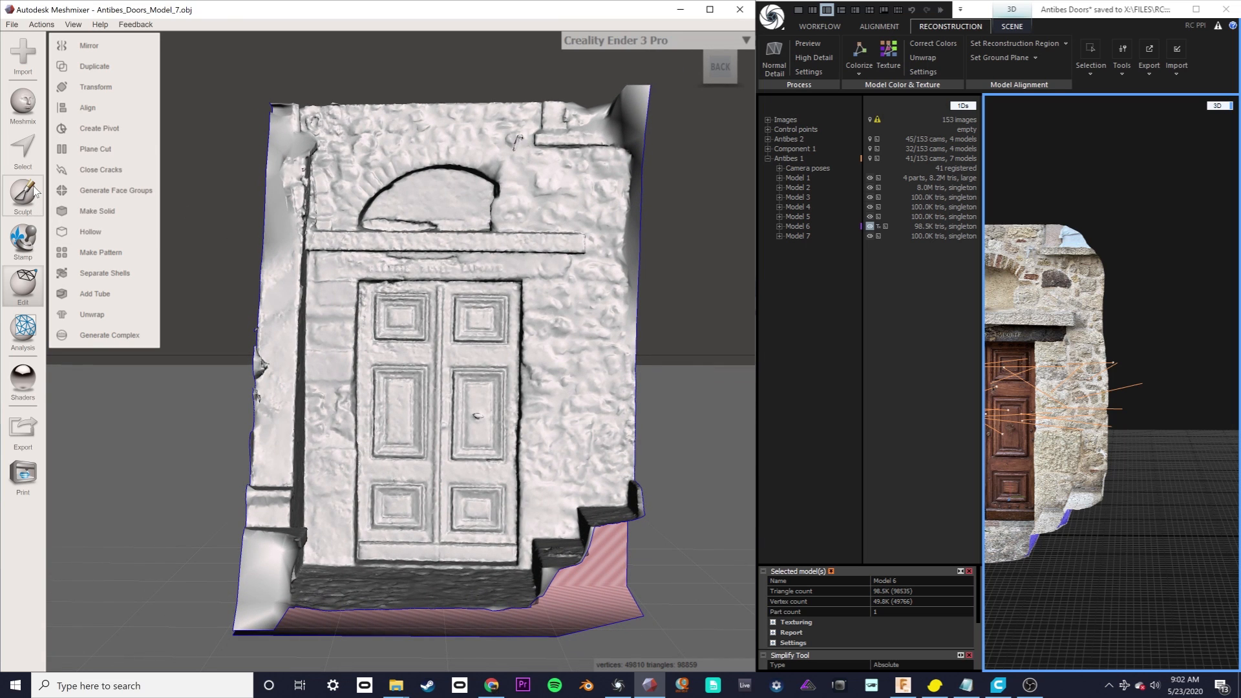
{"action": "mouse_move", "coordinate": [34, 274]}
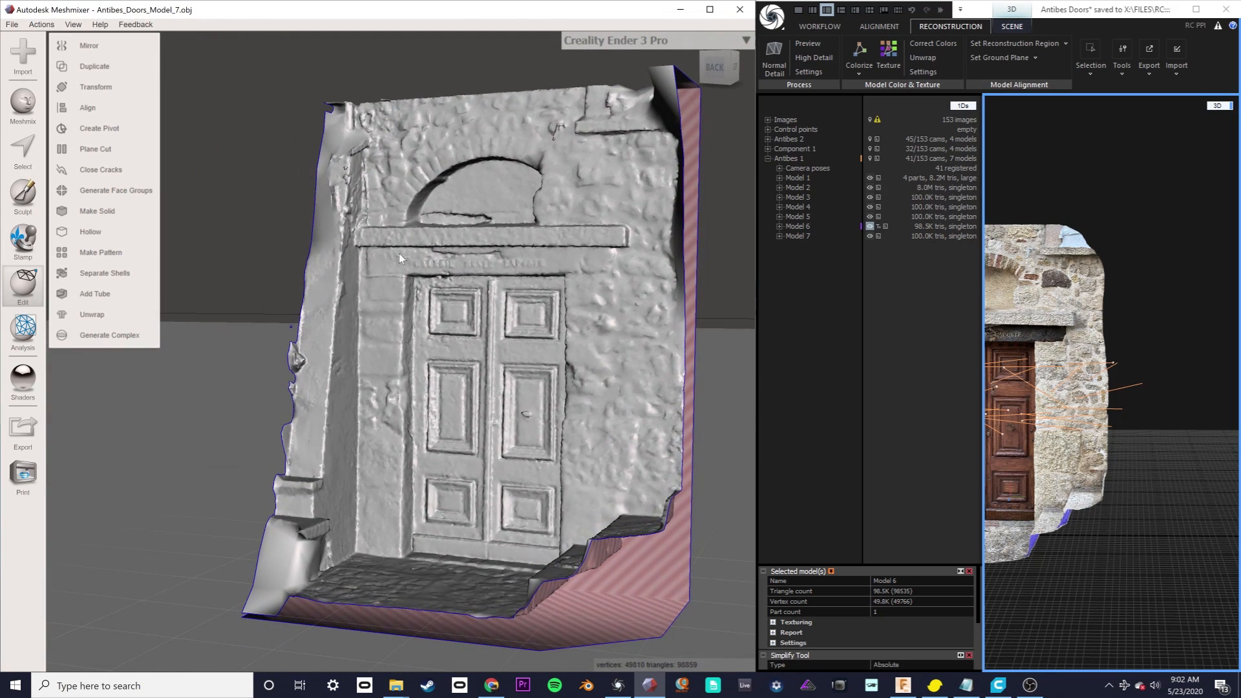
{"action": "mouse_move", "coordinate": [285, 285]}
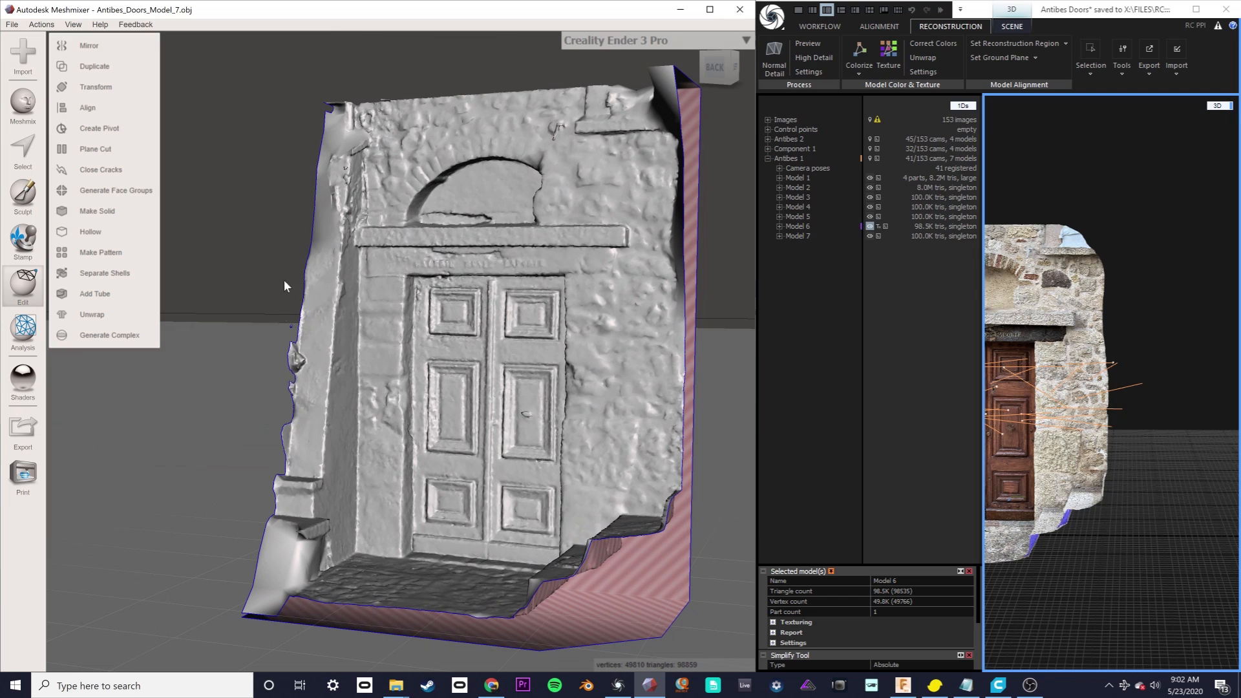
Smooth the rough floor area and lower-corner bump with a size-75 sculpt brush
{"action": "left_click", "coordinate": [24, 195]}
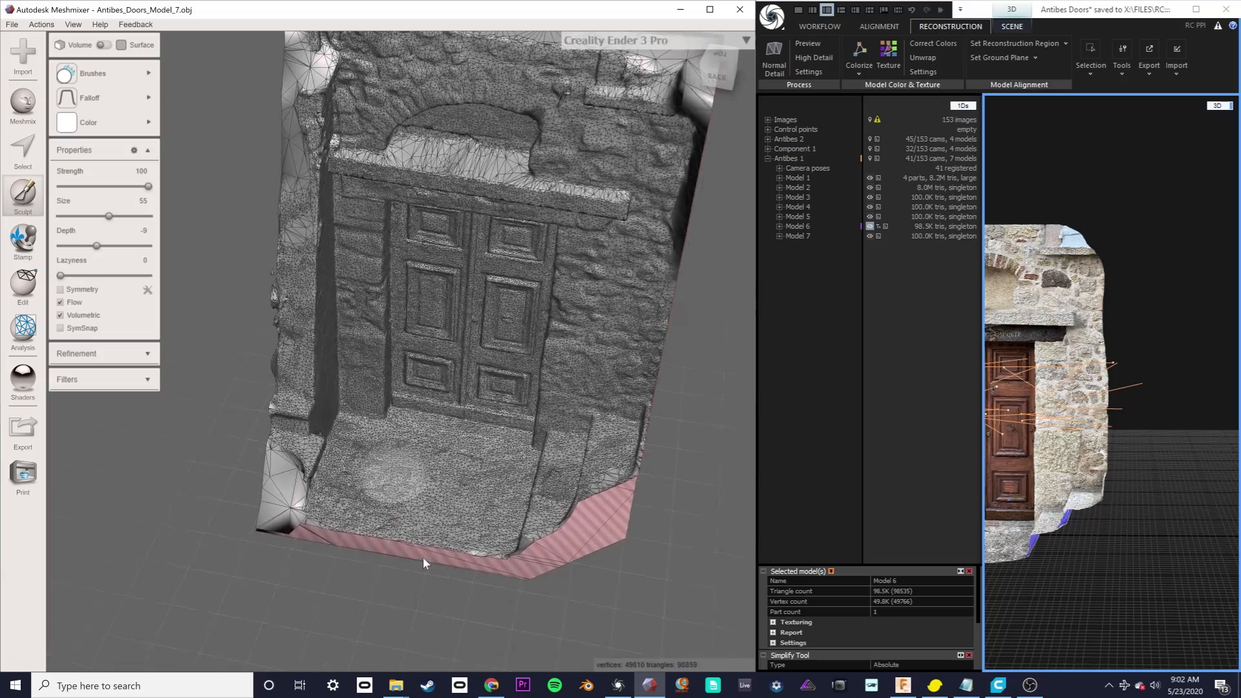
{"action": "left_click_drag", "start_coordinate": [423, 317], "coordinate": [423, 237]}
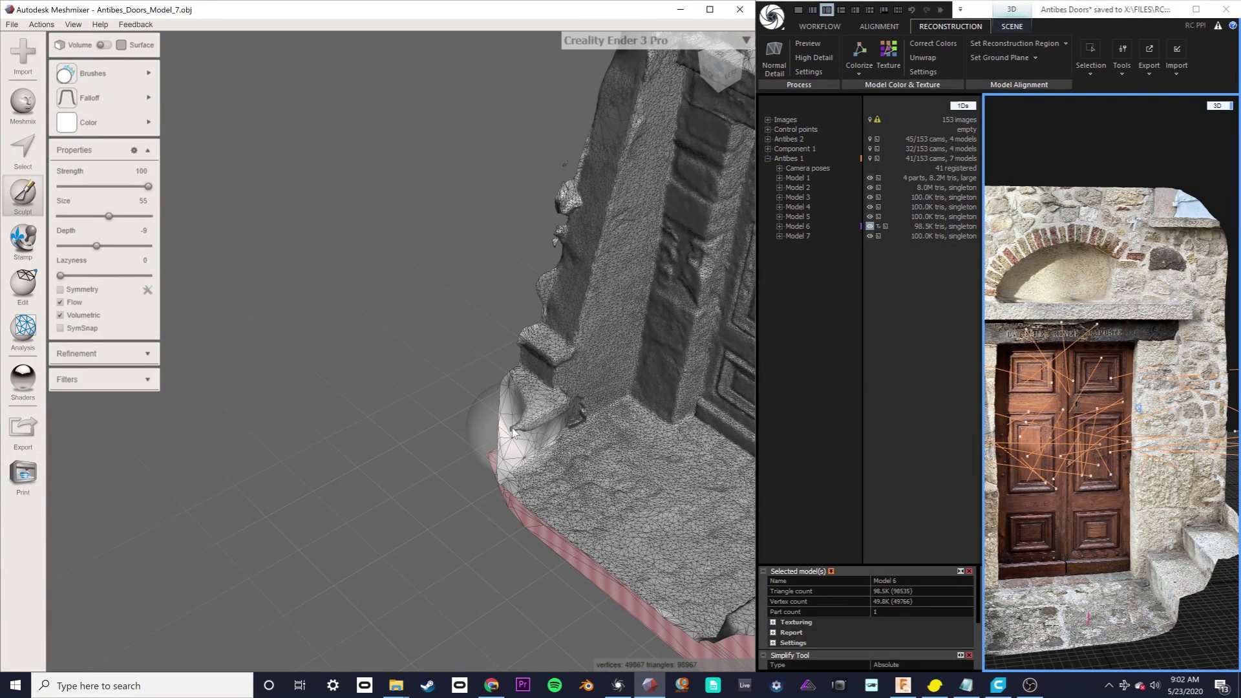
{"action": "left_click_drag", "start_coordinate": [108, 216], "coordinate": [95, 216]}
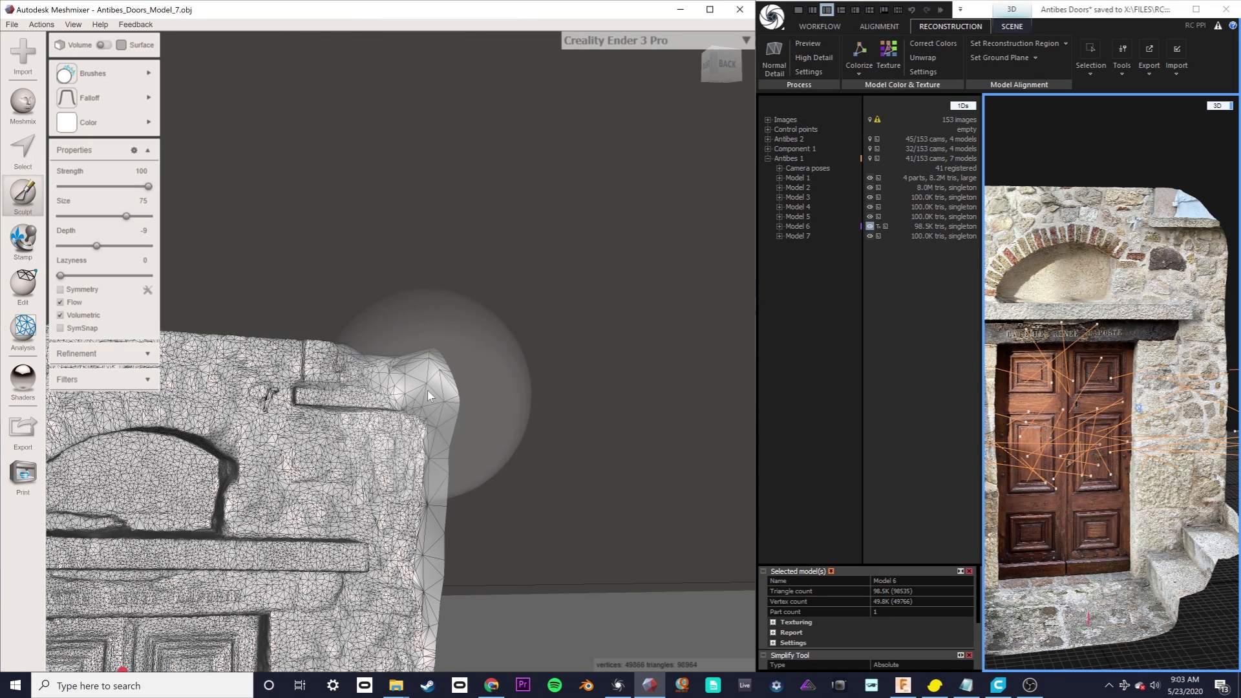
{"action": "mouse_move", "coordinate": [504, 333]}
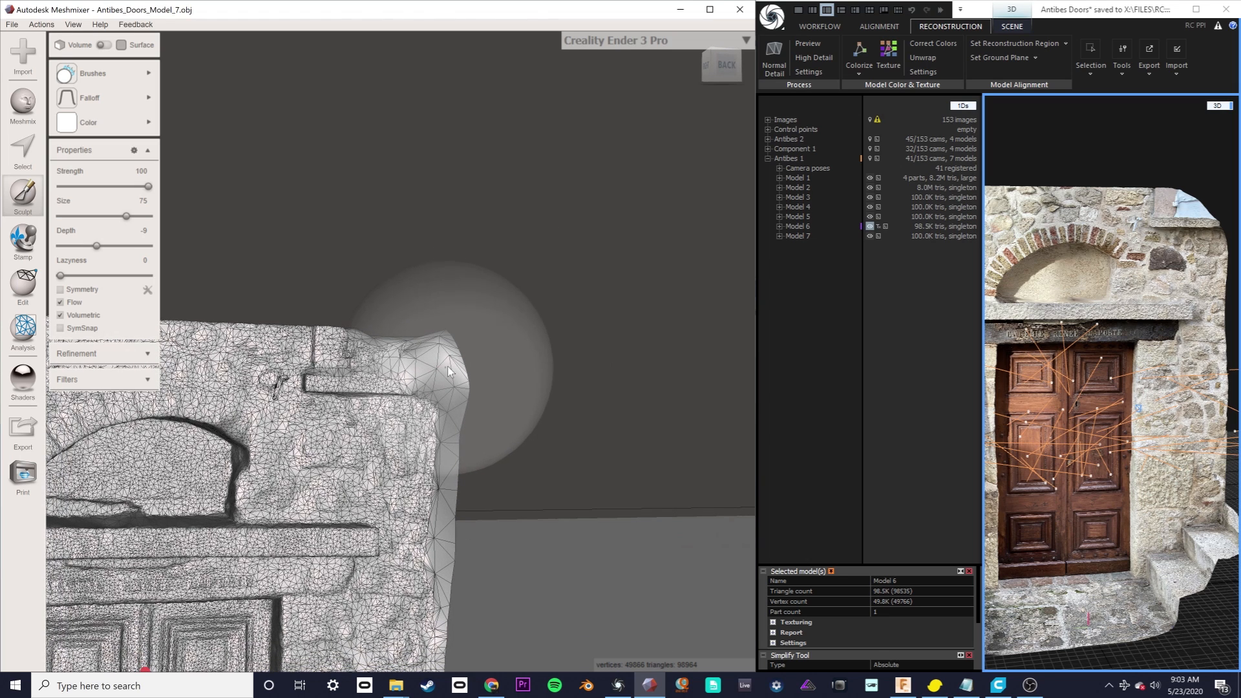
{"action": "mouse_move", "coordinate": [515, 311]}
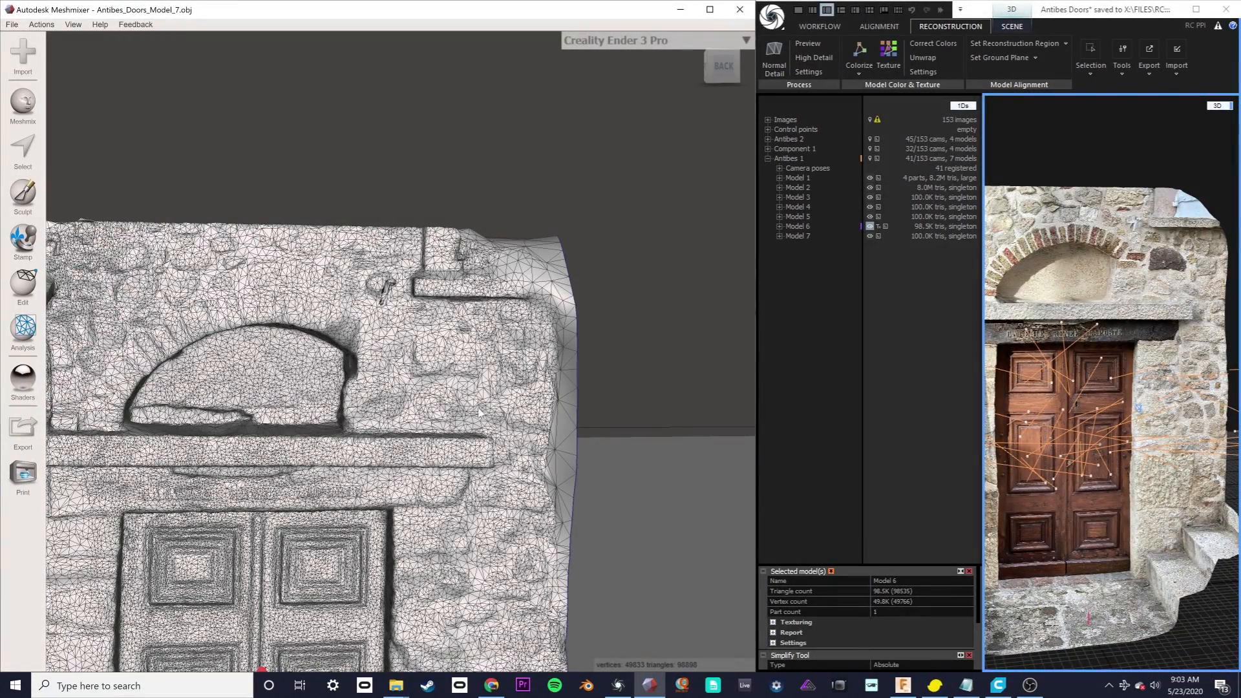
Select the top-right corner region and plane-cut it straight with a remeshed fill
{"action": "left_click", "coordinate": [23, 150]}
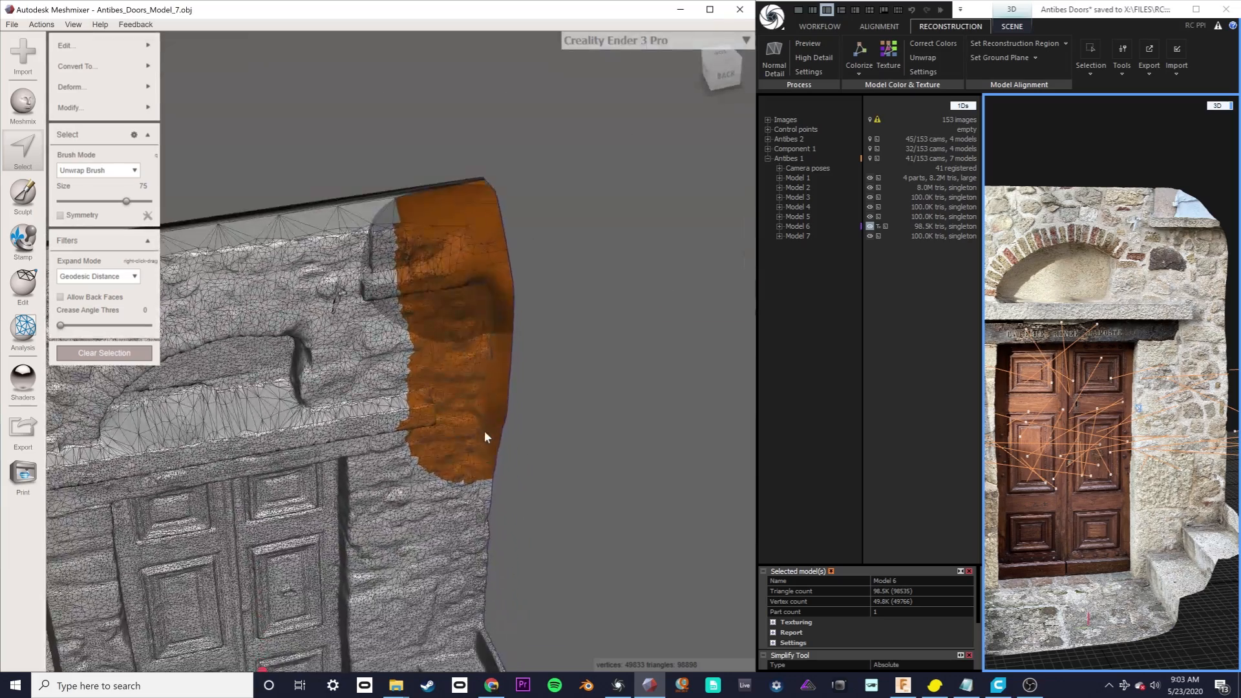
{"action": "left_click", "coordinate": [75, 53]}
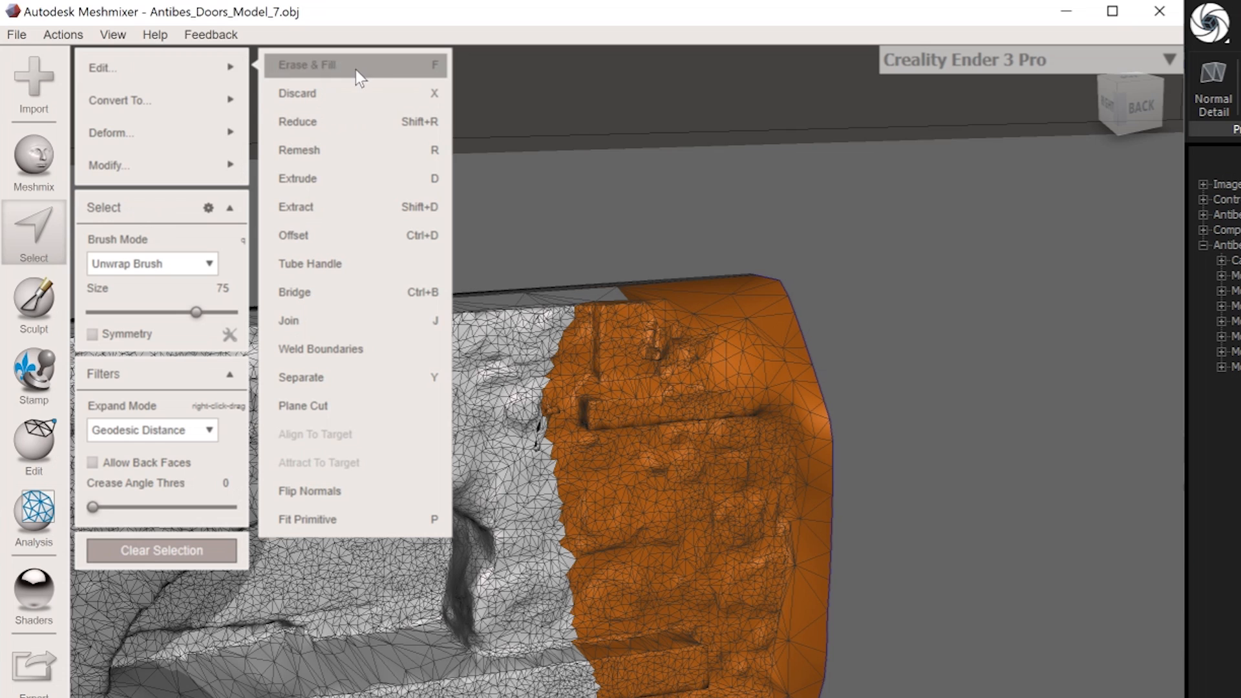
{"action": "mouse_move", "coordinate": [54, 443]}
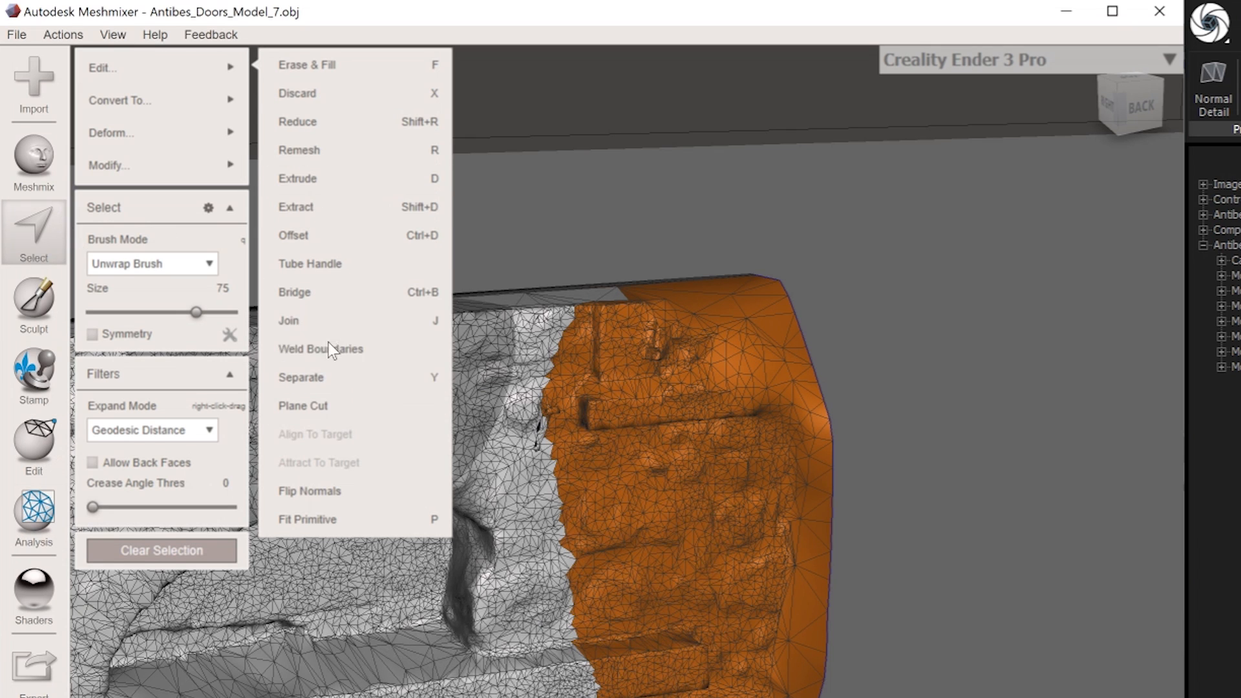
{"action": "left_click", "coordinate": [303, 406]}
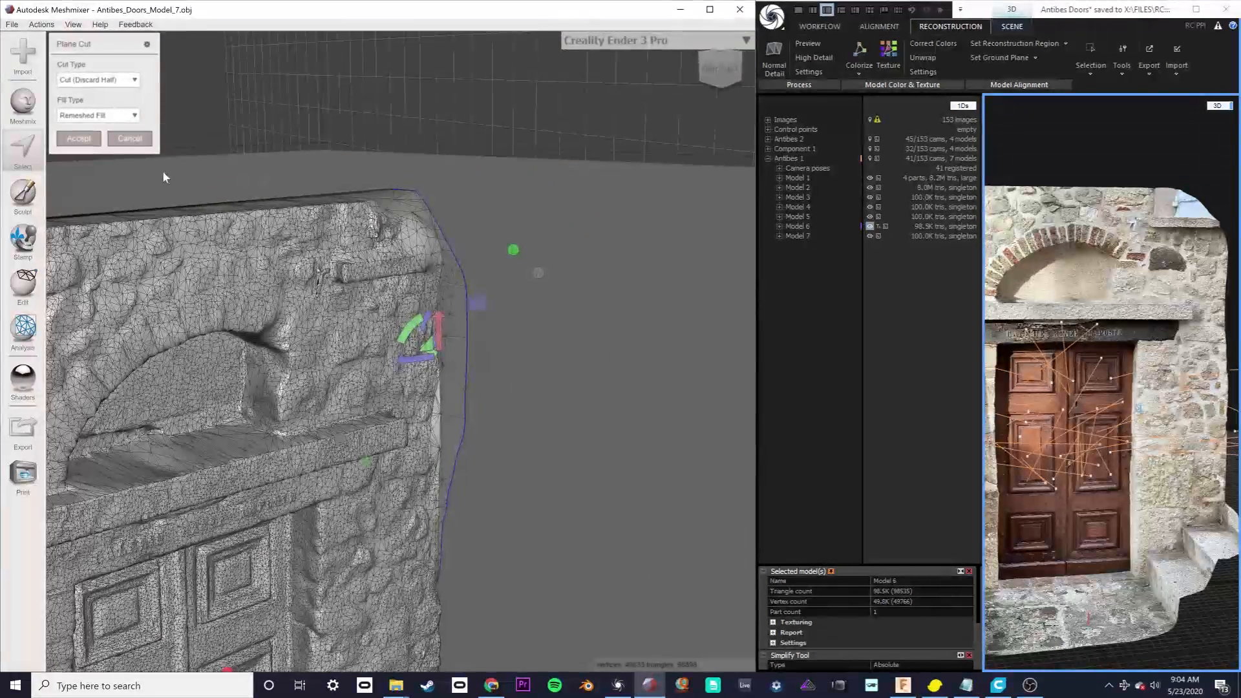
{"action": "left_click", "coordinate": [78, 139]}
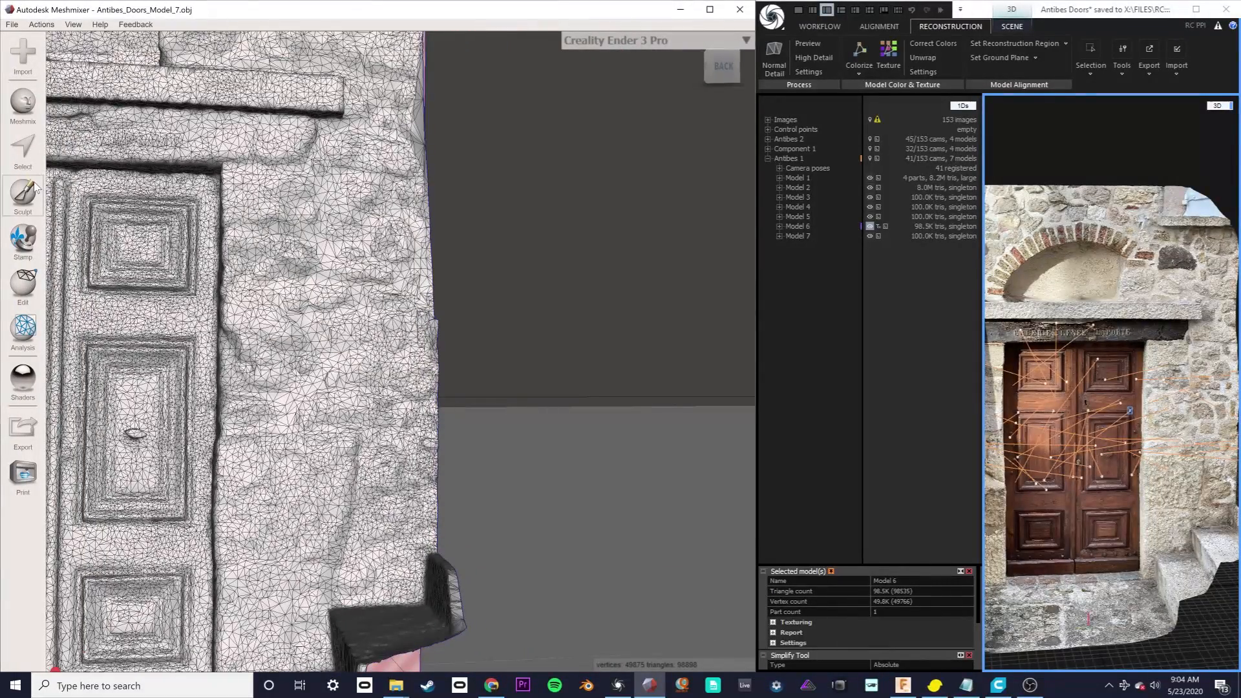
{"action": "left_click", "coordinate": [23, 194]}
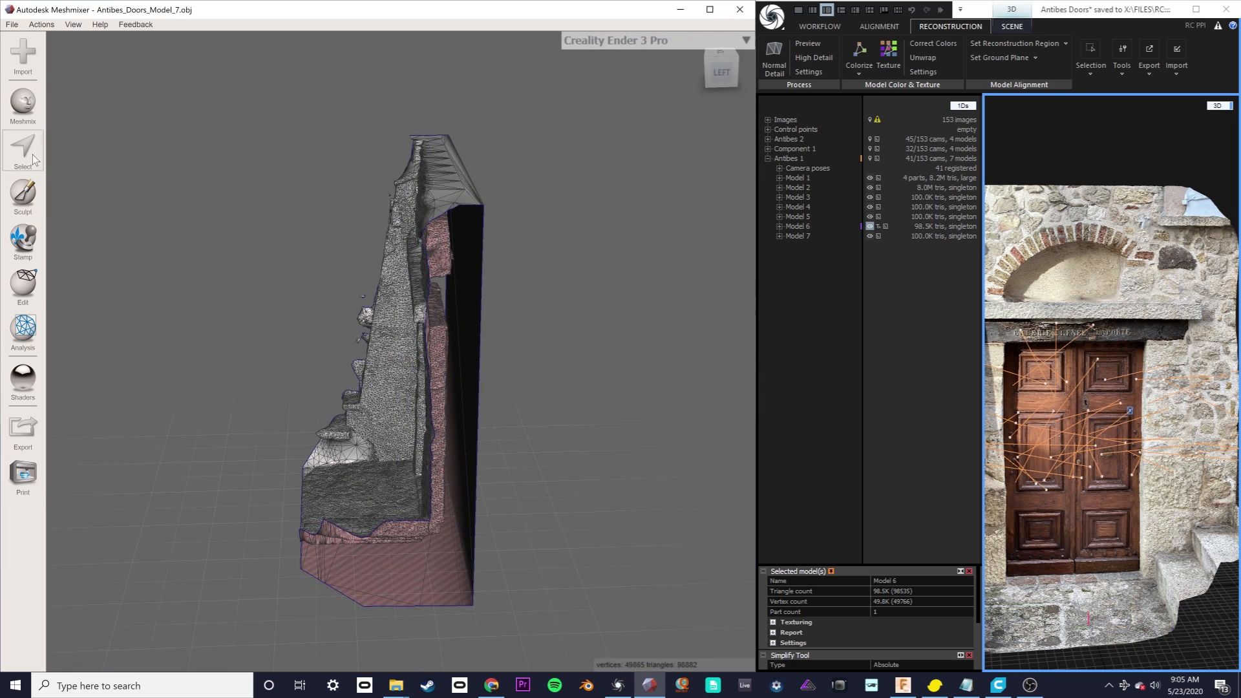
{"action": "left_click", "coordinate": [23, 147]}
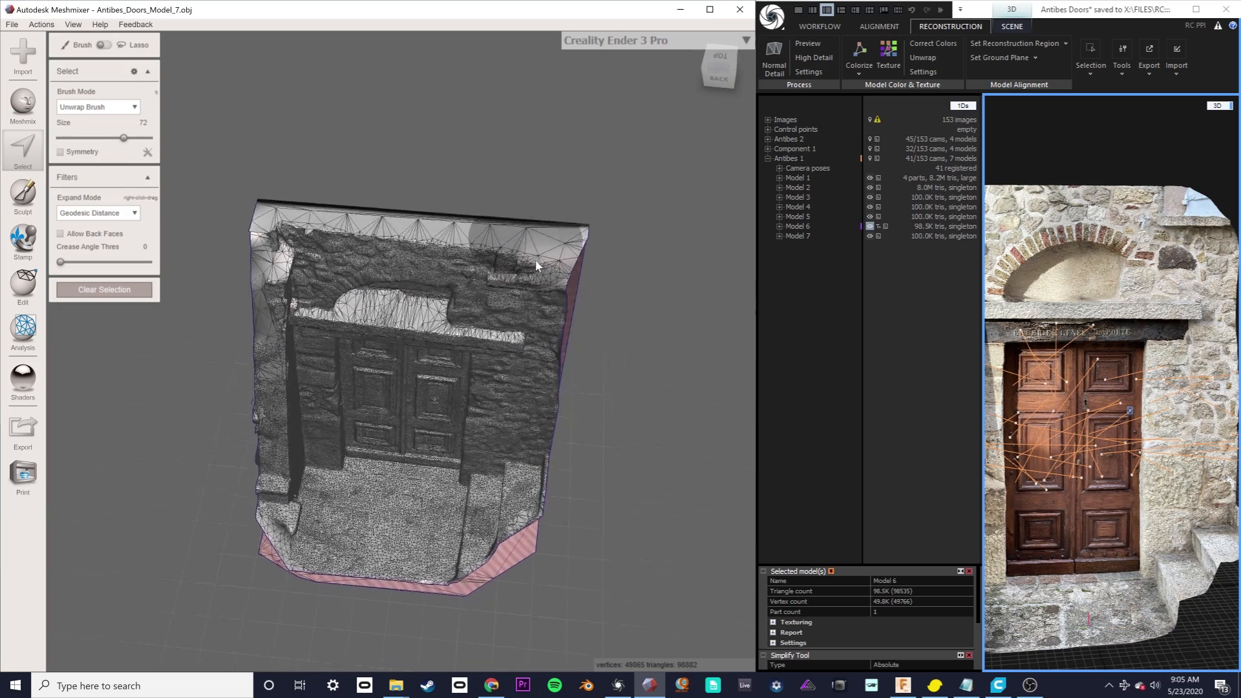
Select along the wall top and plane-cut it with Discard Half and No Fill
{"action": "left_click_drag", "start_coordinate": [536, 266], "coordinate": [325, 254]}
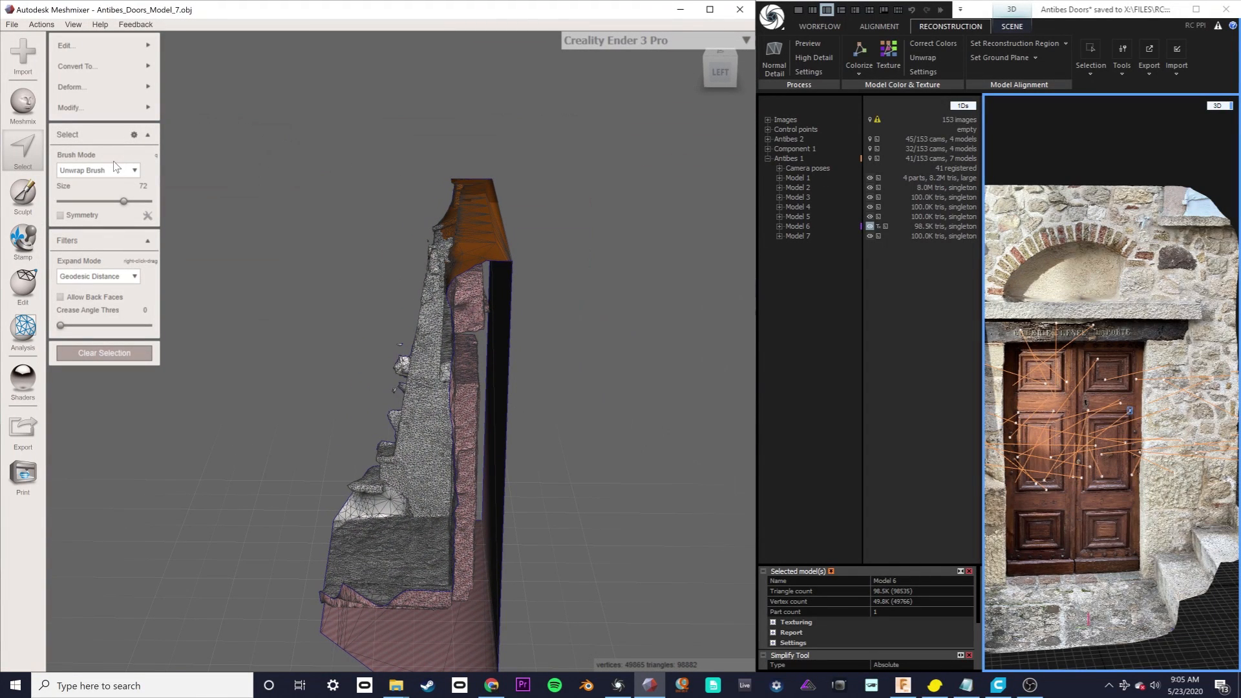
{"action": "left_click", "coordinate": [67, 45]}
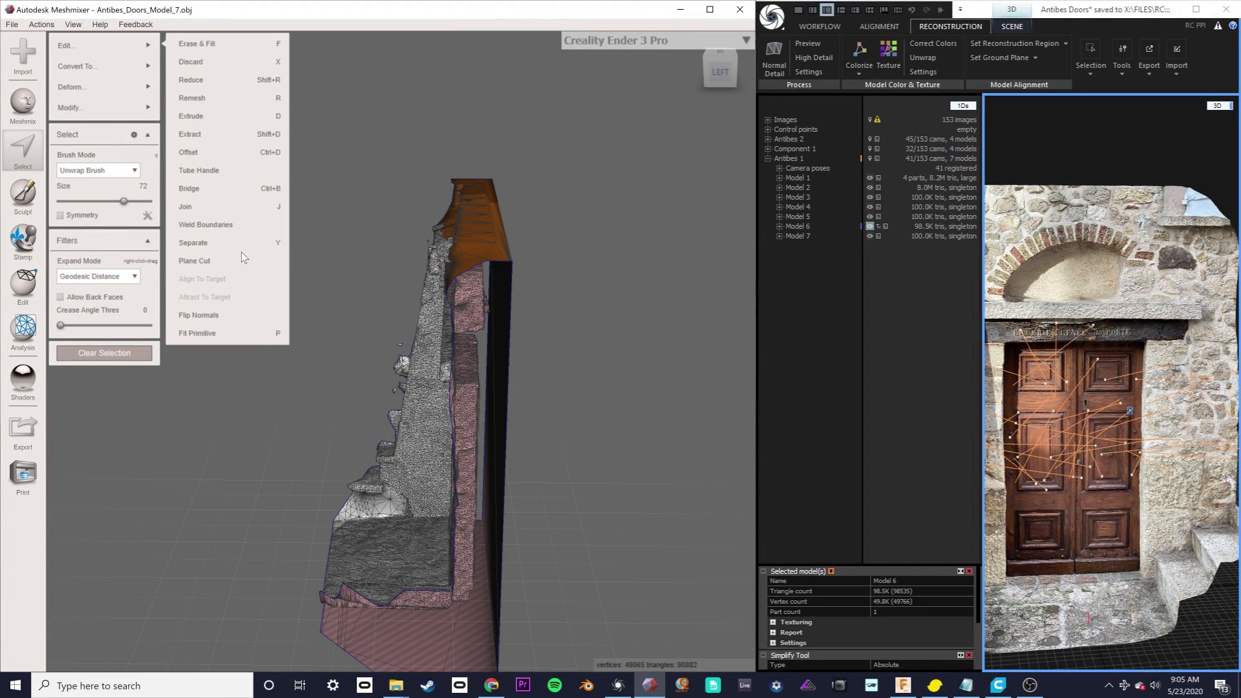
{"action": "left_click", "coordinate": [194, 260]}
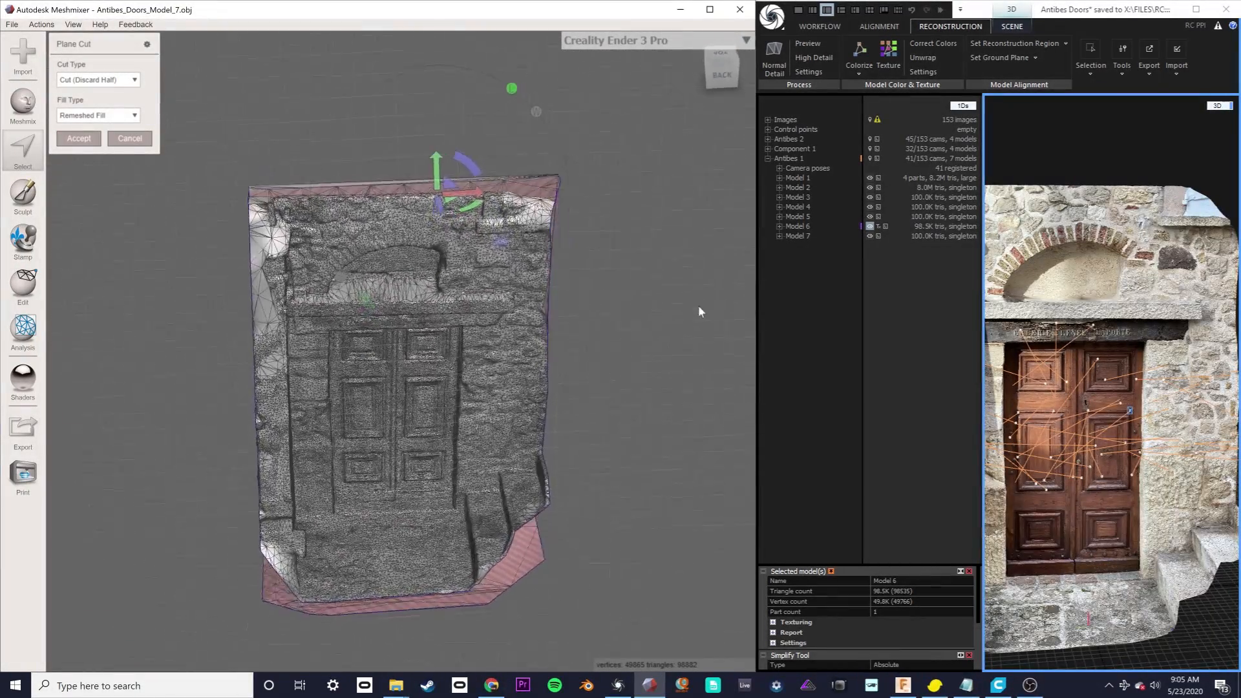
{"action": "left_click", "coordinate": [96, 115]}
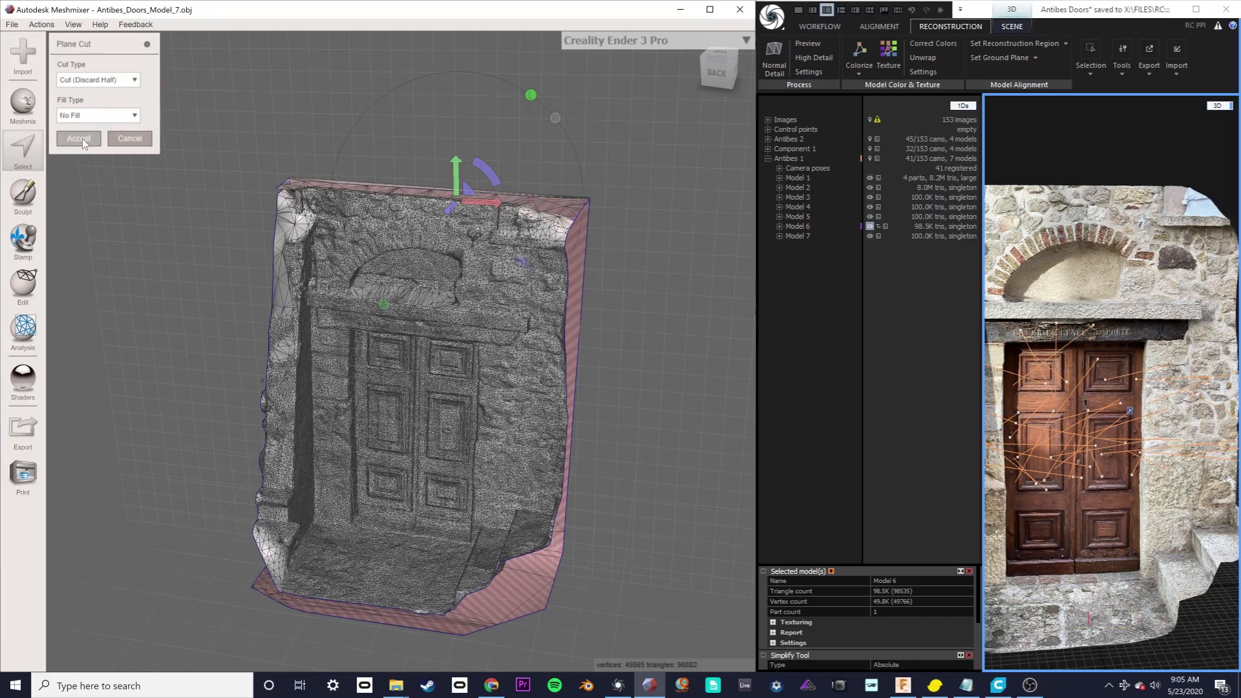
{"action": "left_click", "coordinate": [77, 138]}
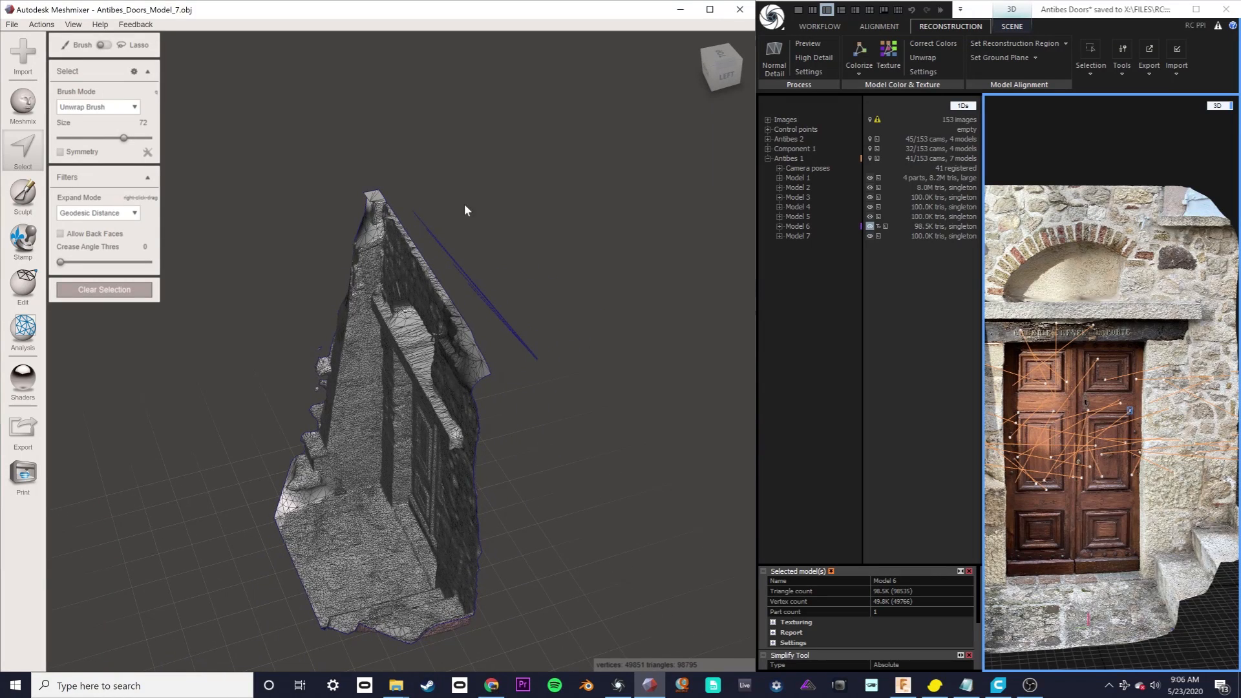
{"action": "left_click_drag", "start_coordinate": [466, 209], "coordinate": [455, 180]}
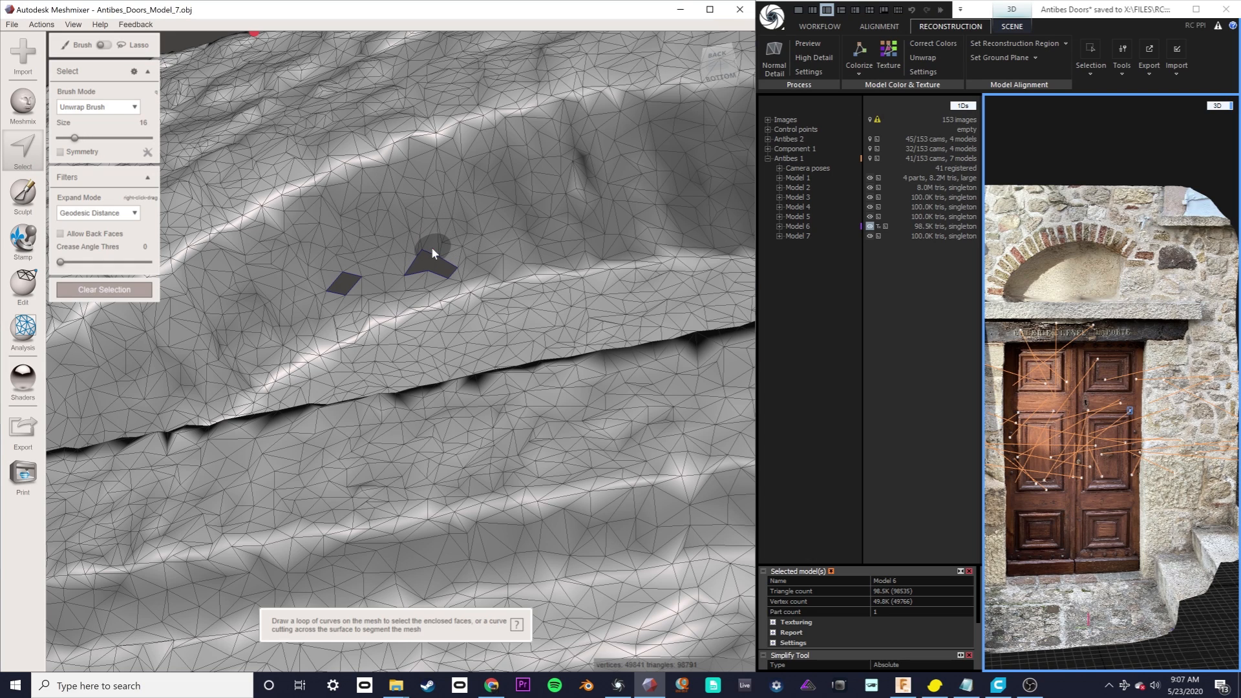
{"action": "mouse_move", "coordinate": [433, 253]}
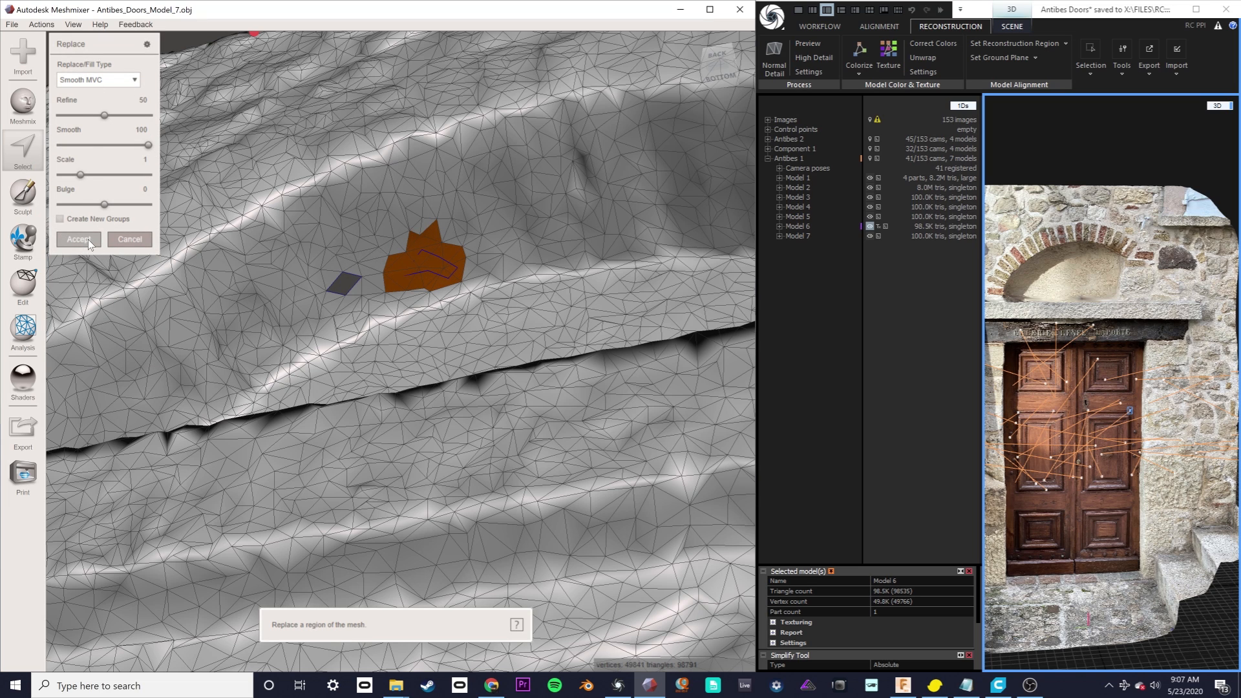
Accept the Smooth MVC replacement for the selected stray face patch
{"action": "left_click", "coordinate": [78, 239]}
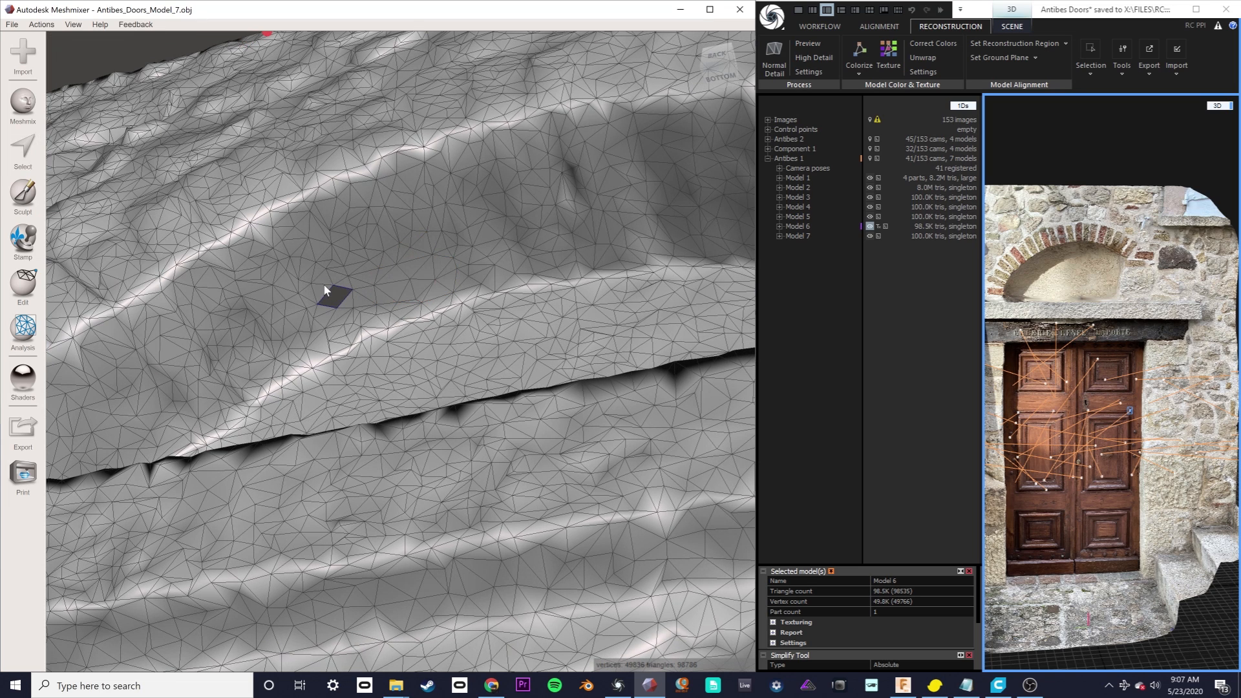
{"action": "left_click", "coordinate": [23, 149]}
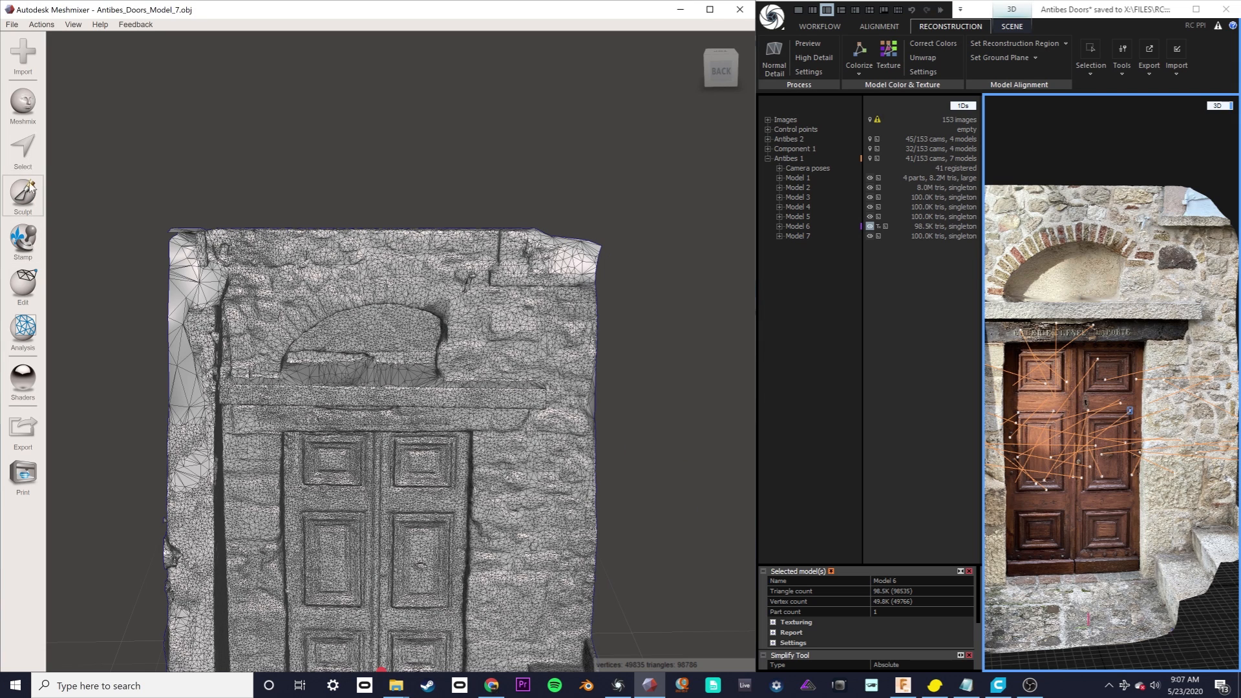
Sculpt the ragged left edge of the door wall with volume brushes
{"action": "left_click", "coordinate": [24, 194]}
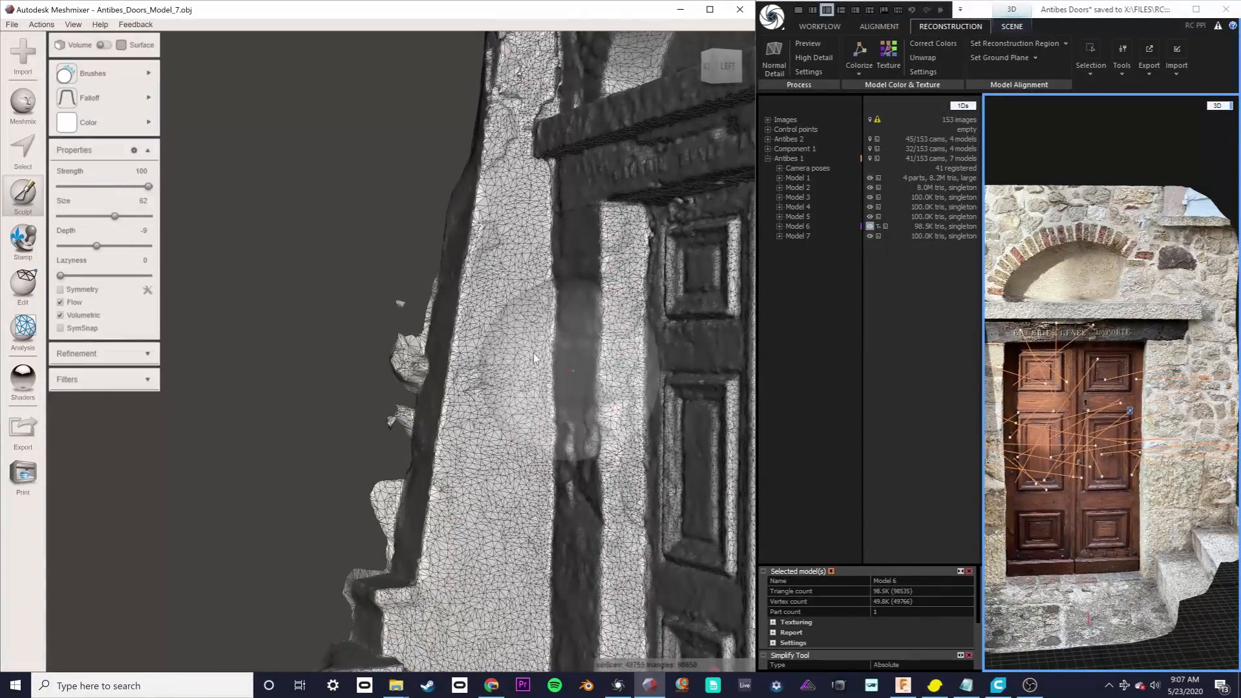
{"action": "left_click", "coordinate": [24, 154]}
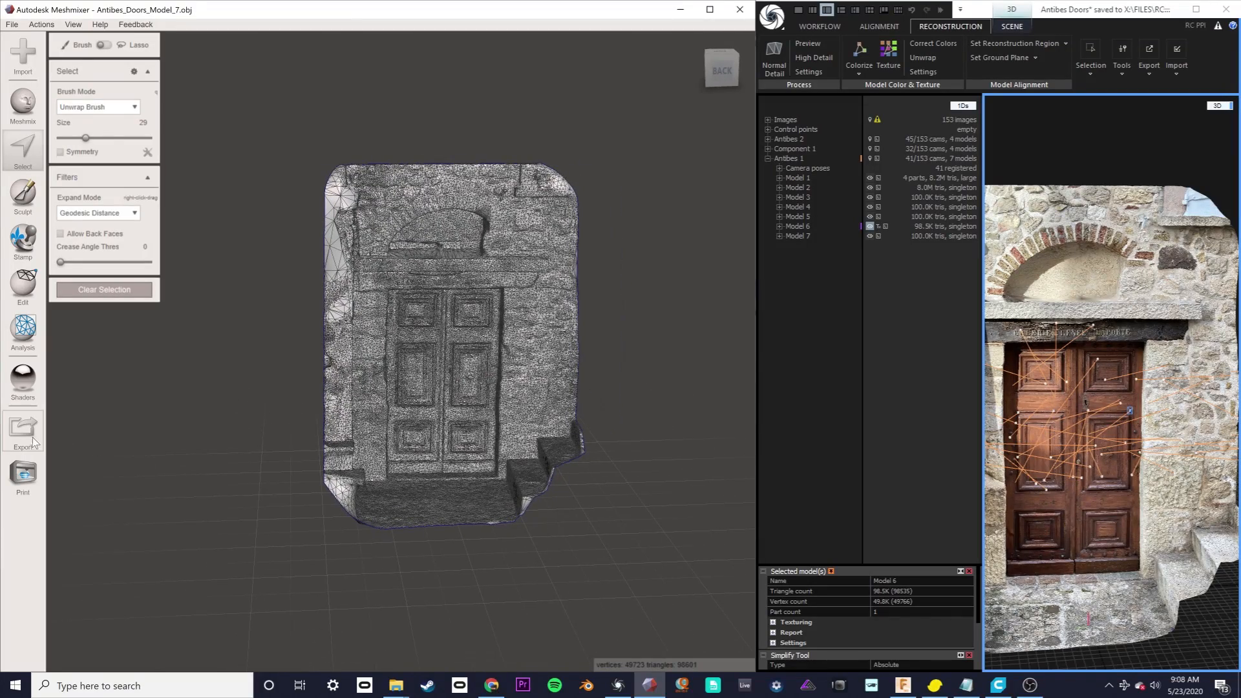
Export the mesh as OBJ into a new 'Door clean' folder and save the .mix project there
{"action": "left_click", "coordinate": [23, 430]}
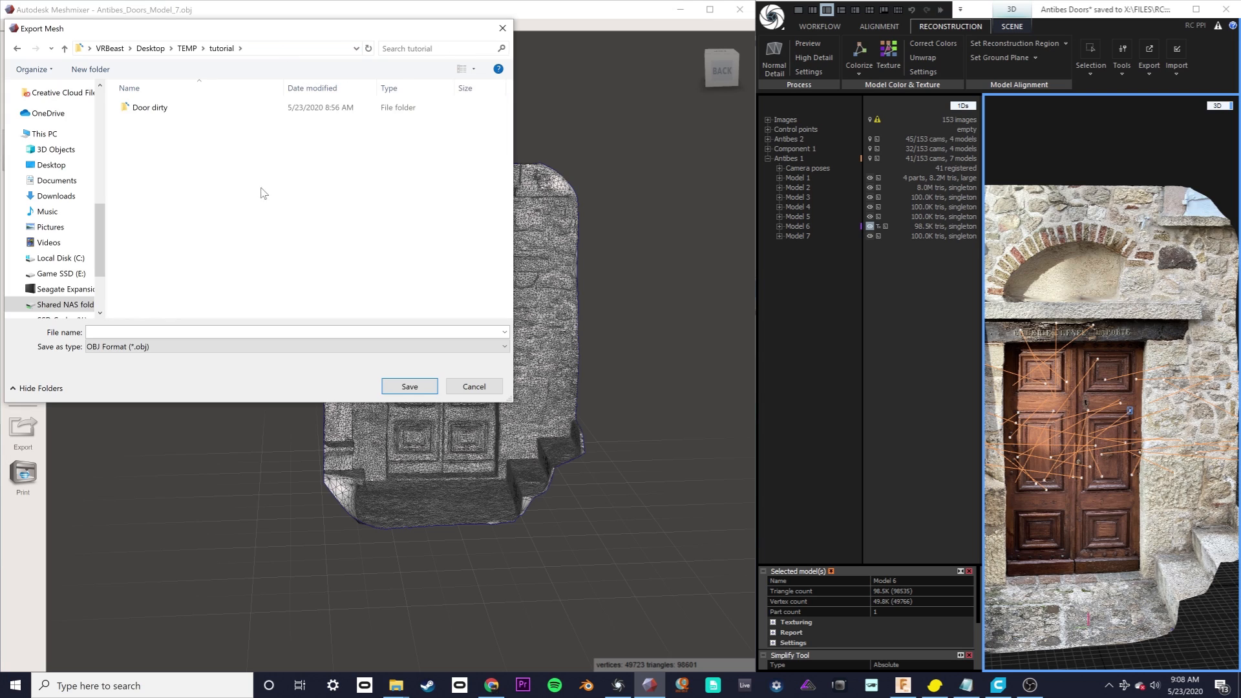
{"action": "left_click", "coordinate": [90, 70]}
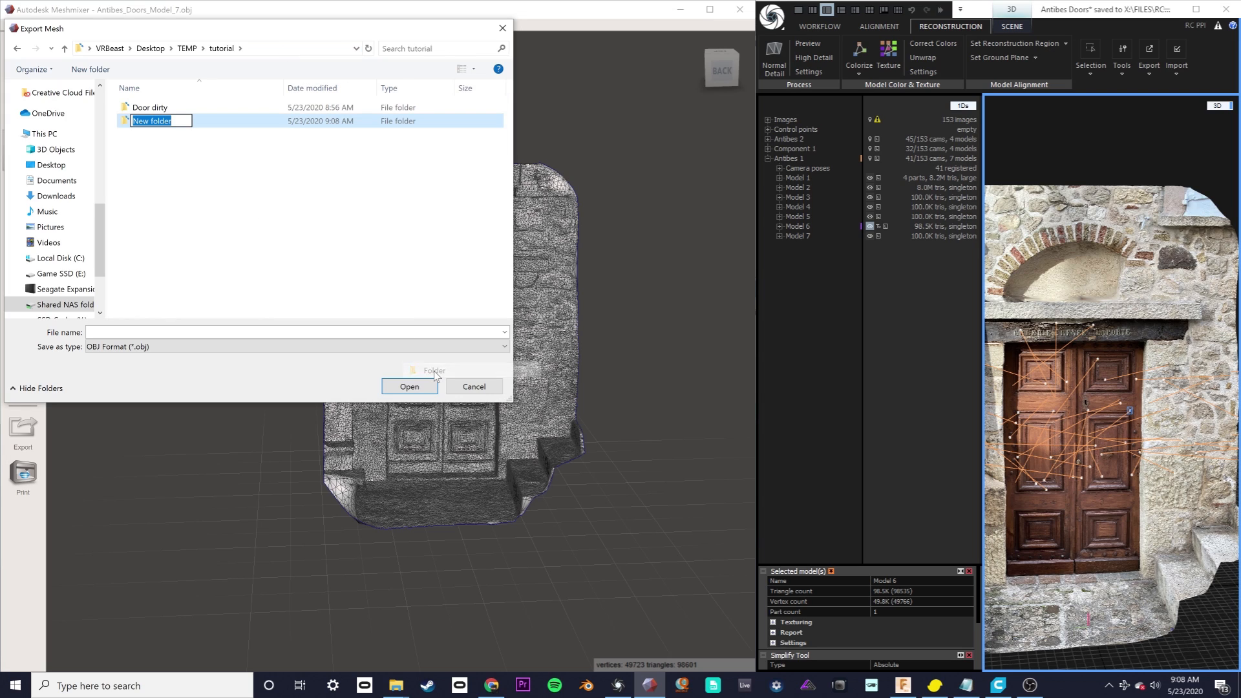
{"action": "type", "text": "Door clean"}
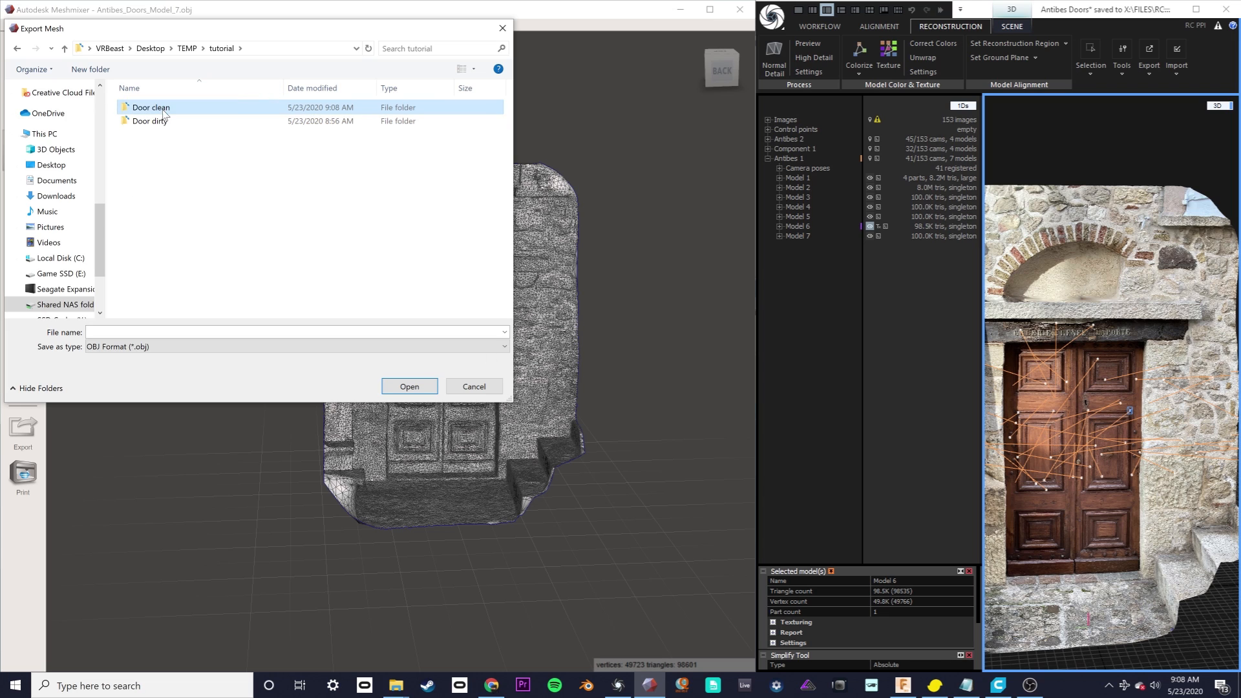
{"action": "double_click", "coordinate": [150, 106]}
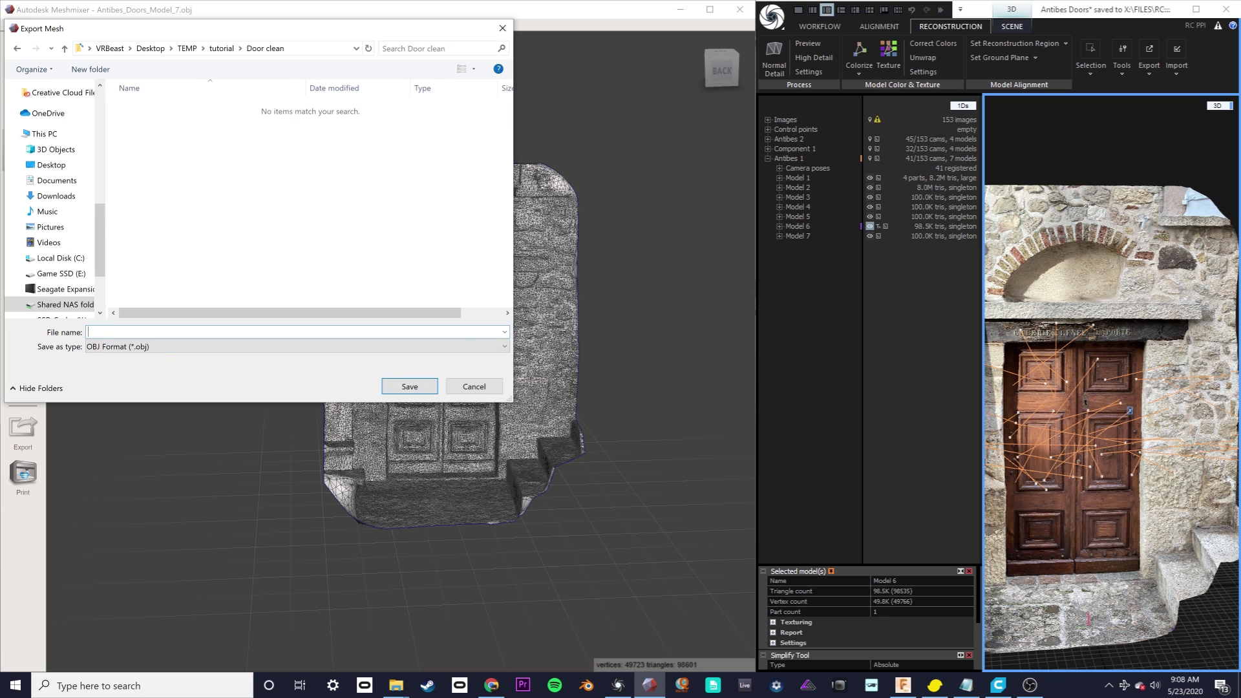
{"action": "left_click", "coordinate": [409, 387]}
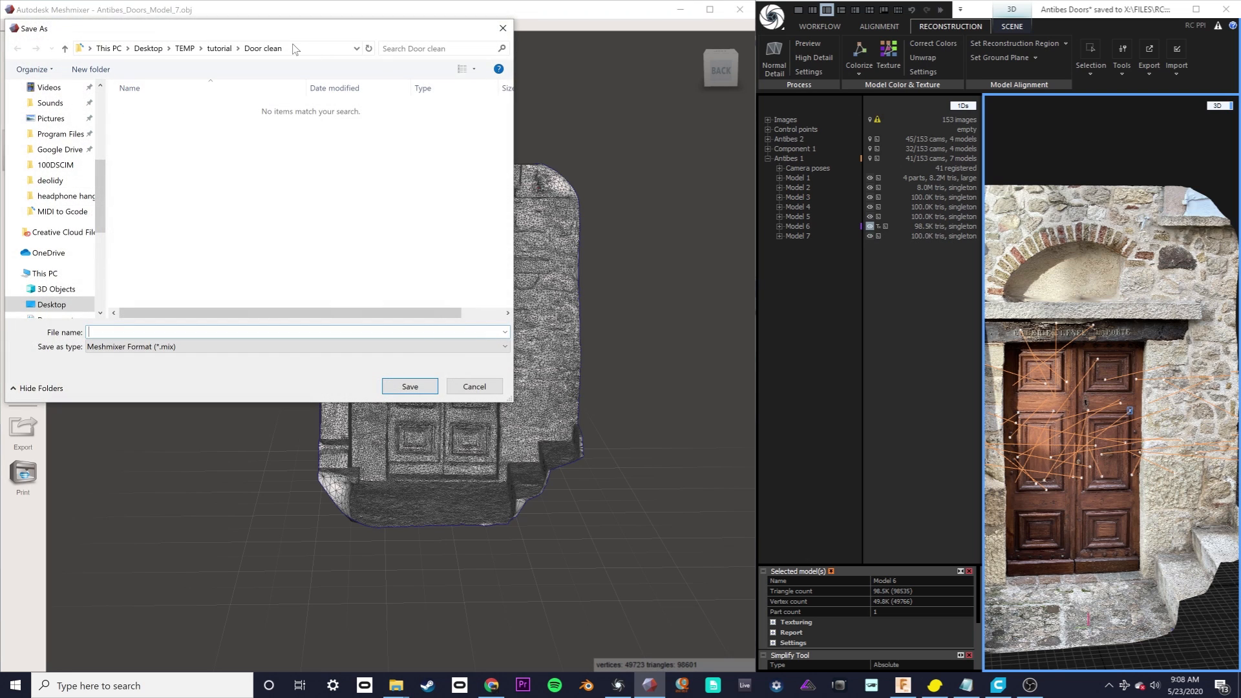
{"action": "type", "text": "Dooor"}
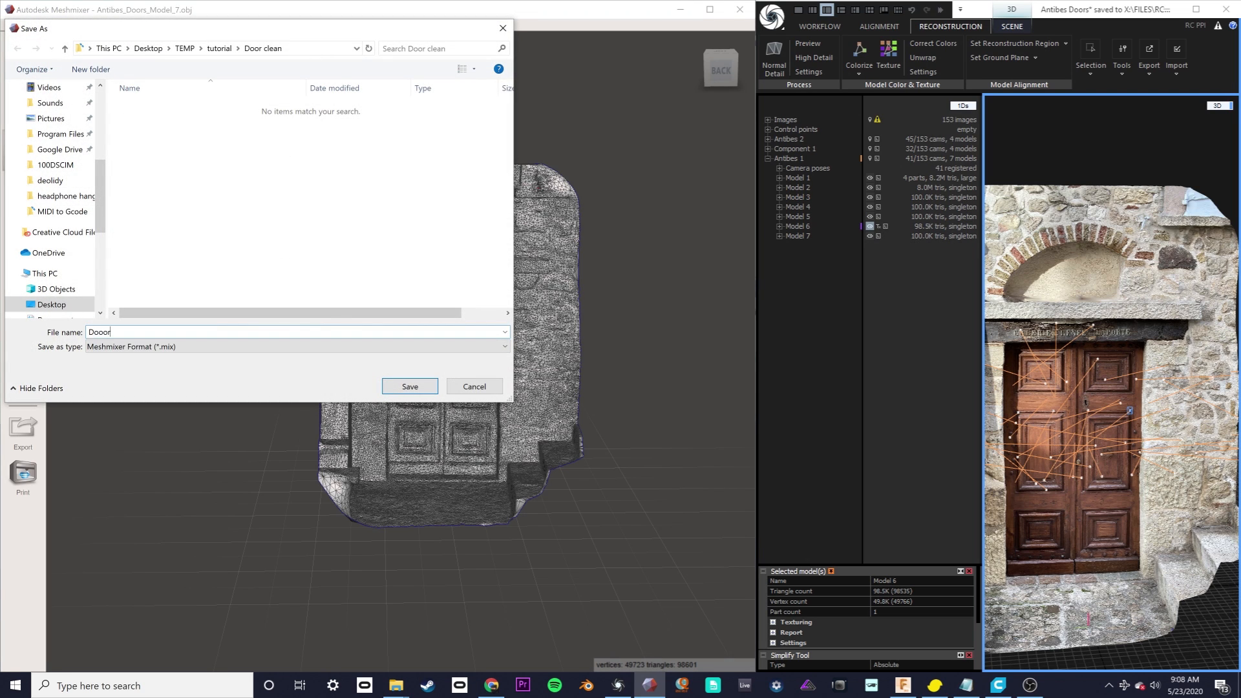
{"action": "left_click", "coordinate": [409, 386]}
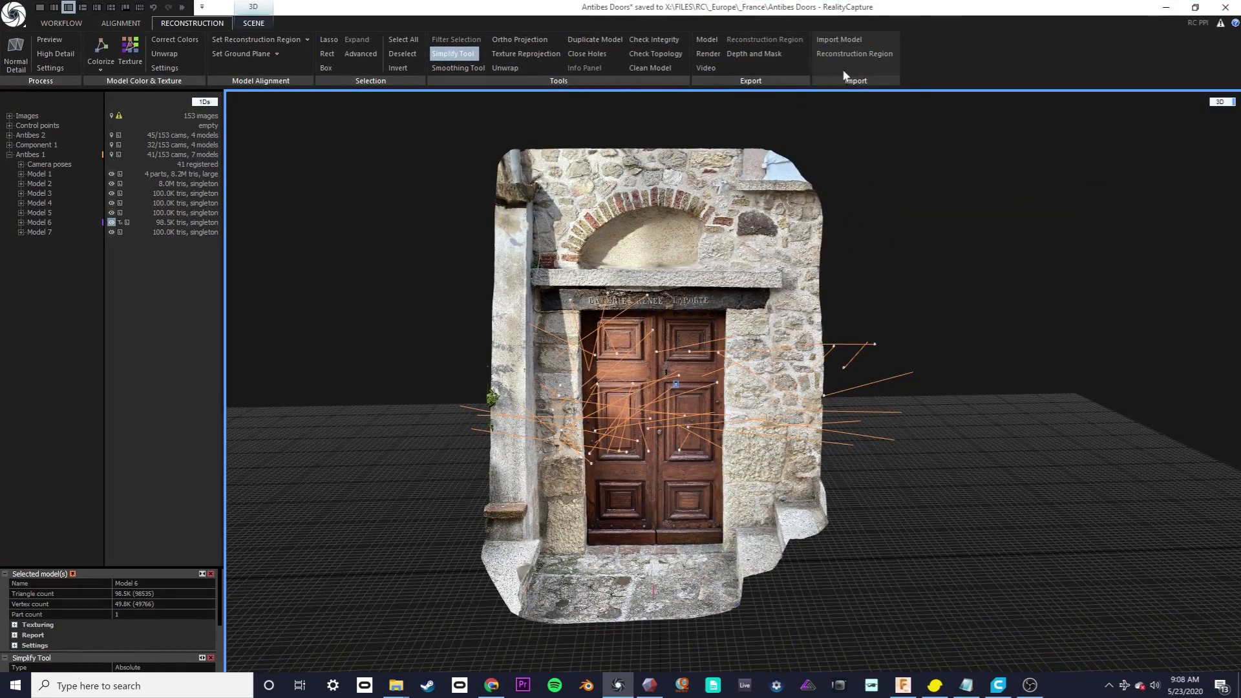
{"action": "left_click", "coordinate": [838, 40]}
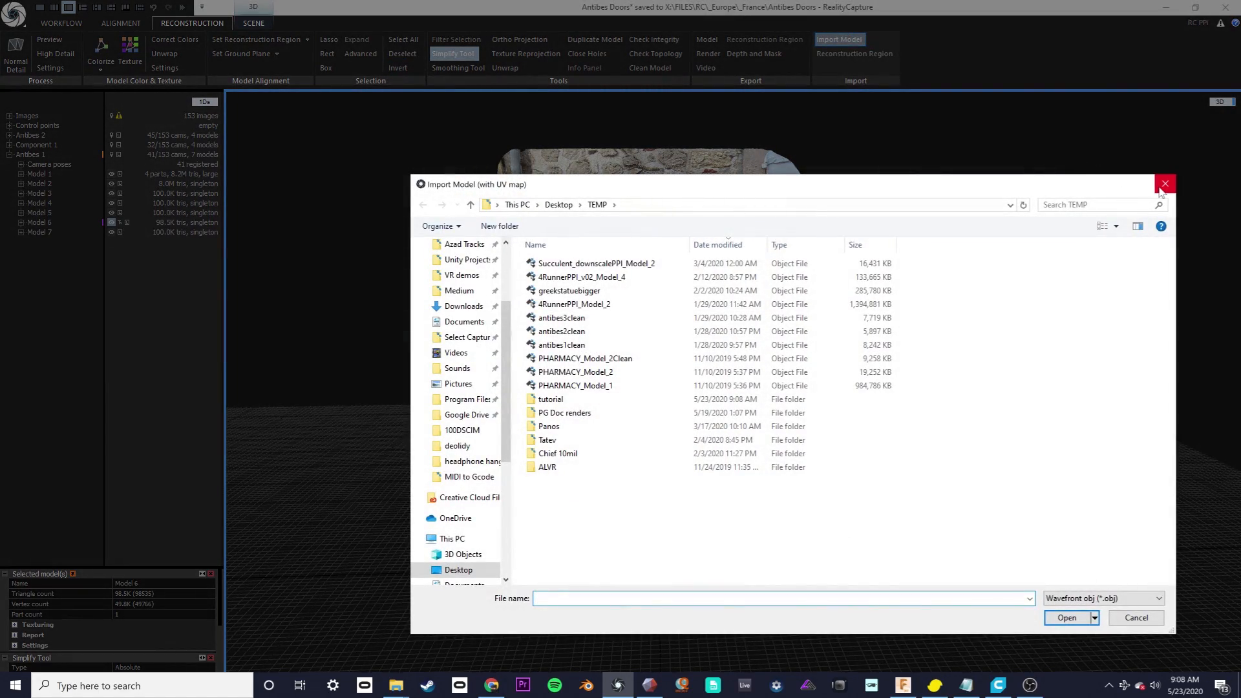
{"action": "left_click", "coordinate": [1163, 183]}
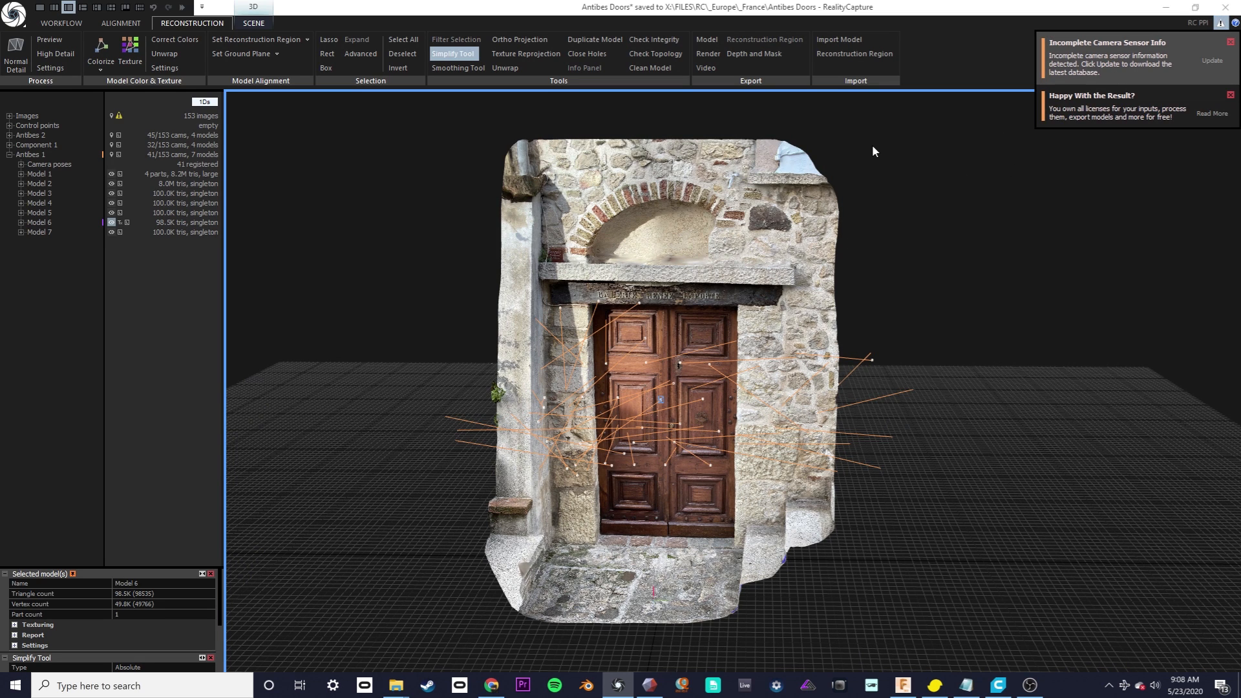
{"action": "mouse_move", "coordinate": [815, 193]}
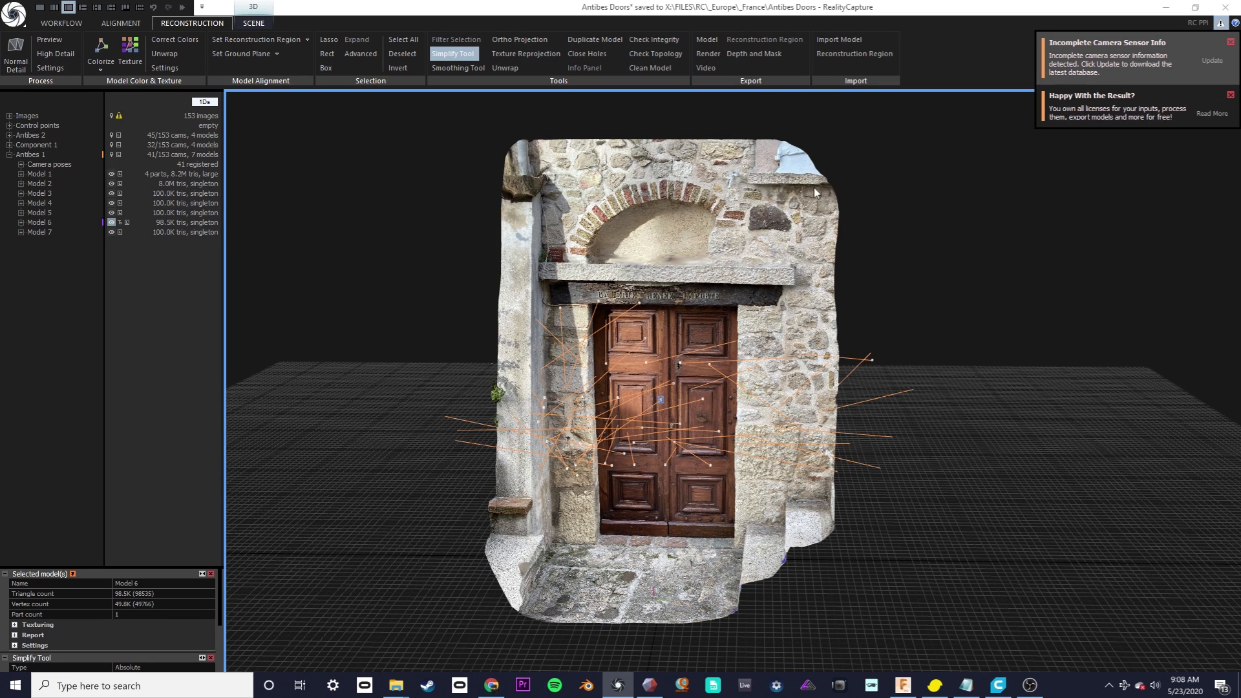
{"action": "scroll", "scroll_direction": "down", "scroll_amount": 3}
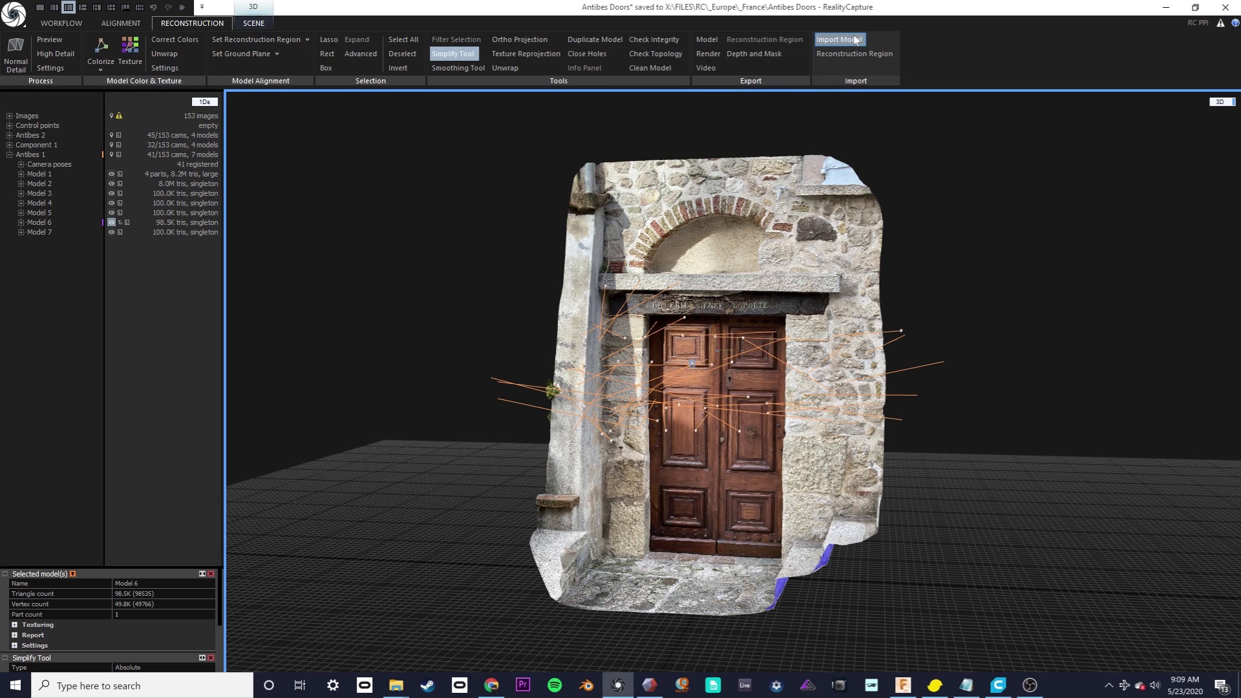
Re-import the cleaned mesh from the tutorial folder, continuing past the missing-info warning
{"action": "left_click", "coordinate": [839, 39]}
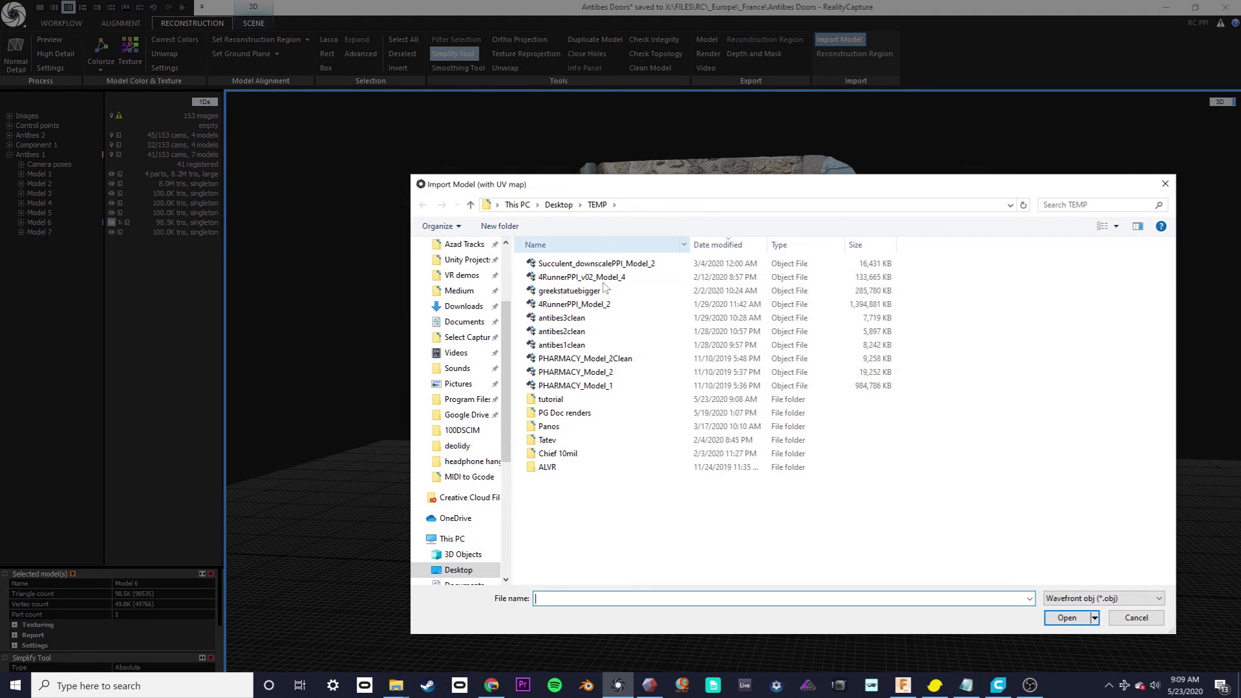
{"action": "double_click", "coordinate": [549, 398]}
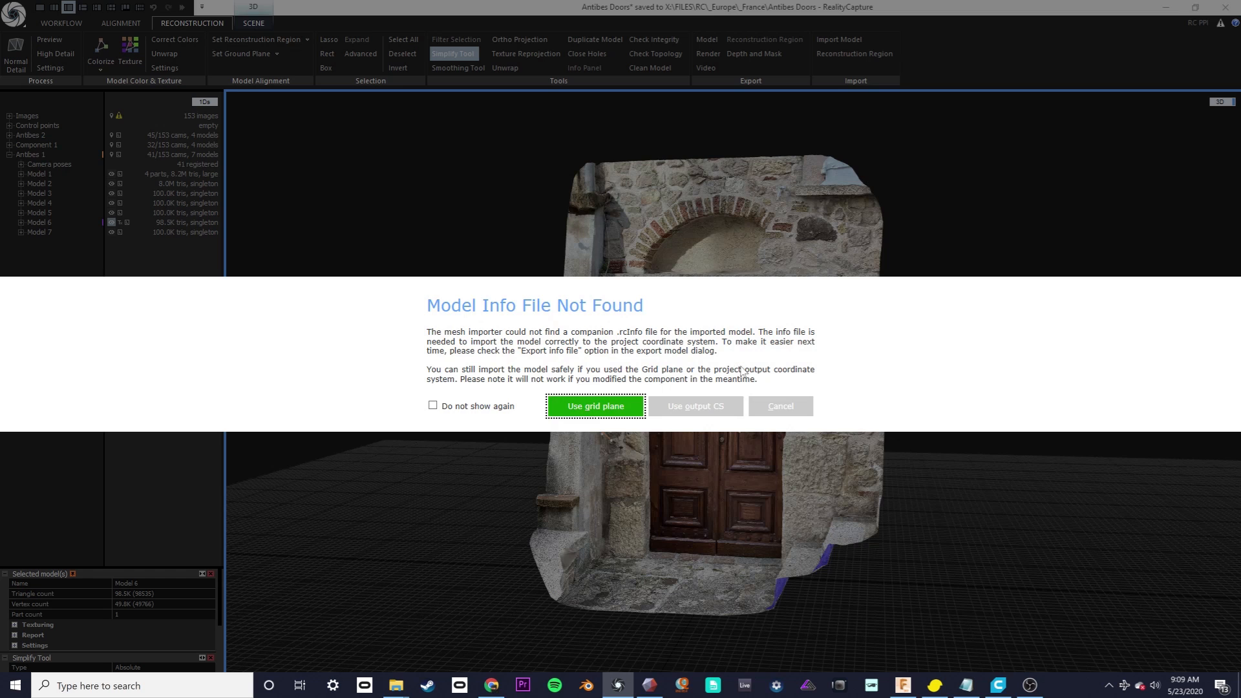
{"action": "left_click", "coordinate": [595, 406]}
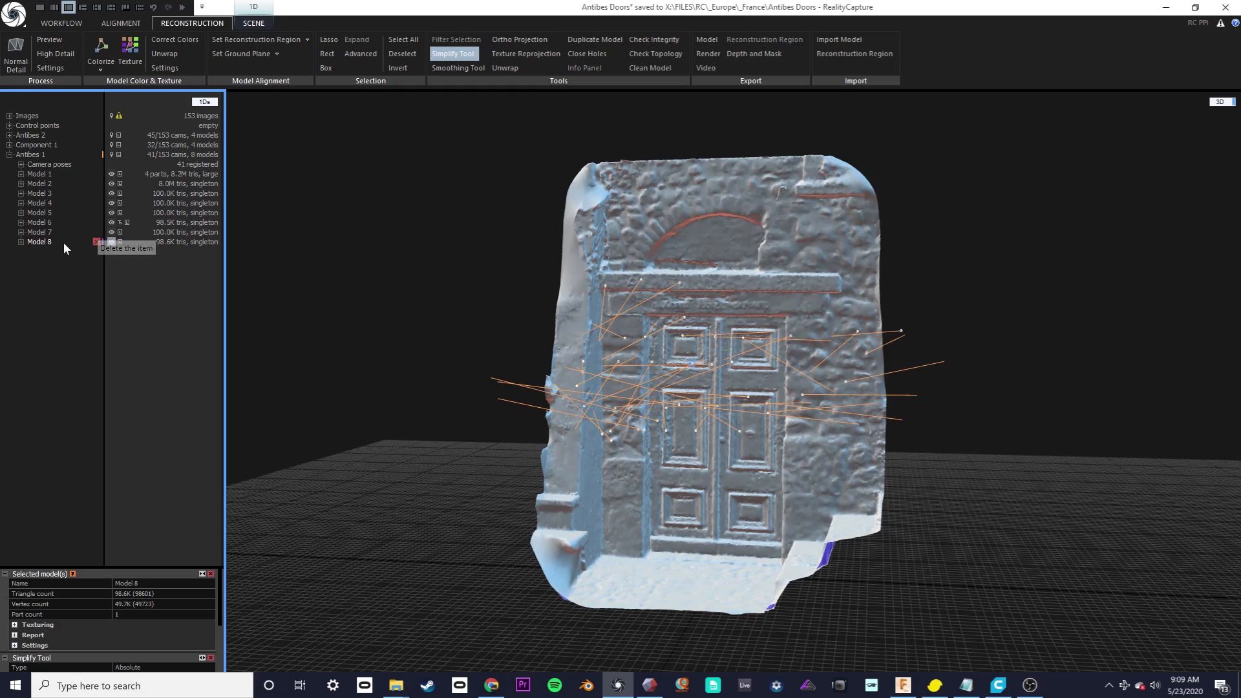
Toggle between textured Model 7 and the cleaned Model 8 to compare them
{"action": "left_click", "coordinate": [38, 232]}
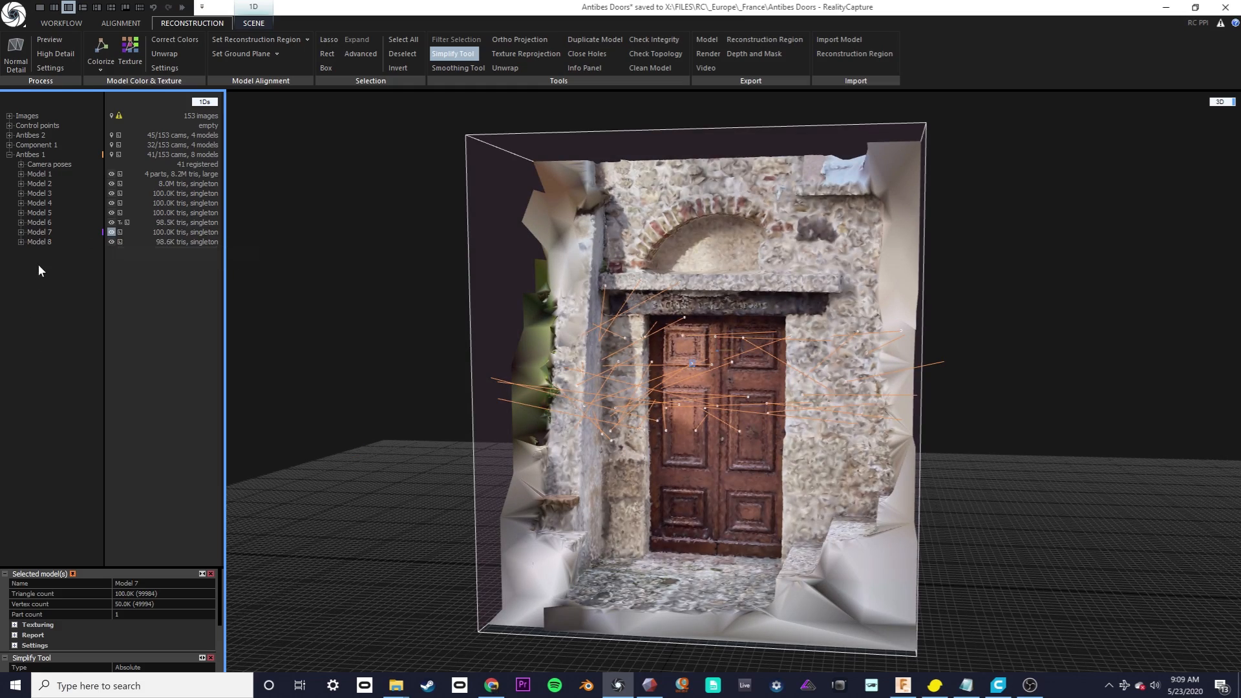
{"action": "left_click", "coordinate": [38, 241]}
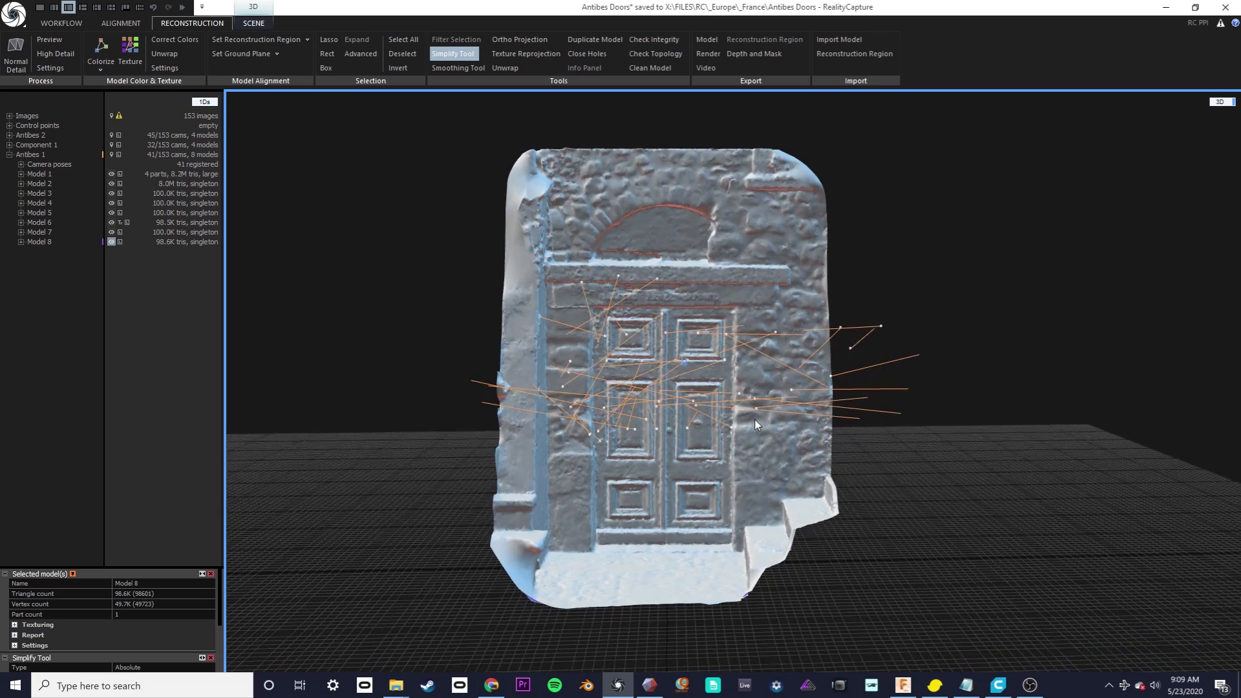
{"action": "left_click", "coordinate": [39, 232]}
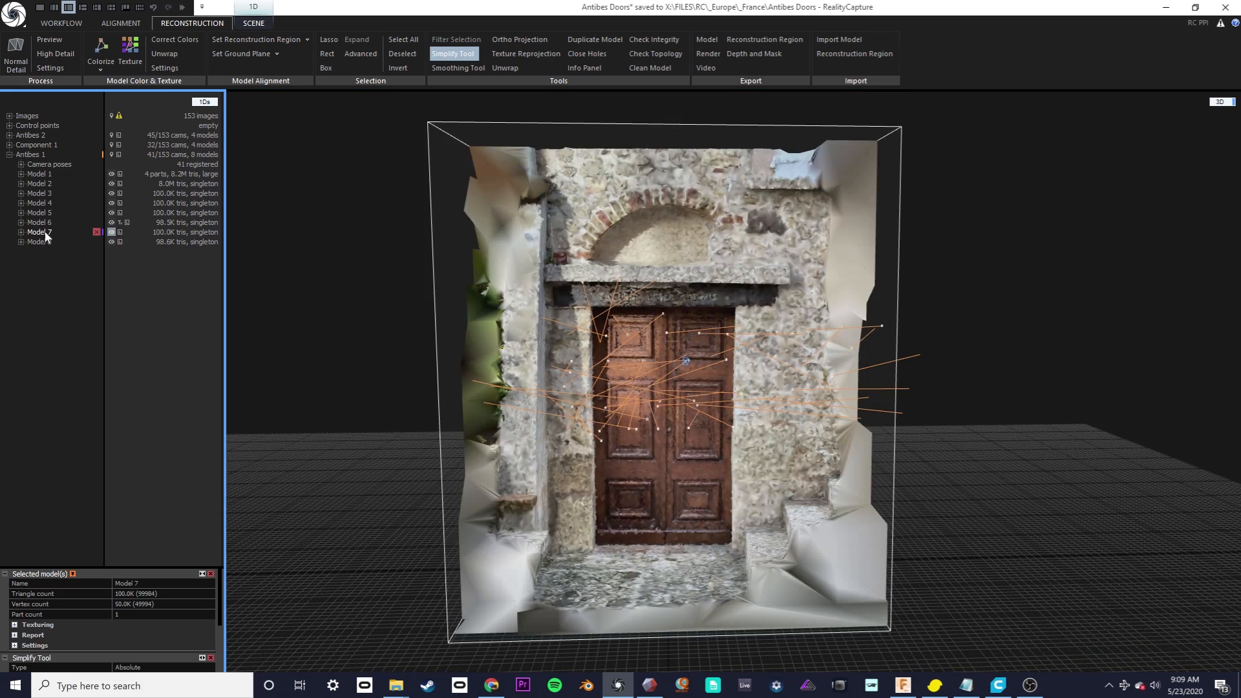
{"action": "left_click", "coordinate": [39, 241]}
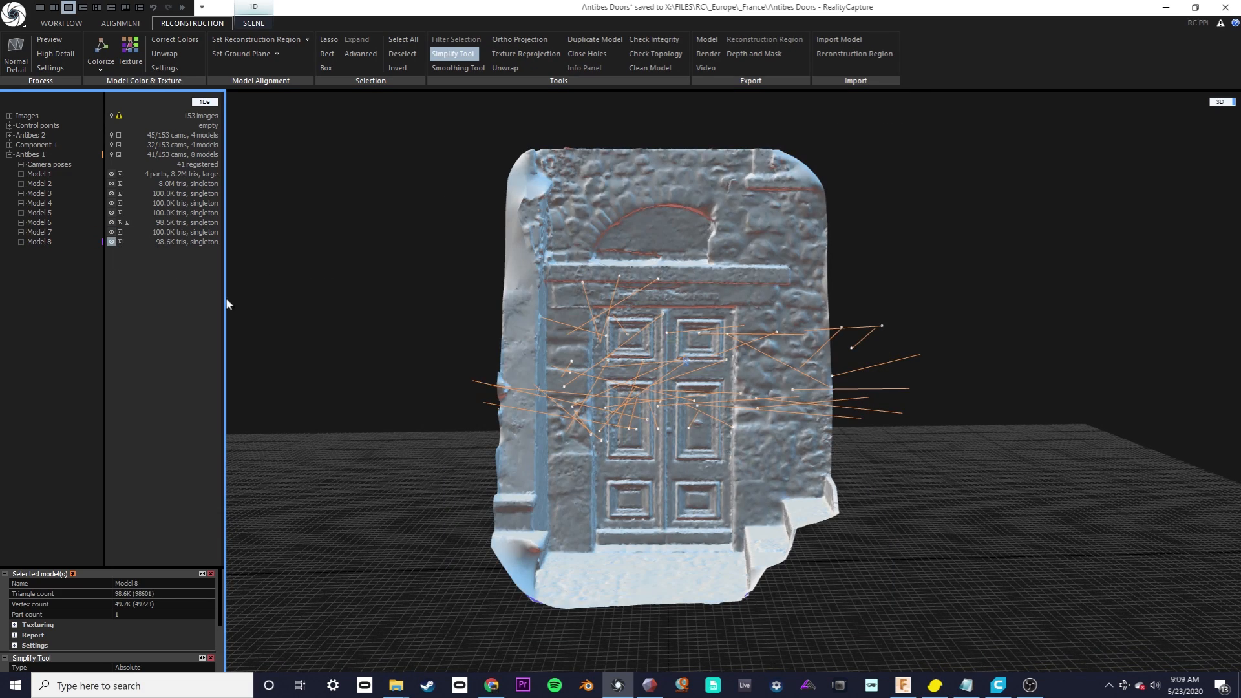
{"action": "scroll", "scroll_direction": "up", "scroll_amount": 3}
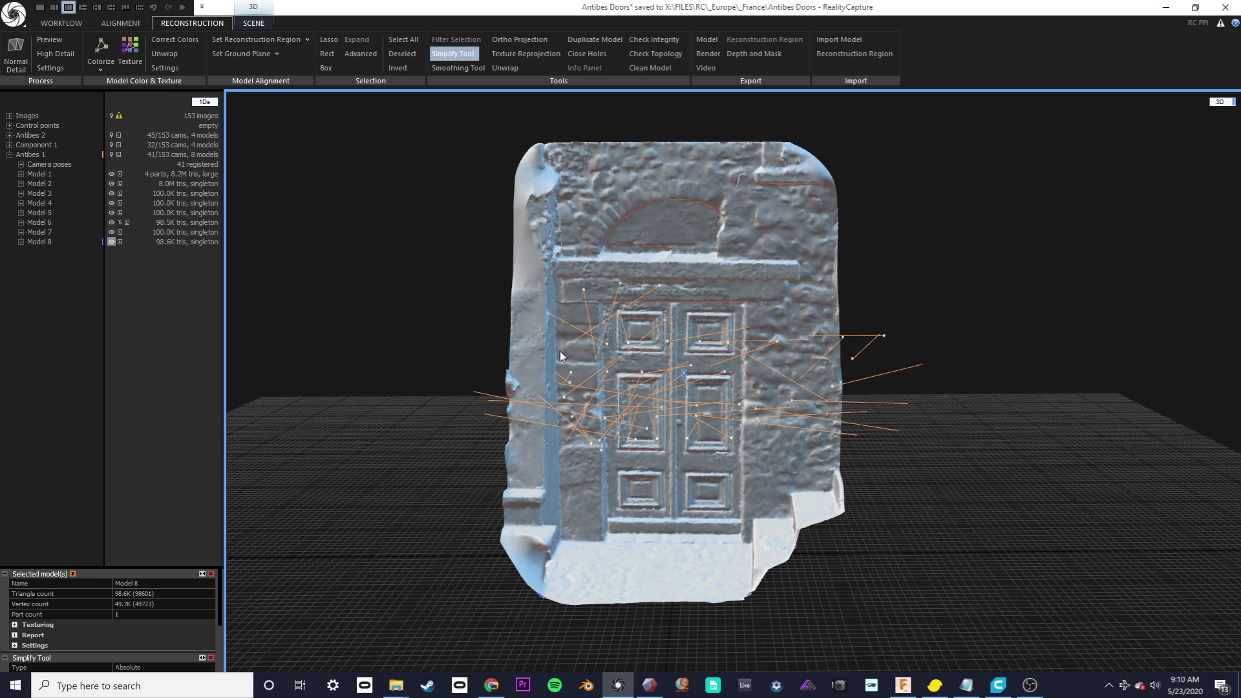
{"action": "mouse_move", "coordinate": [514, 109]}
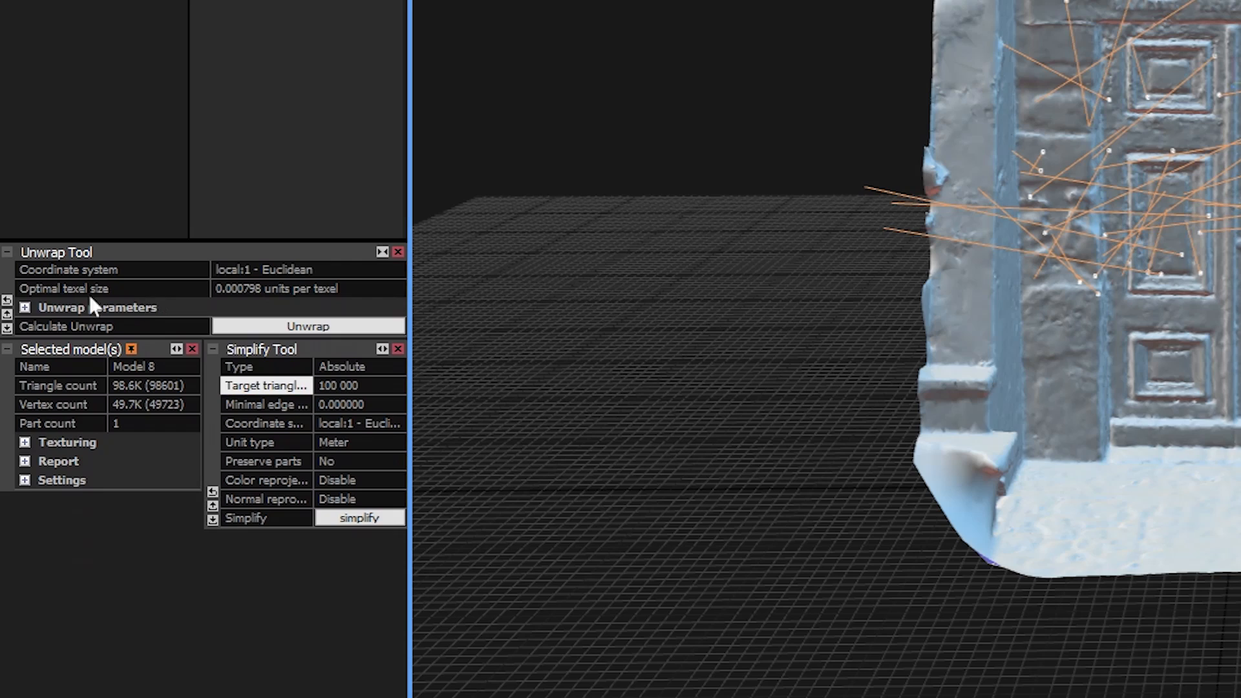
Set Maximal texture count to 1, keeping Maximal texture count as the unwrap style
{"action": "left_click", "coordinate": [24, 307]}
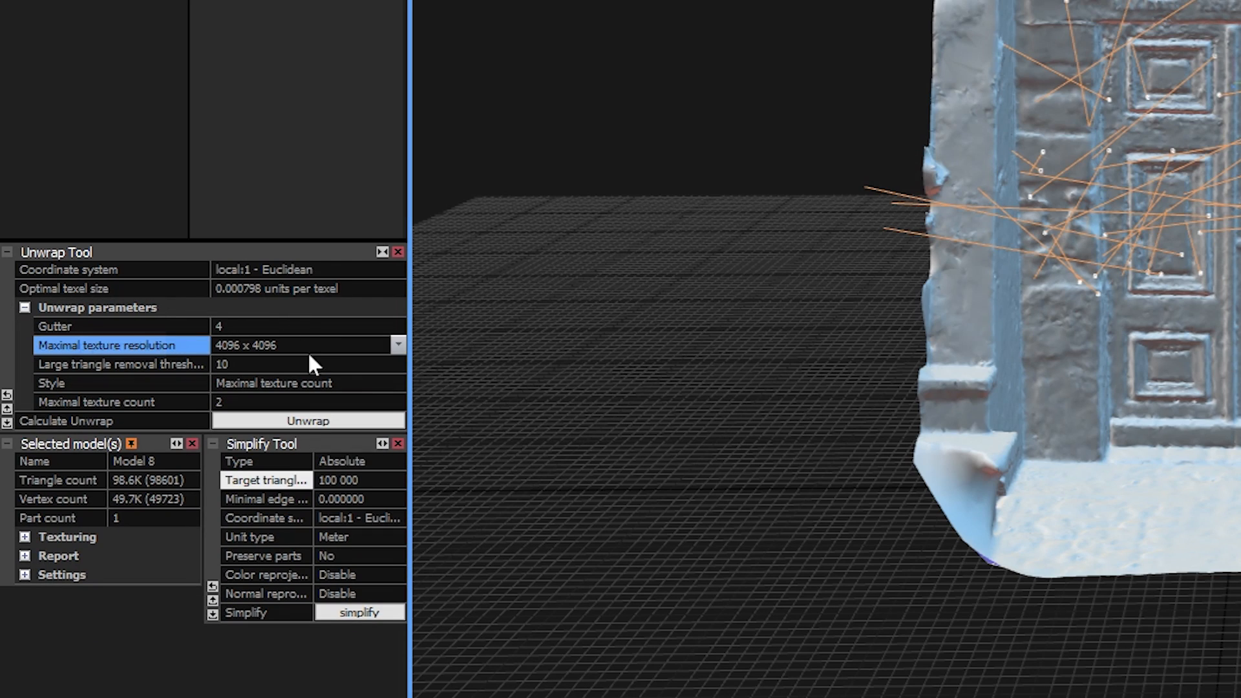
{"action": "left_click", "coordinate": [119, 402]}
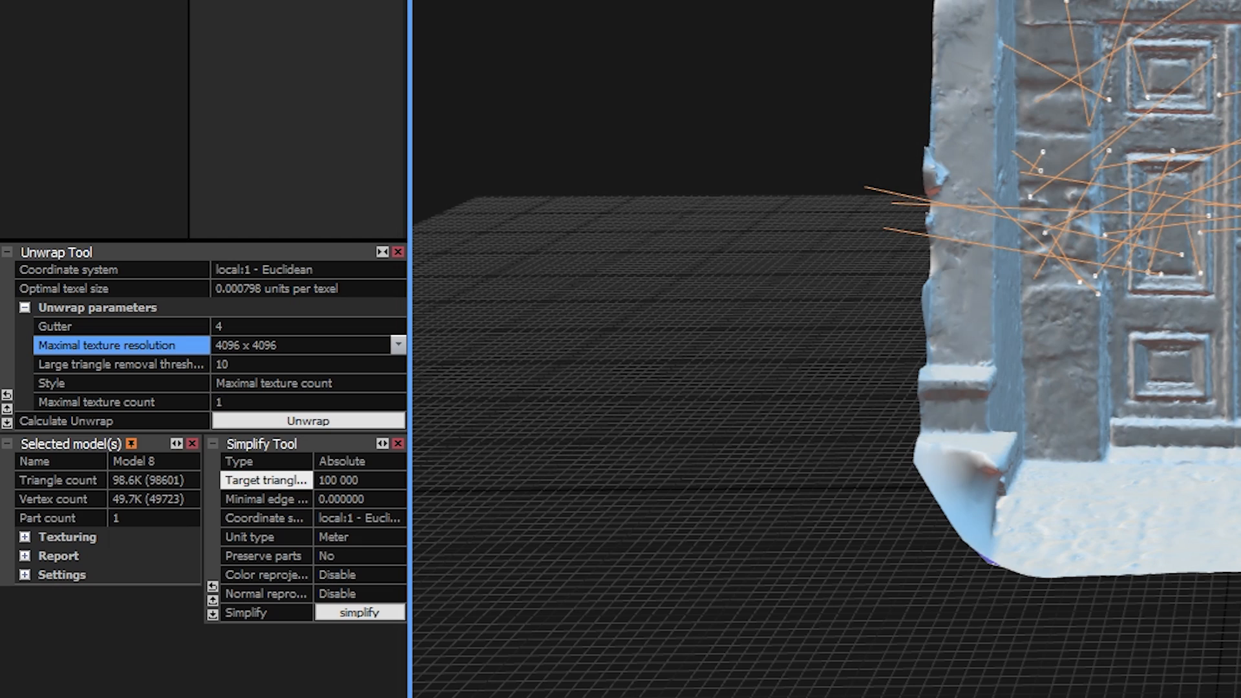
{"action": "left_click", "coordinate": [119, 401]}
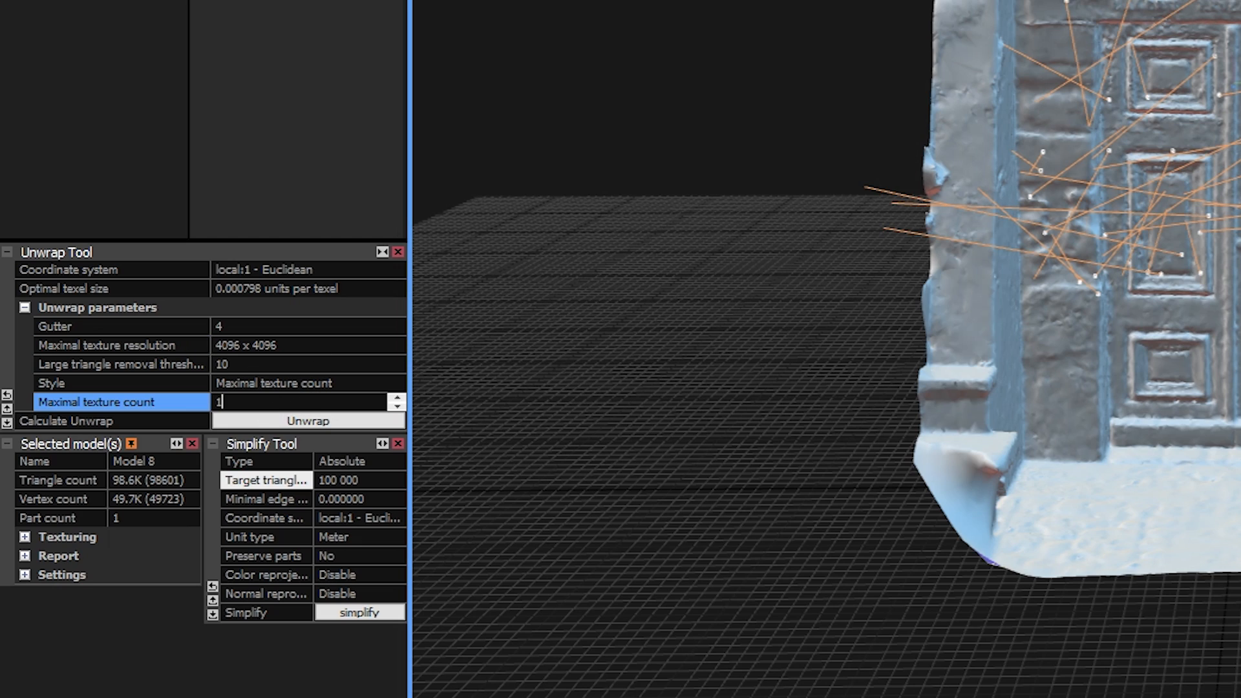
{"action": "mouse_move", "coordinate": [249, 393]}
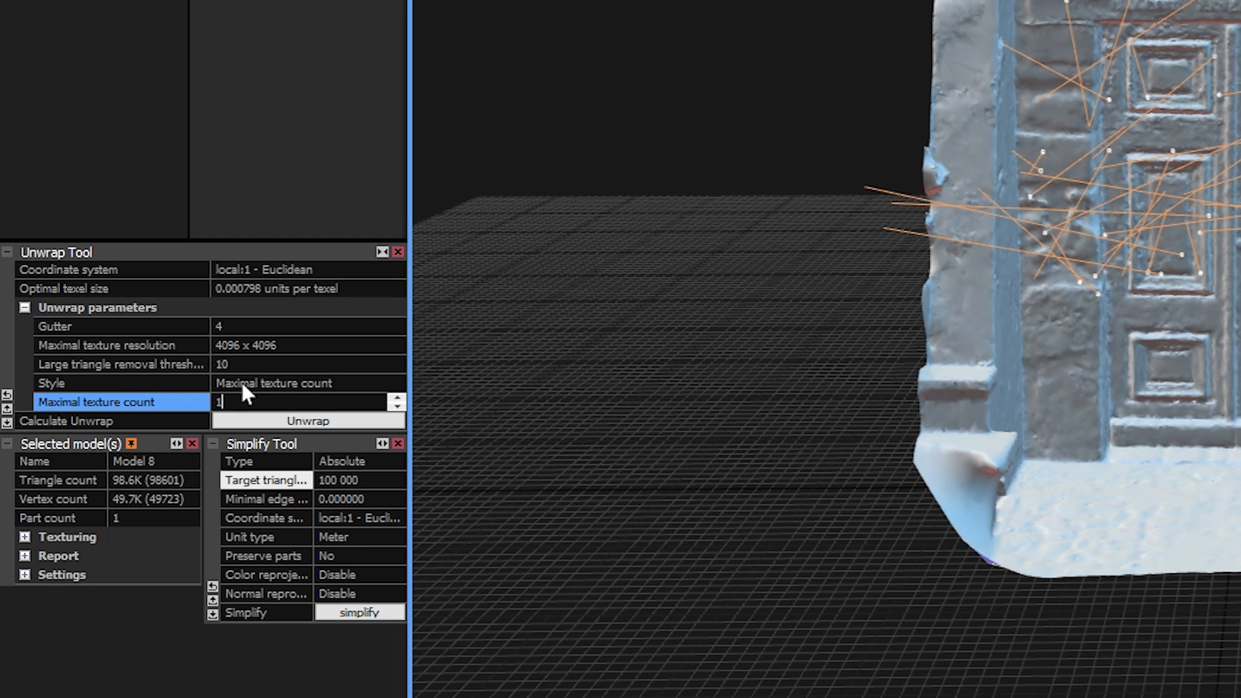
{"action": "left_click", "coordinate": [397, 383]}
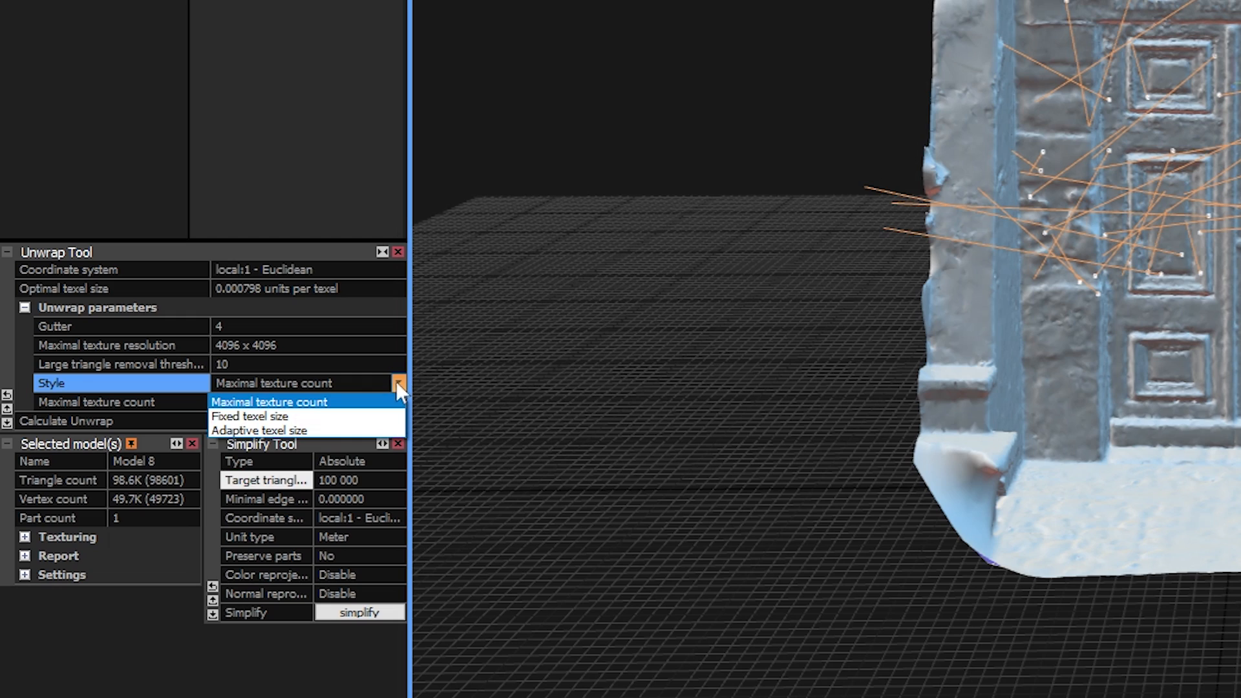
{"action": "left_click", "coordinate": [250, 415]}
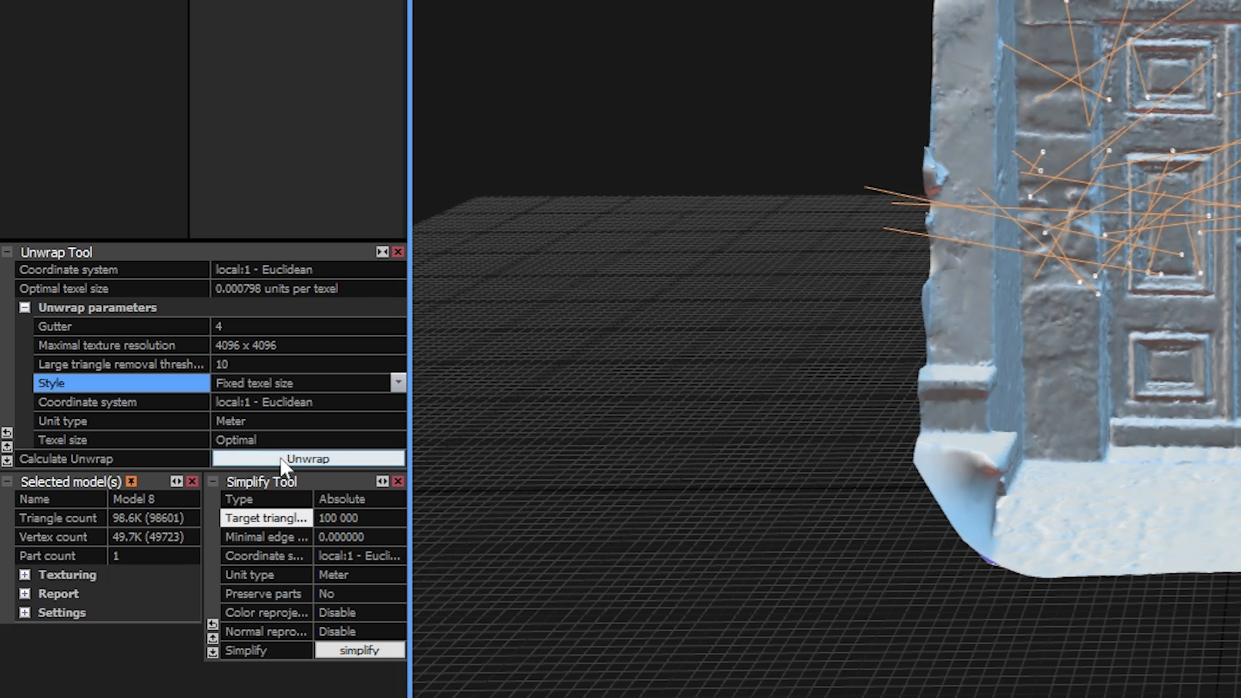
{"action": "left_click", "coordinate": [398, 381]}
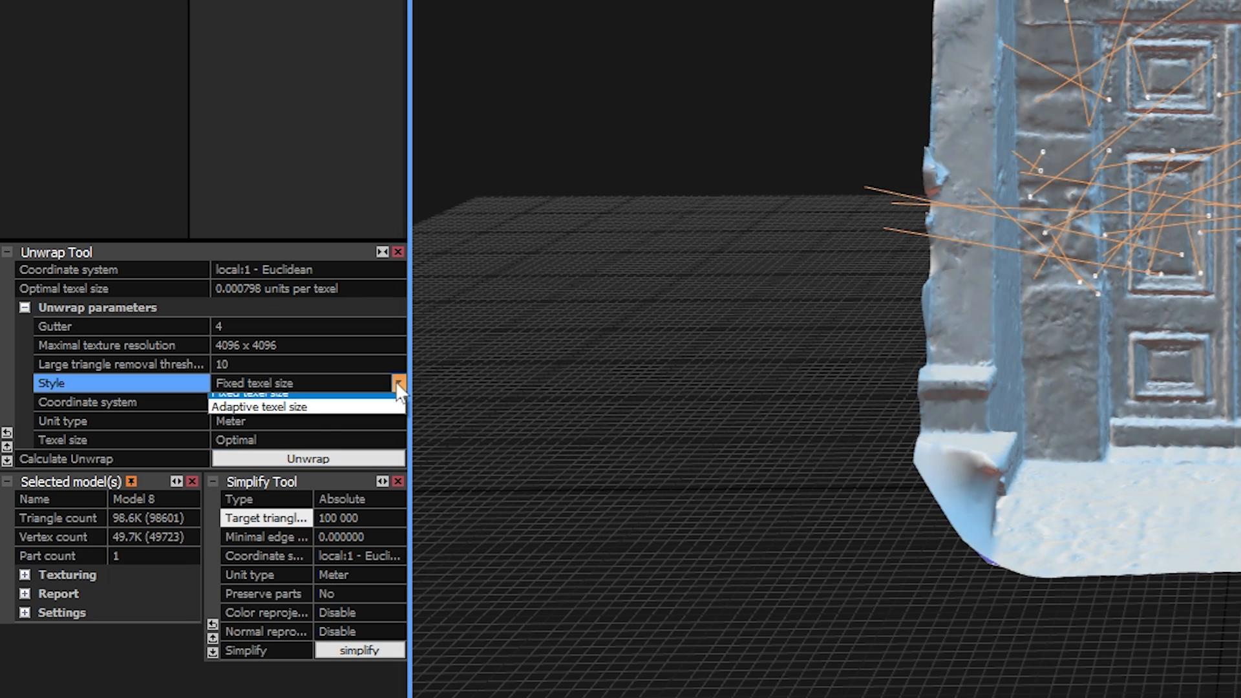
{"action": "left_click", "coordinate": [271, 406]}
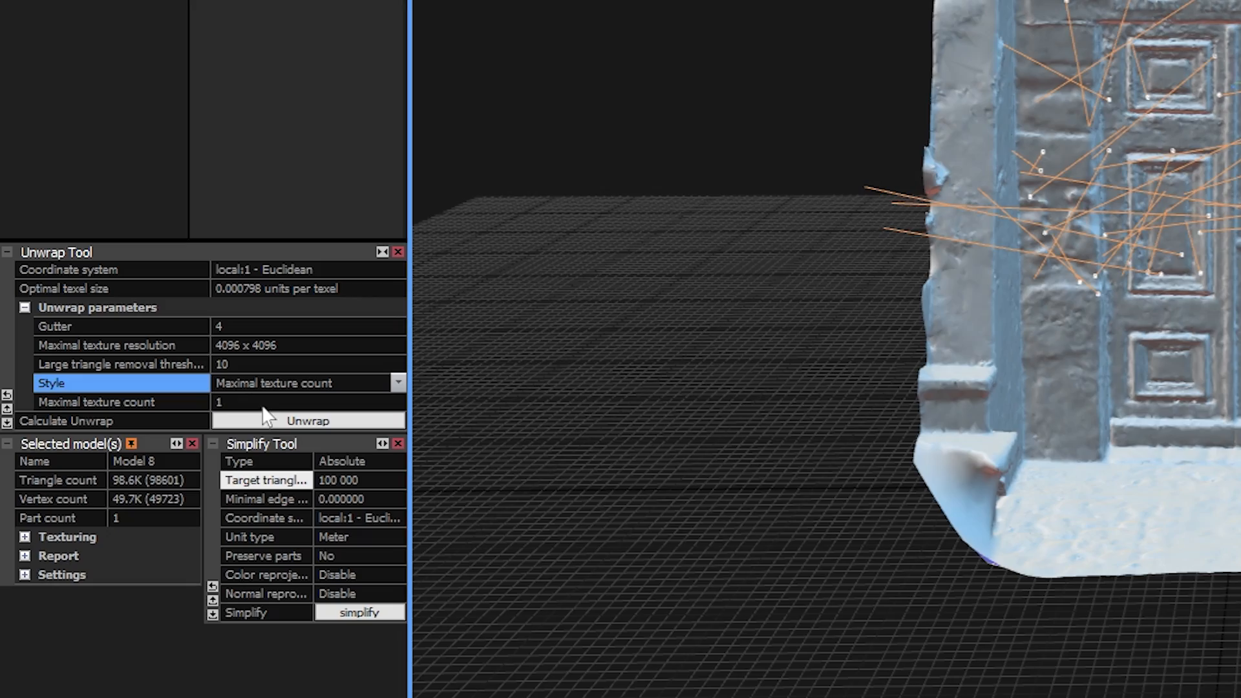
Unwrap the door mesh onto one 4096×4096 texture and preview it as a checkerboard
{"action": "left_click", "coordinate": [308, 420]}
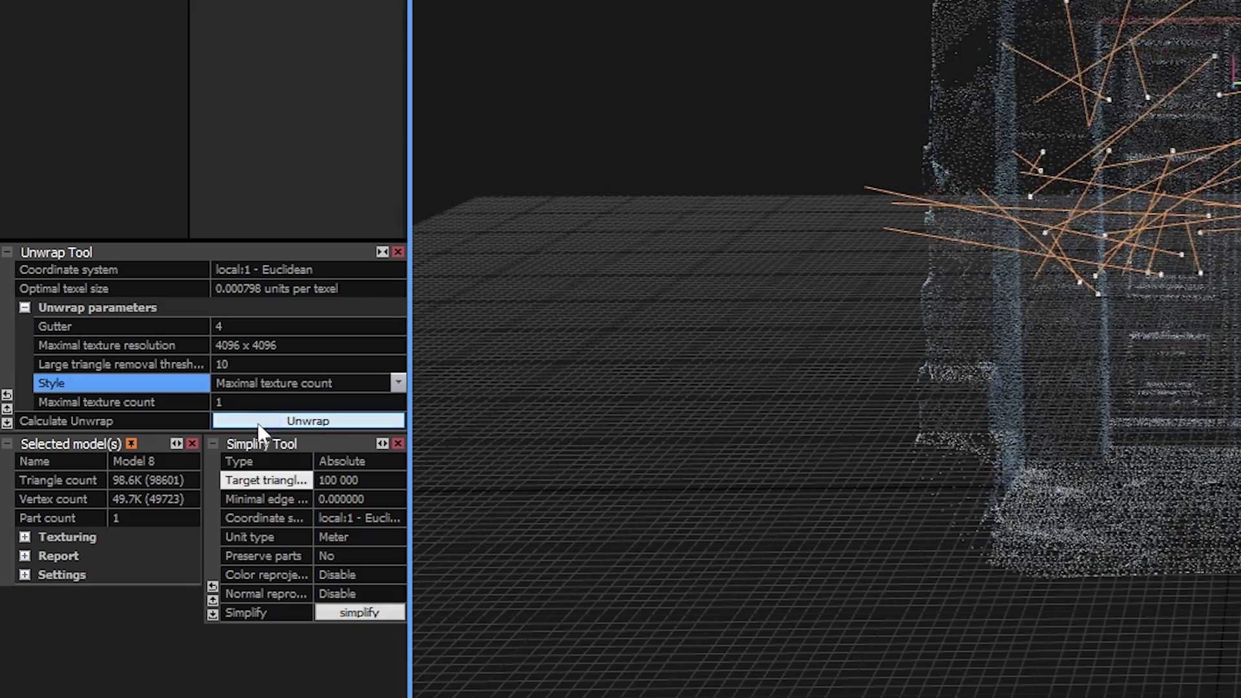
{"action": "left_click", "coordinate": [307, 420]}
{"action": "type", "text": "0"}
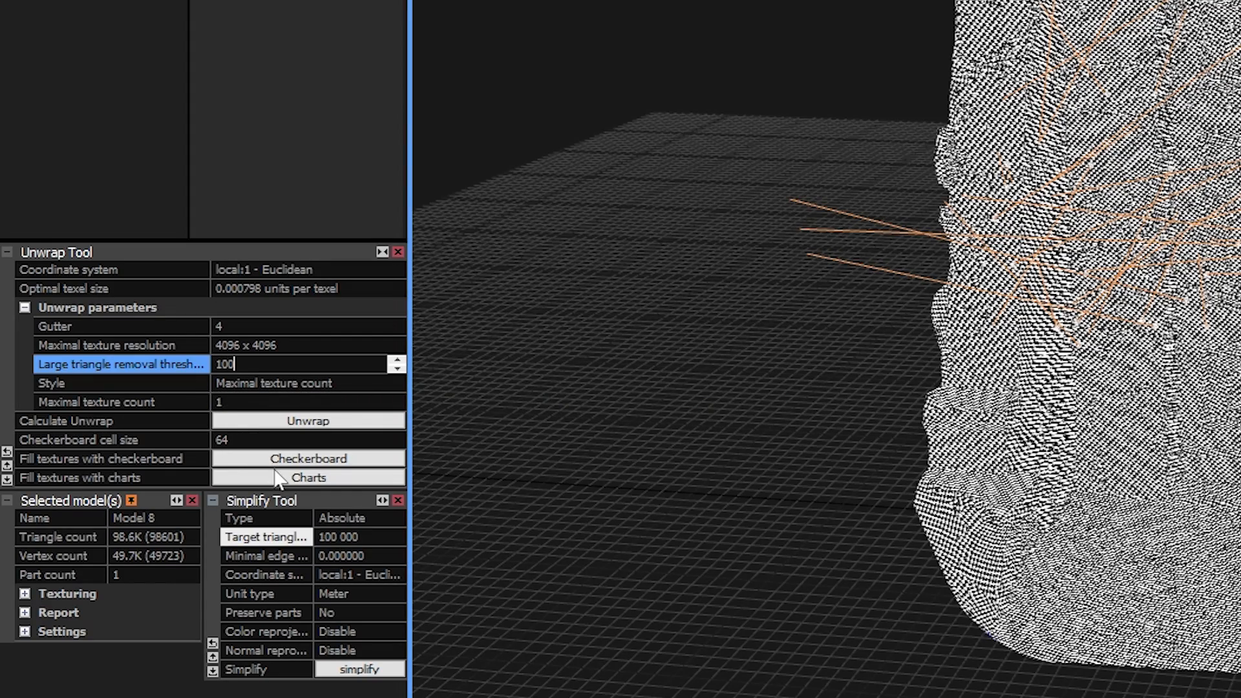
{"action": "left_click", "coordinate": [307, 420]}
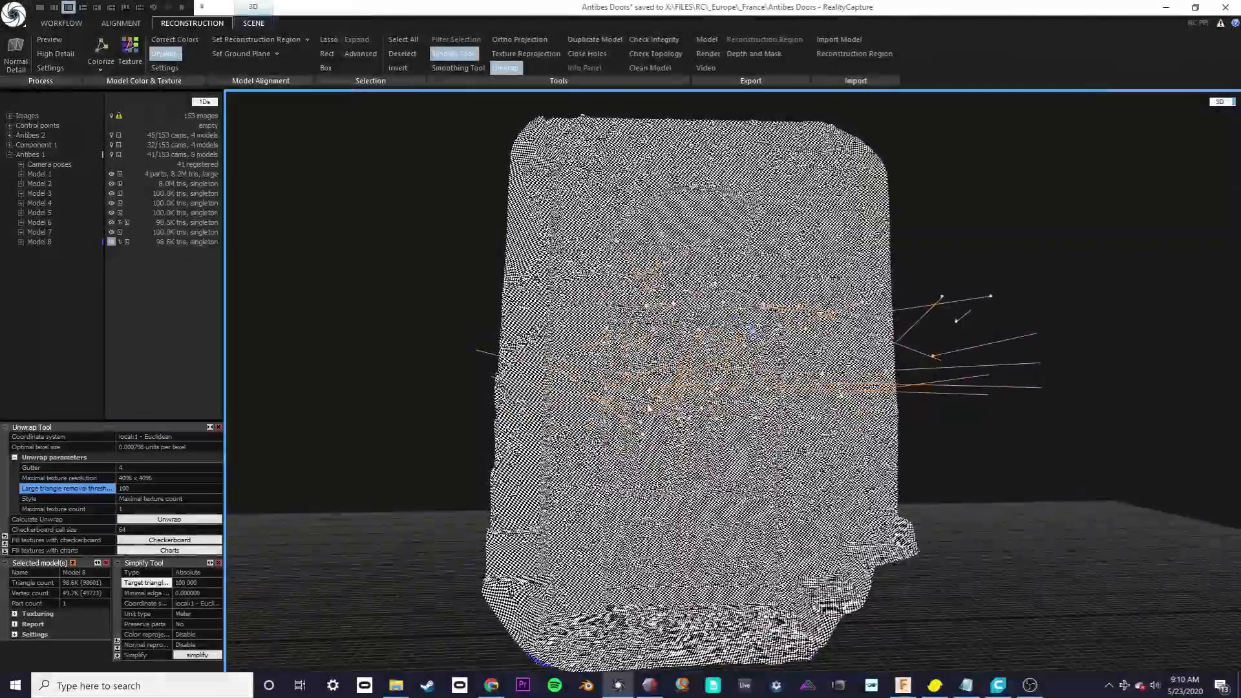
Apply the photo texture to Model 8, inspect it, then switch to the Antibes #1 Sketchfab page
{"action": "left_click", "coordinate": [130, 48]}
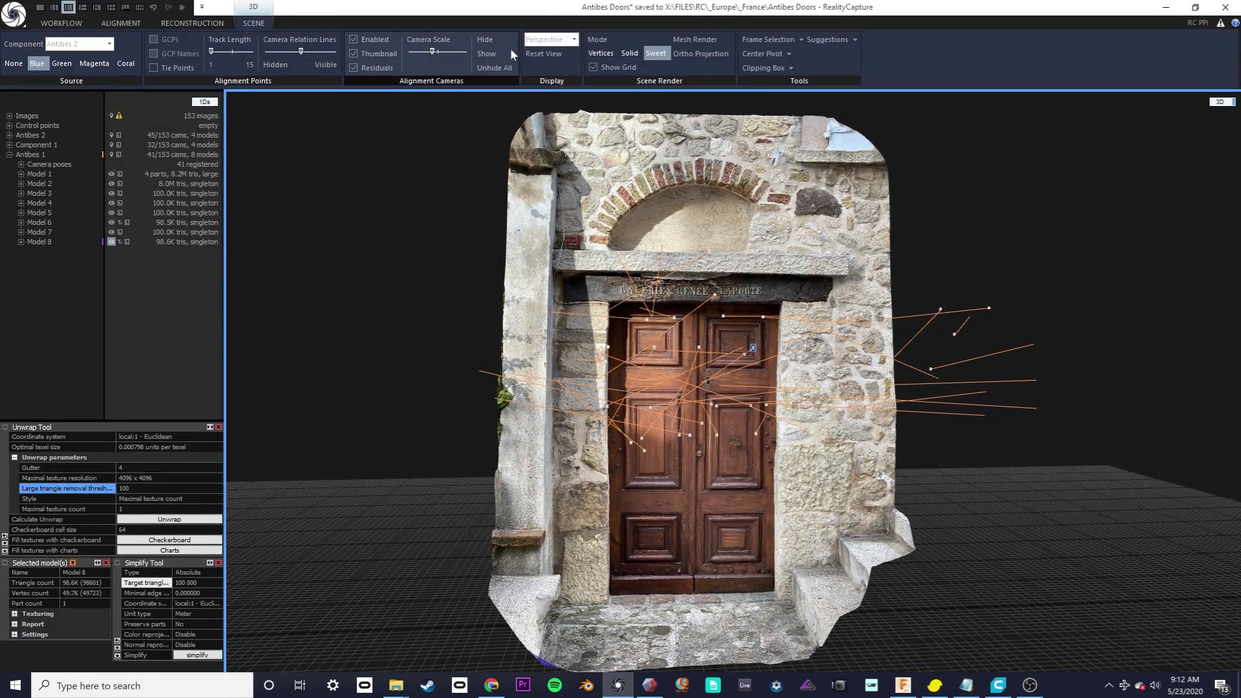
{"action": "scroll", "scroll_direction": "up", "scroll_amount": 3}
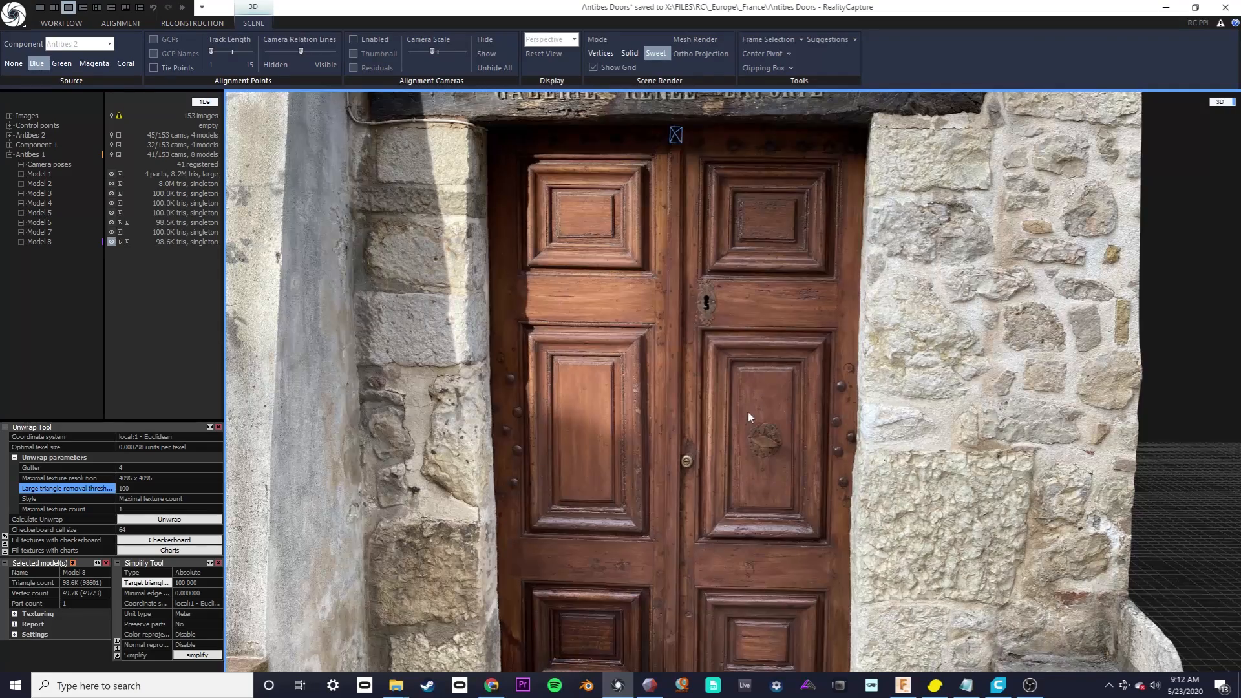
{"action": "scroll", "scroll_direction": "up", "scroll_amount": 3}
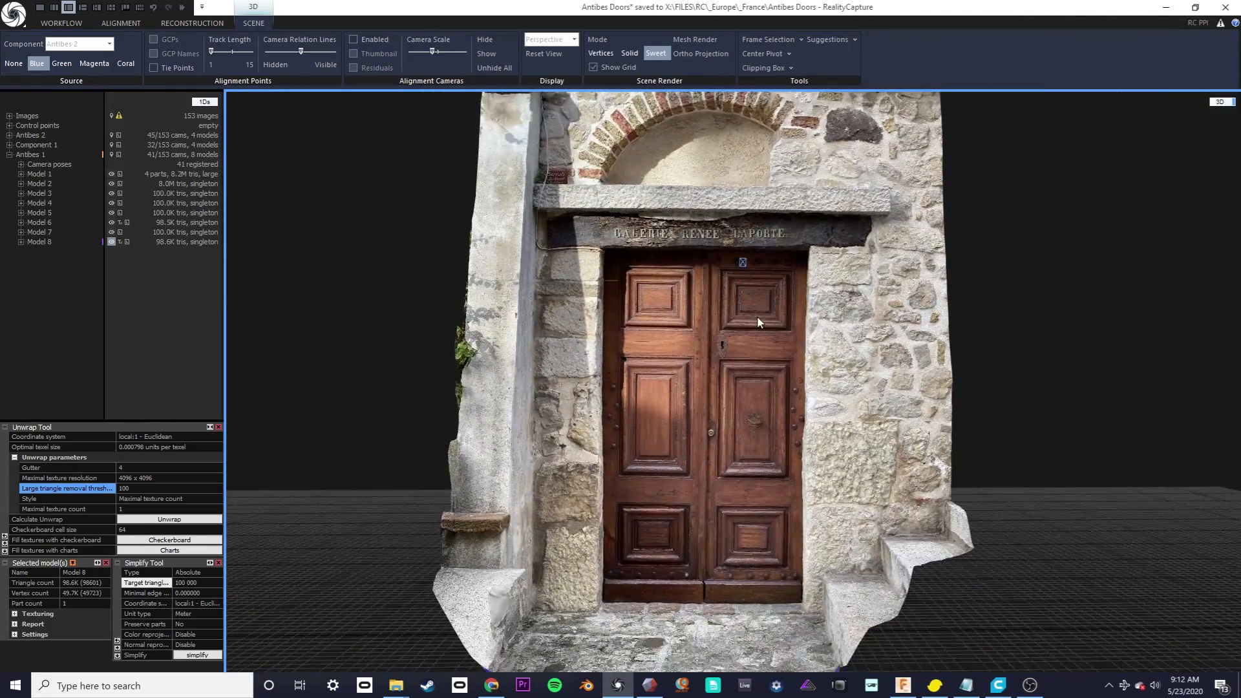
{"action": "scroll", "scroll_direction": "up", "scroll_amount": 3}
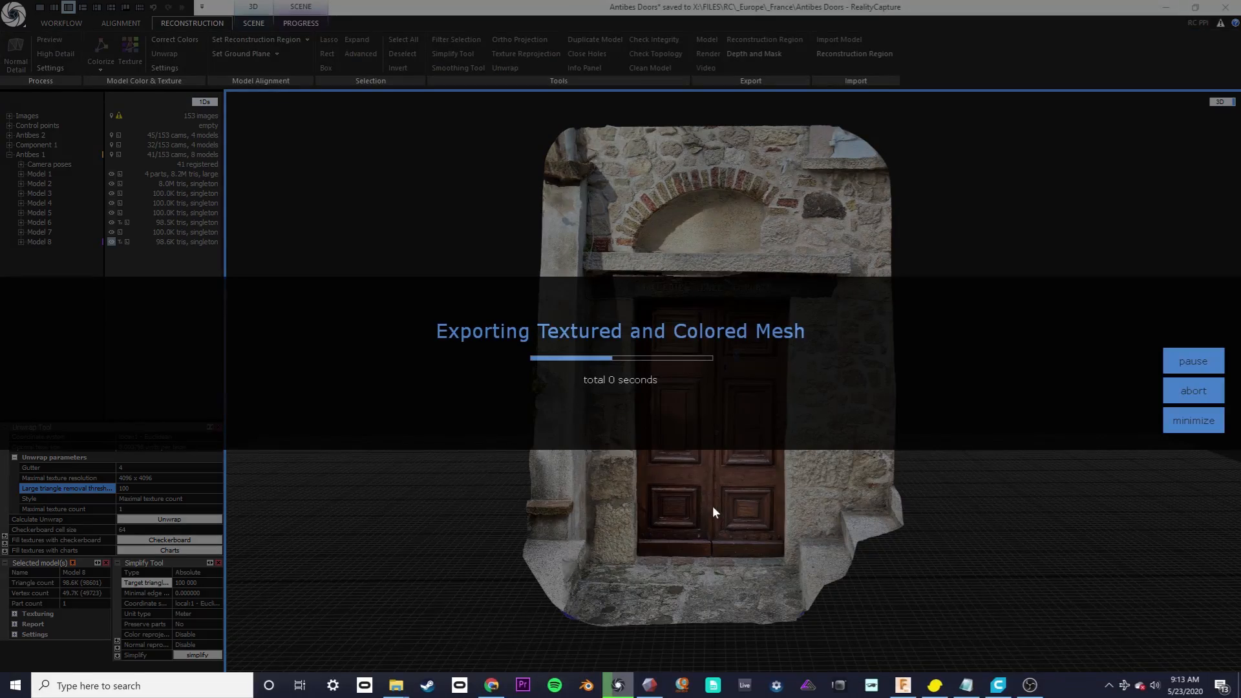
{"action": "key", "text": "alt+tab"}
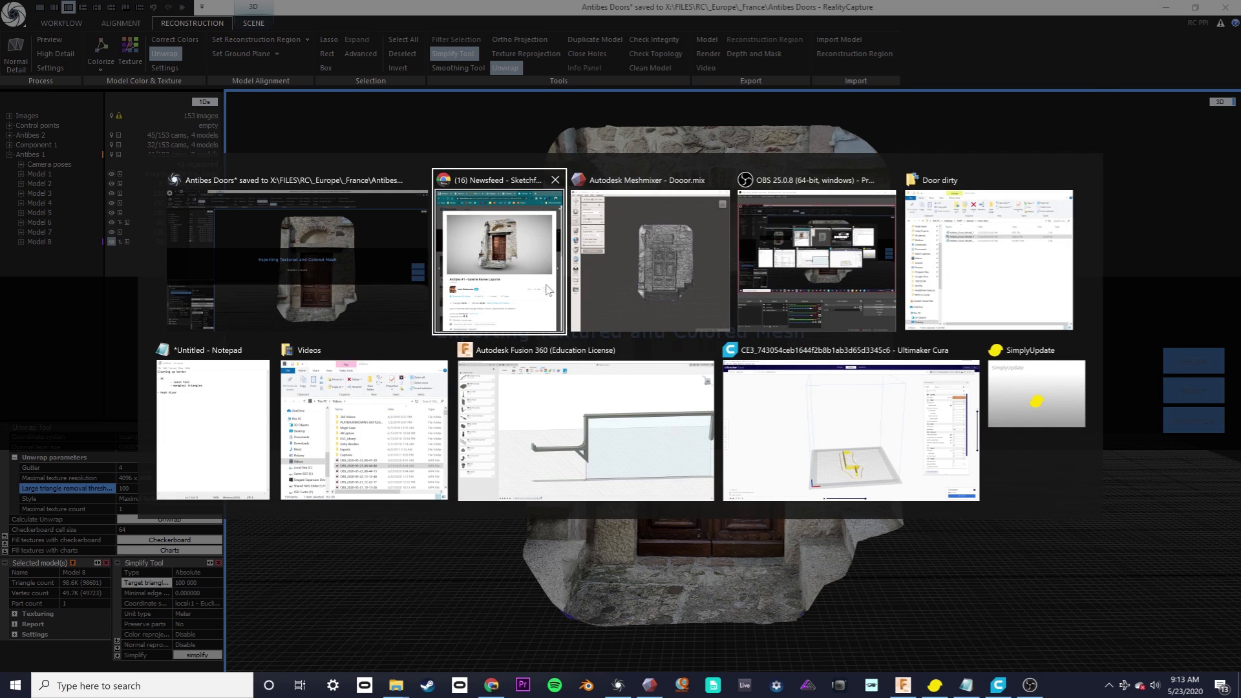
{"action": "left_click", "coordinate": [498, 253]}
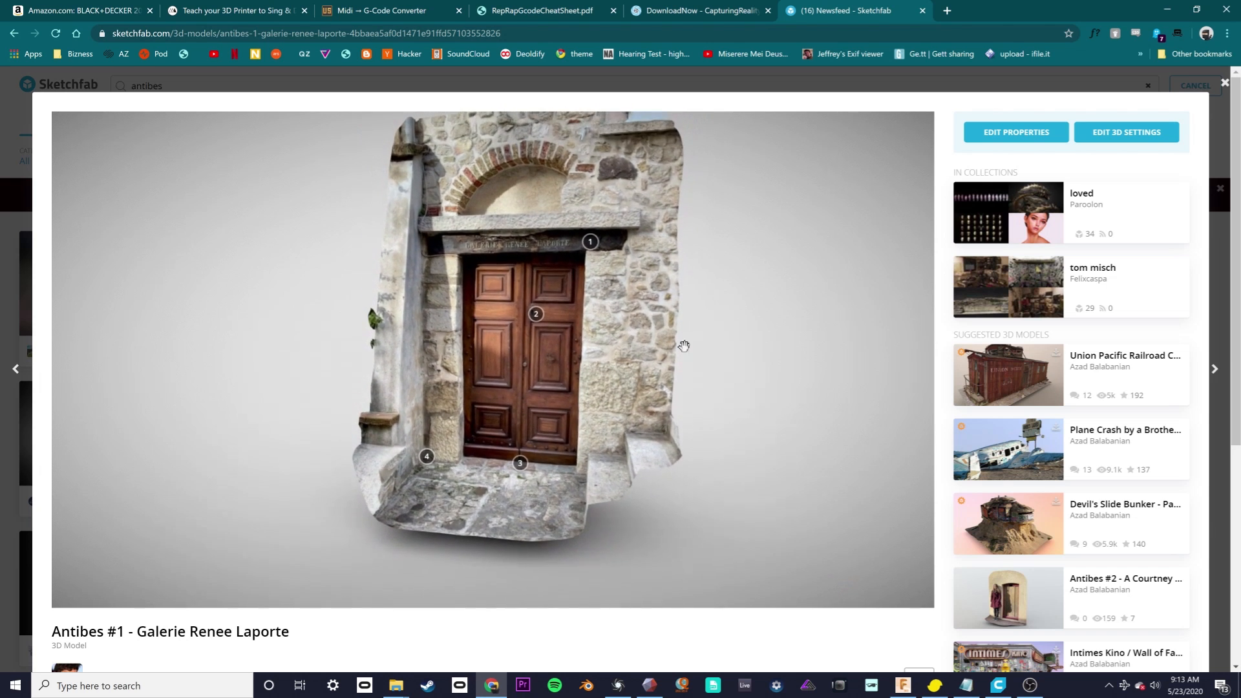
{"action": "scroll", "scroll_direction": "down", "scroll_amount": 3}
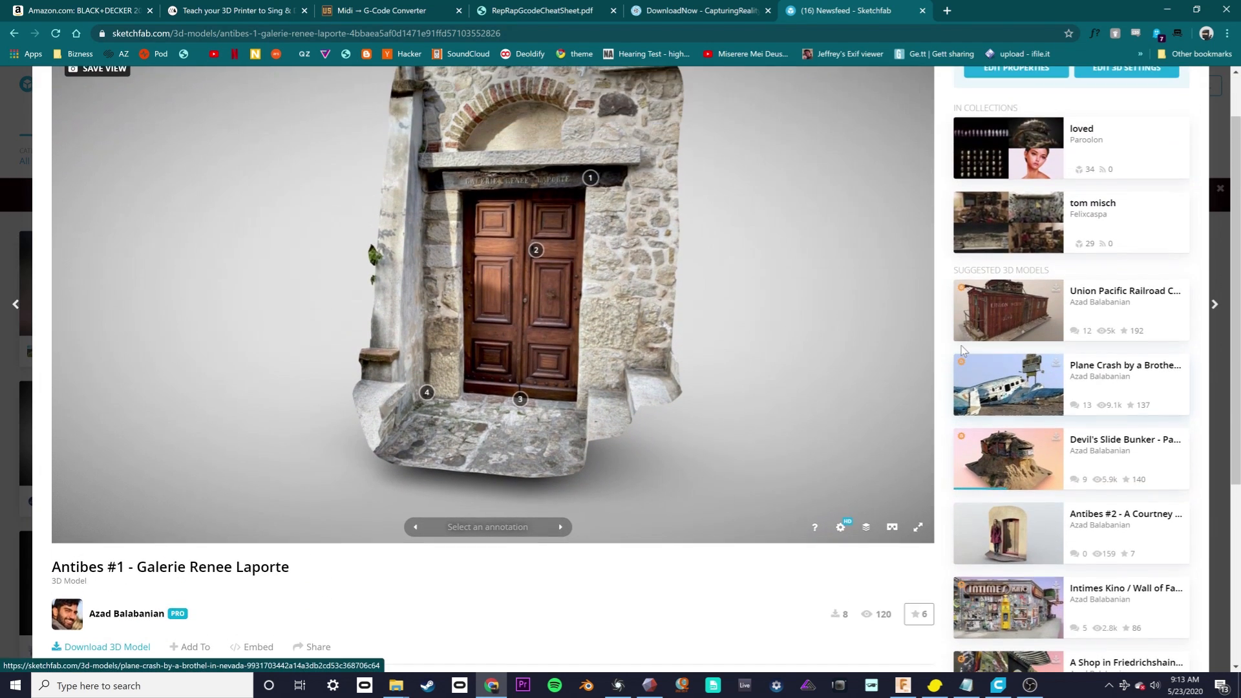
{"action": "scroll", "scroll_direction": "down", "scroll_amount": 3}
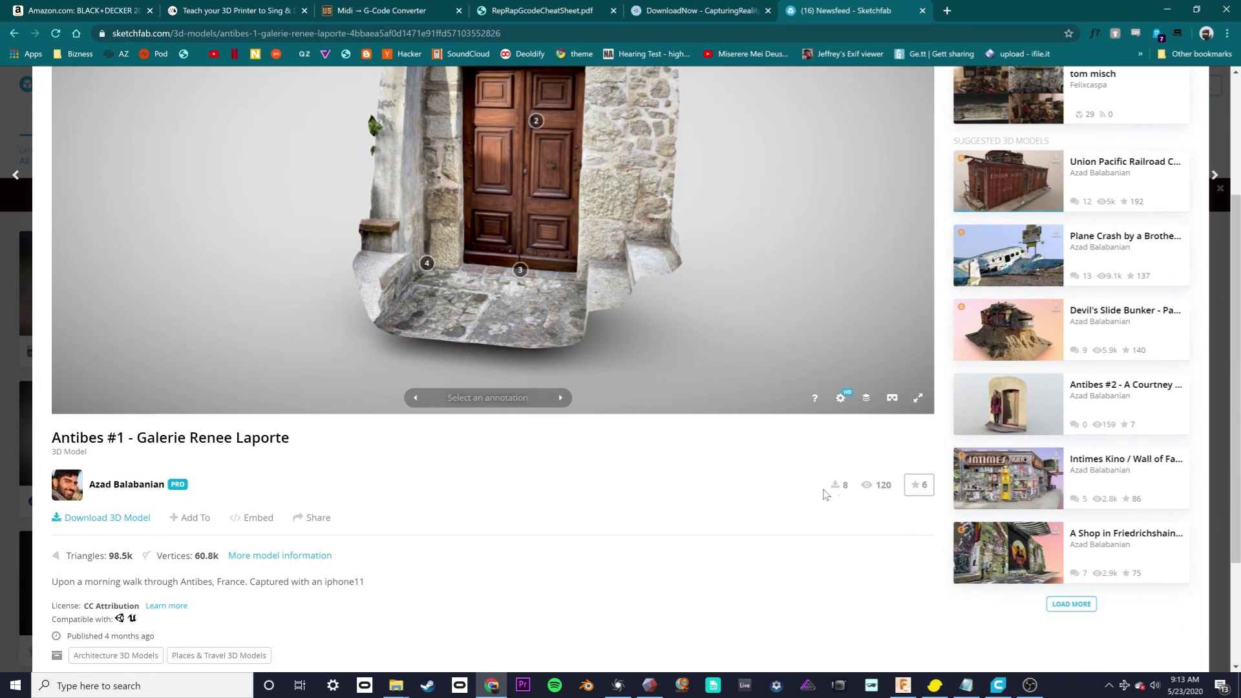
{"action": "left_click", "coordinate": [917, 399]}
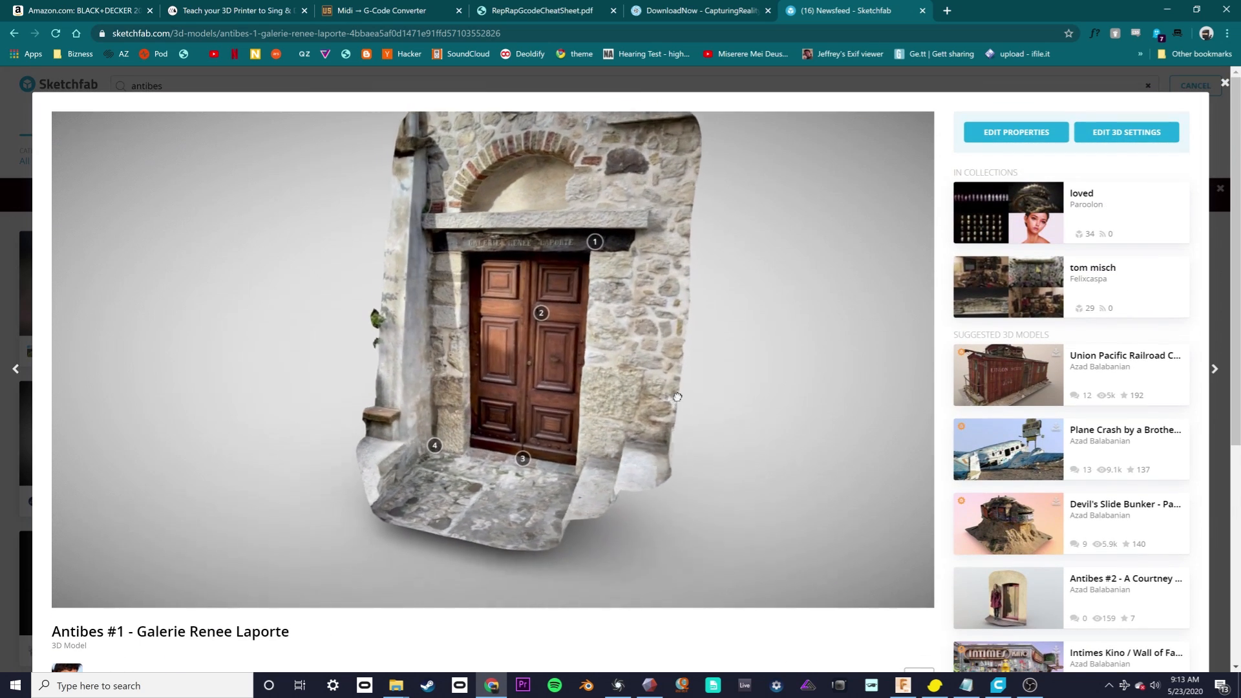